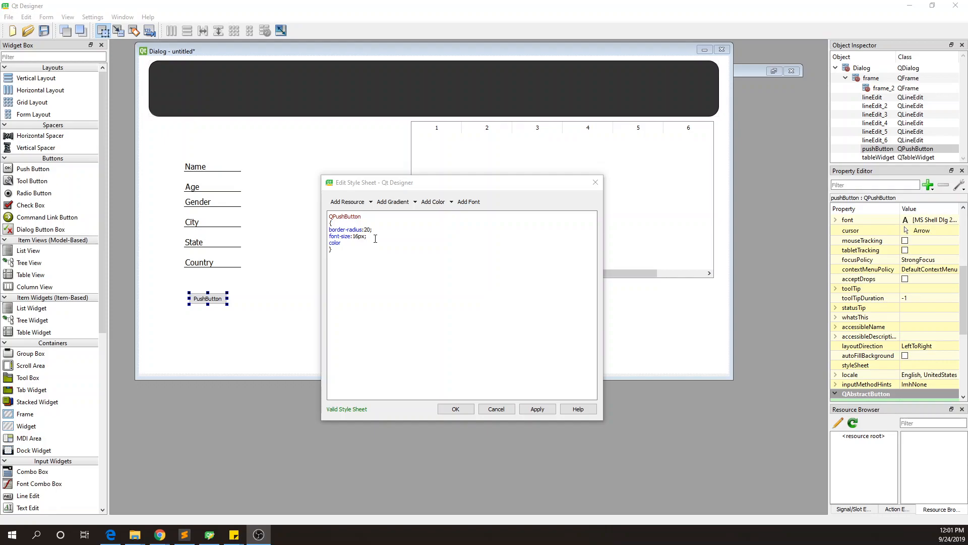
Step: Style the push button with border-radius, 16px font and a 1px solid black border
left_click(537, 409)
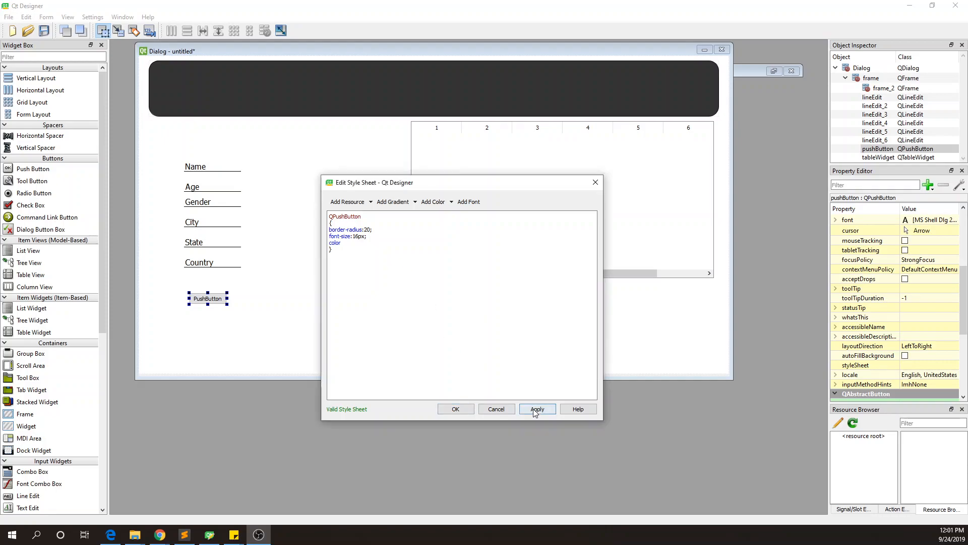
left_click(455, 409)
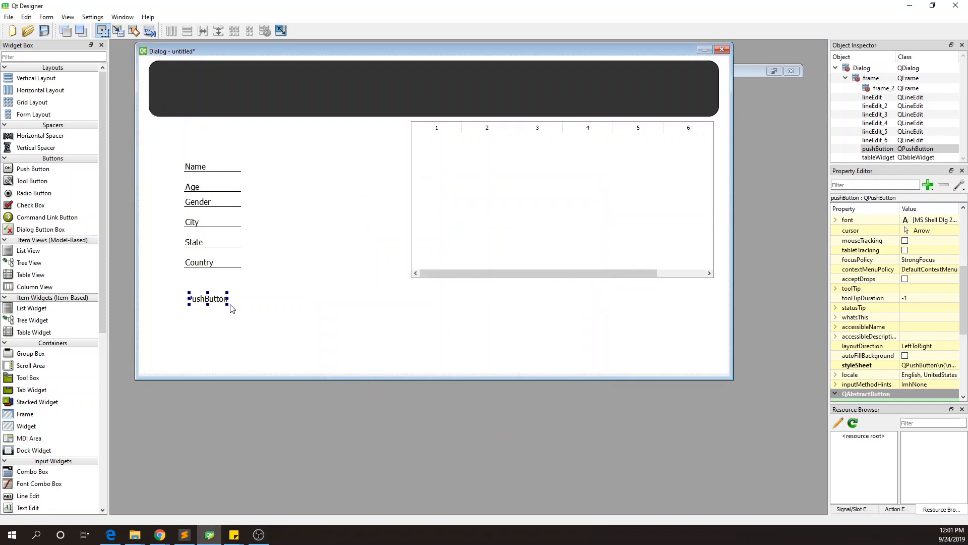
right_click(210, 298)
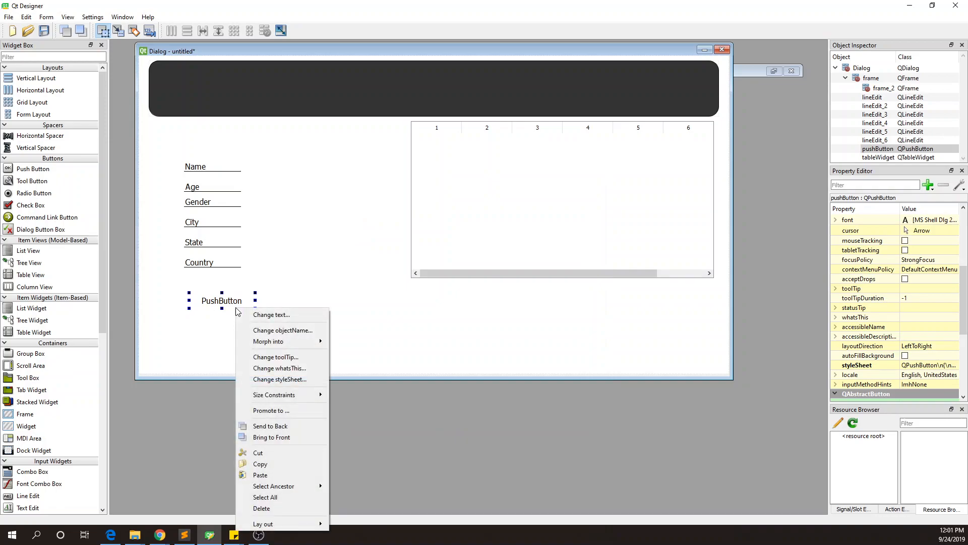
left_click(279, 380)
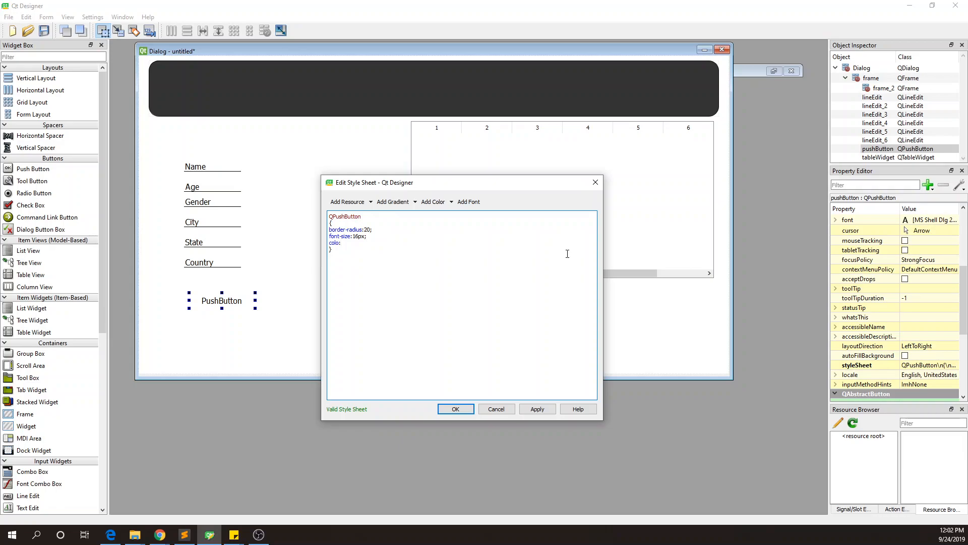
type("black;")
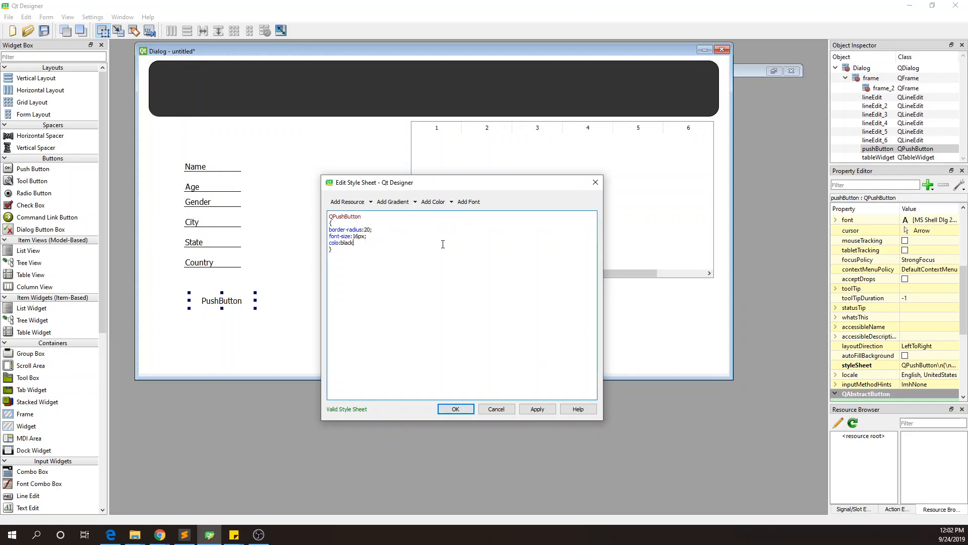
key("Backspace")
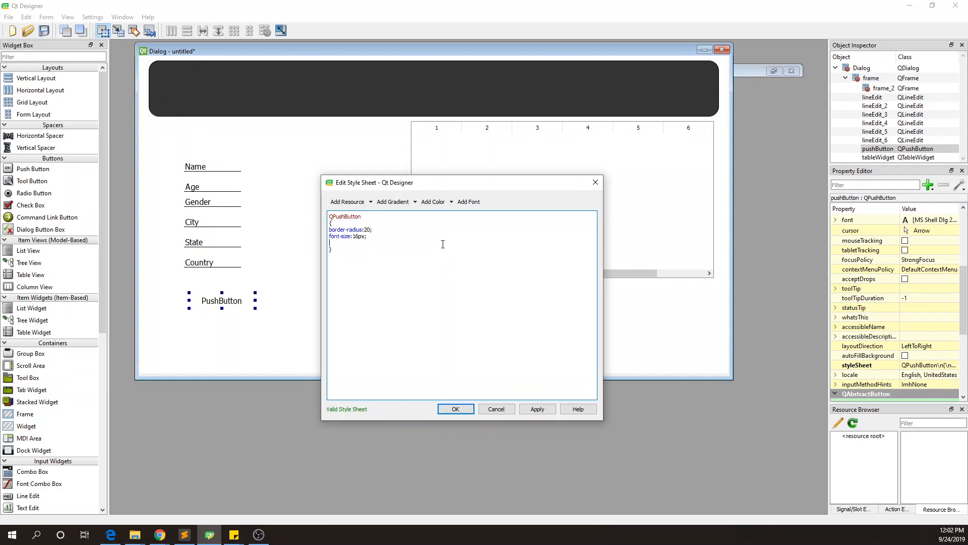
type("border:1px")
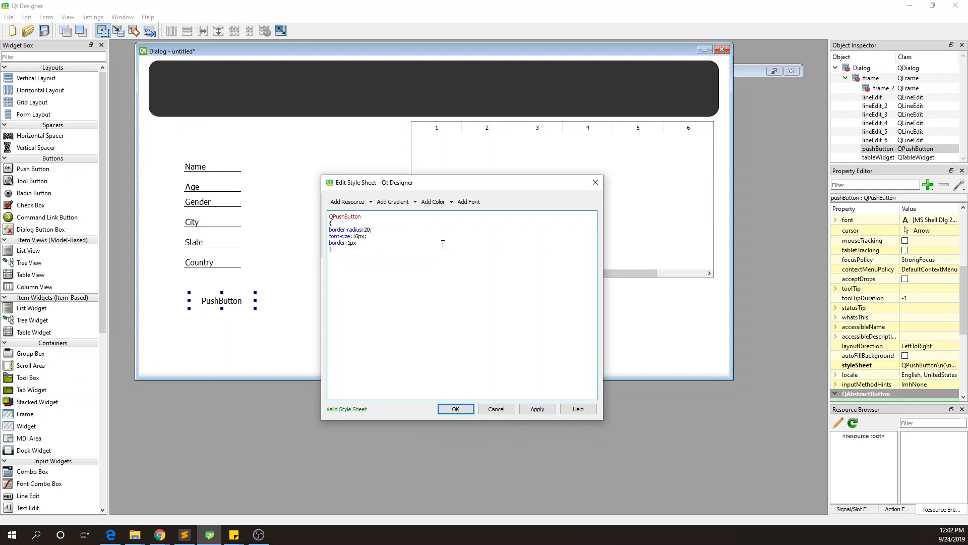
type("solid black;")
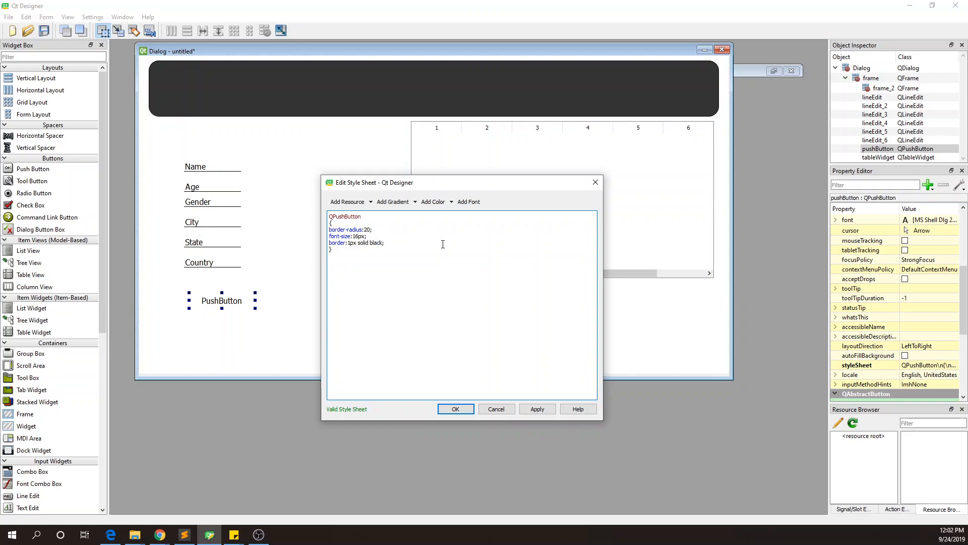
left_click(537, 408)
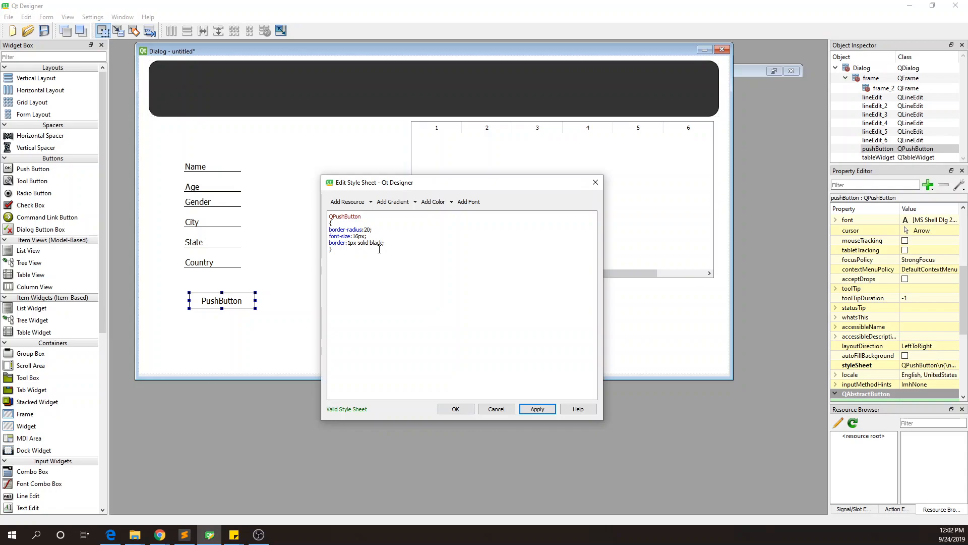
double_click(367, 230)
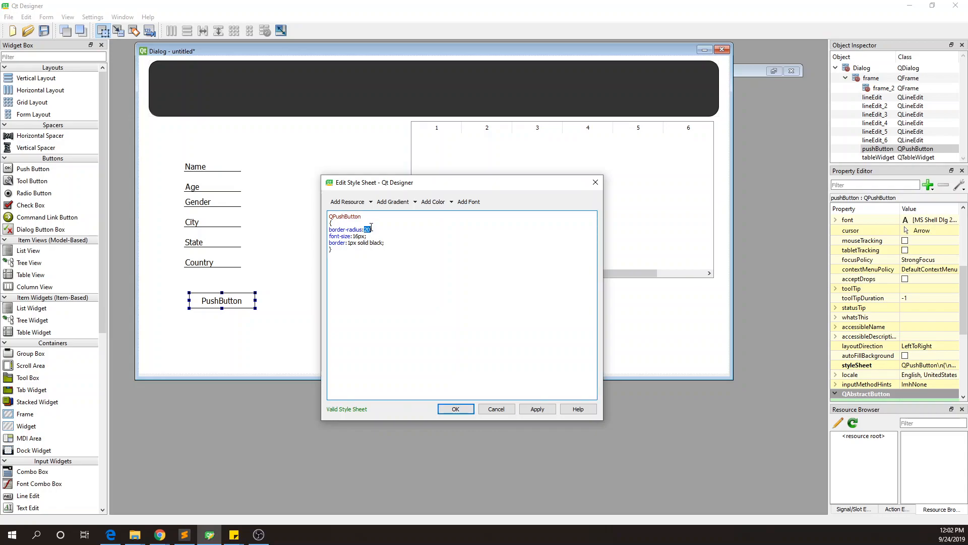
left_click(536, 408)
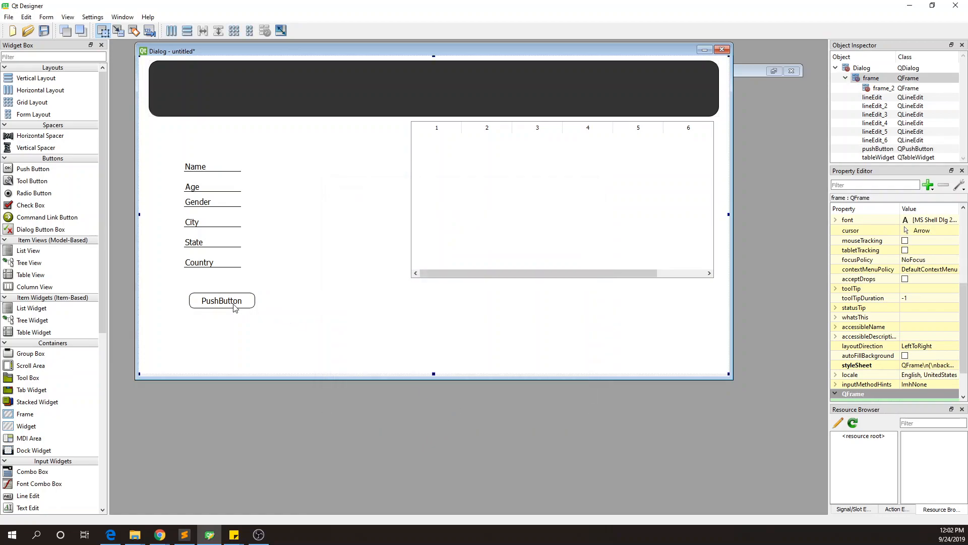
Step: Add 'background: yellow;' to the push button's stylesheet and confirm it
left_click(221, 300)
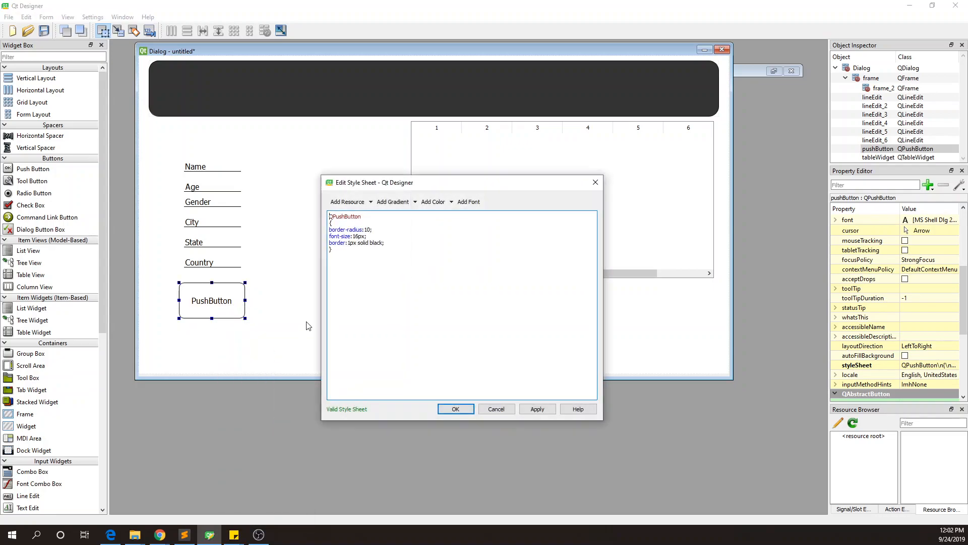
mouse_move(422, 256)
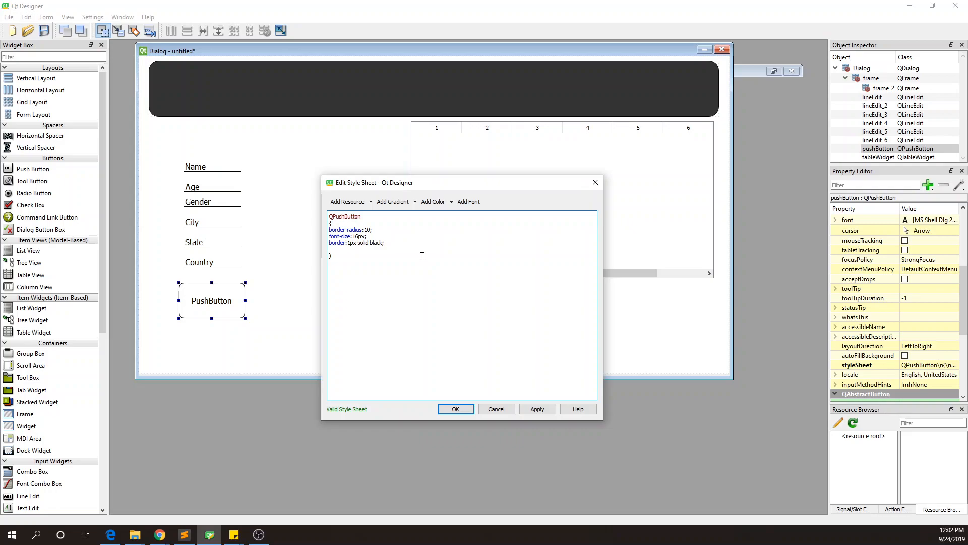
type("background:")
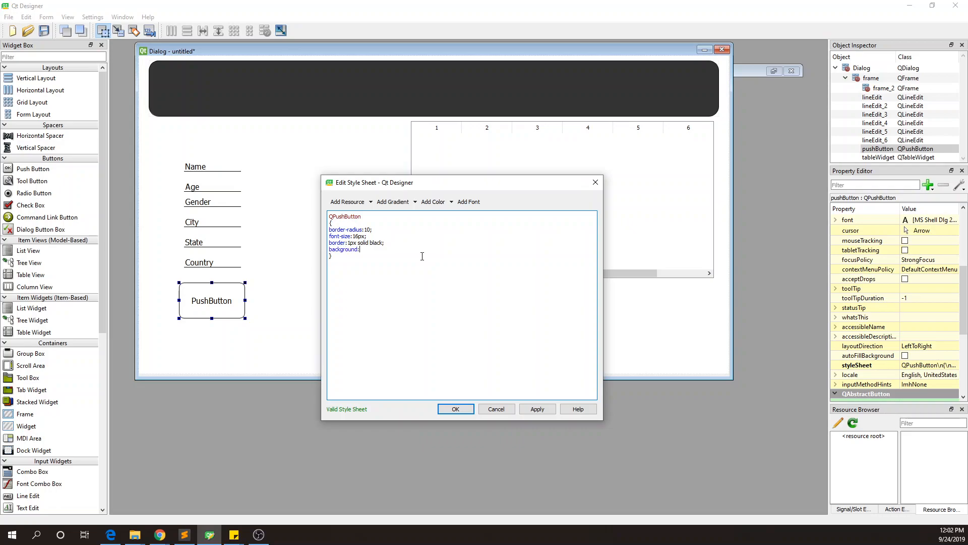
type("Ye")
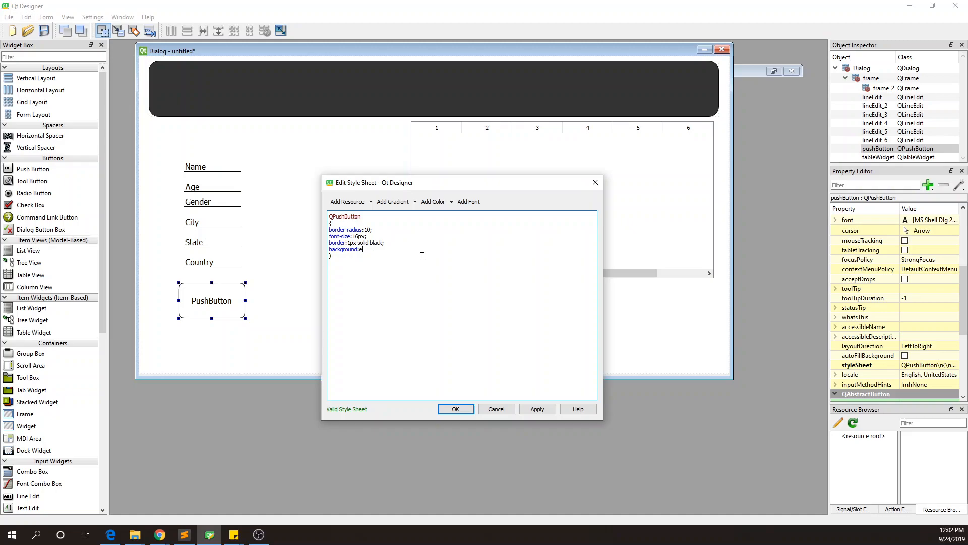
type("yellow;")
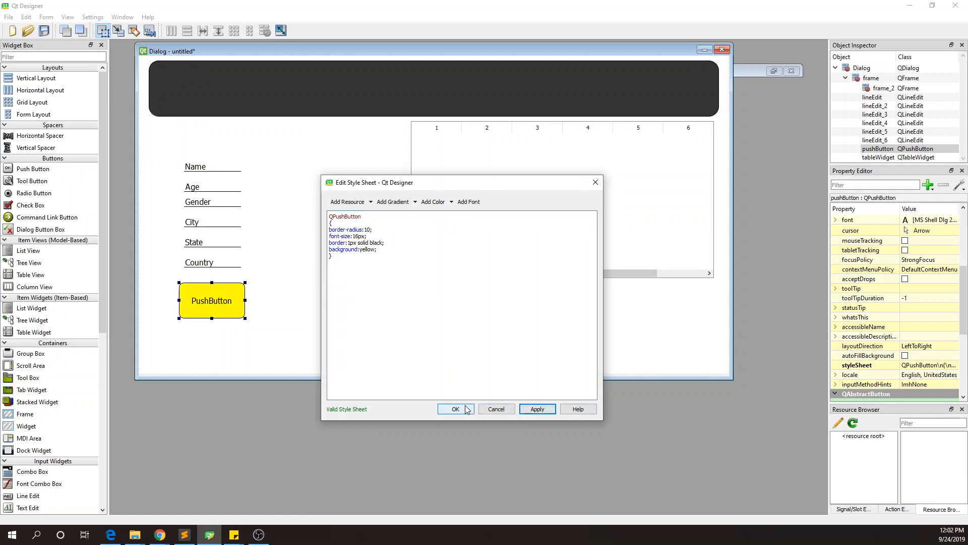
left_click(455, 409)
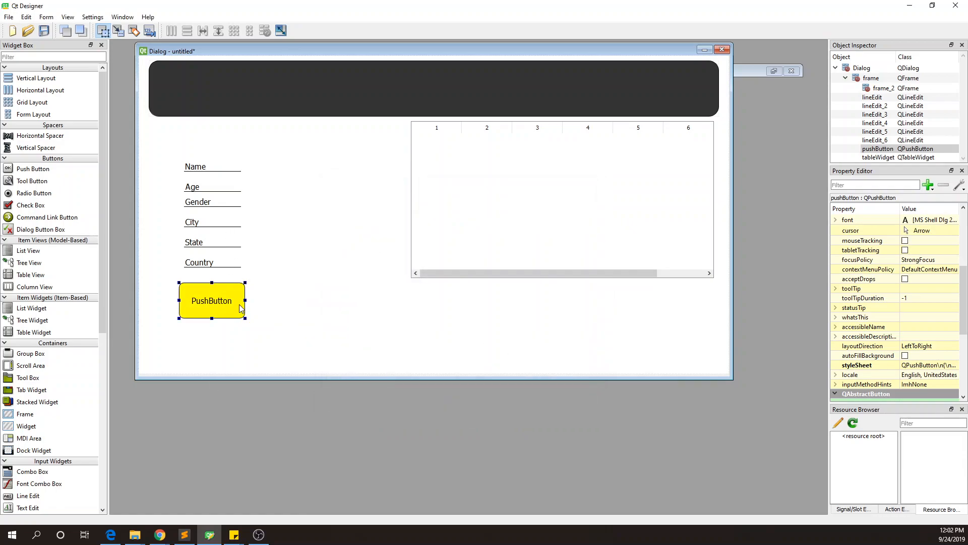
mouse_move(239, 303)
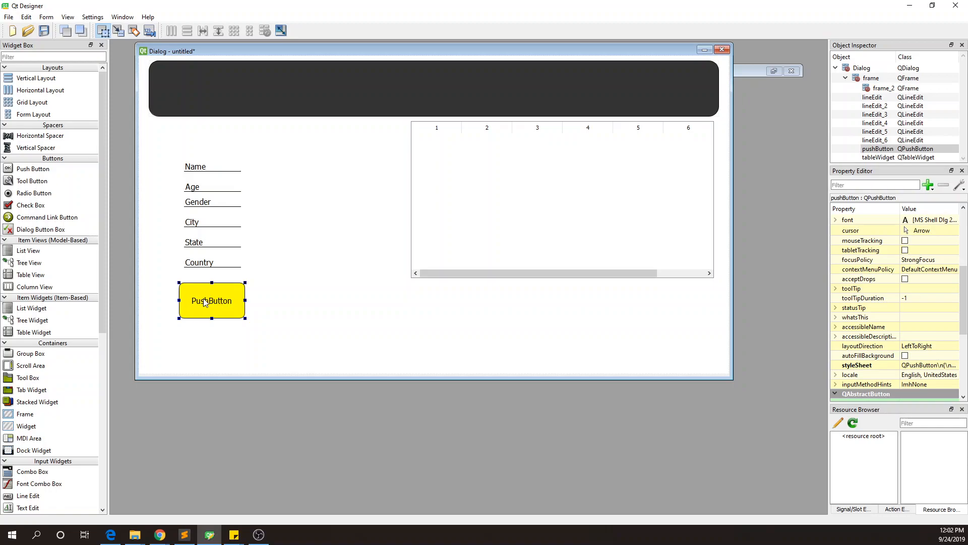
mouse_move(239, 165)
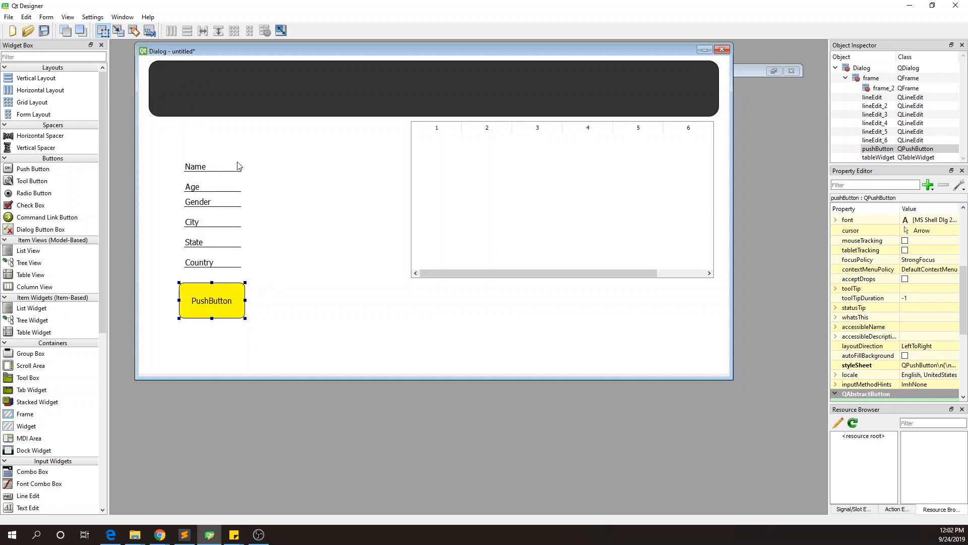
mouse_move(168, 212)
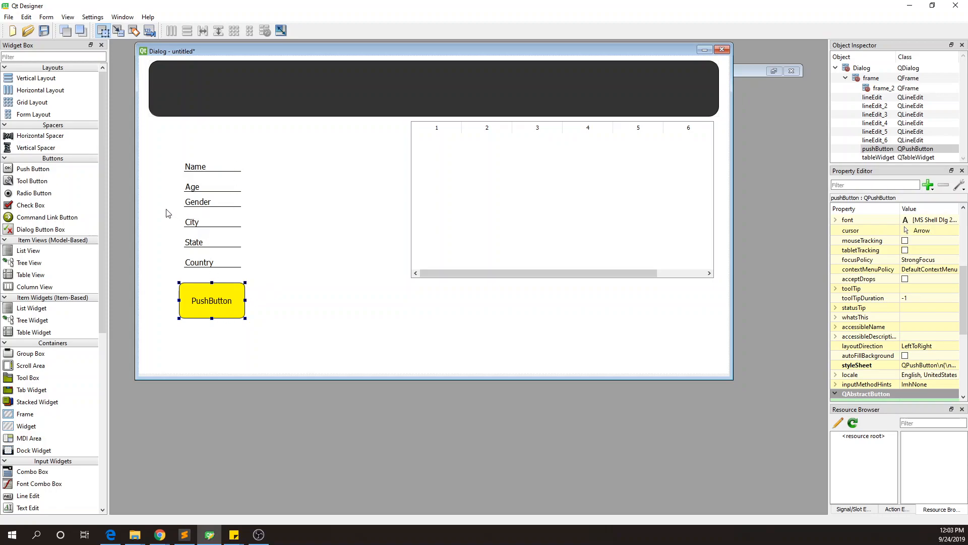
mouse_move(37, 172)
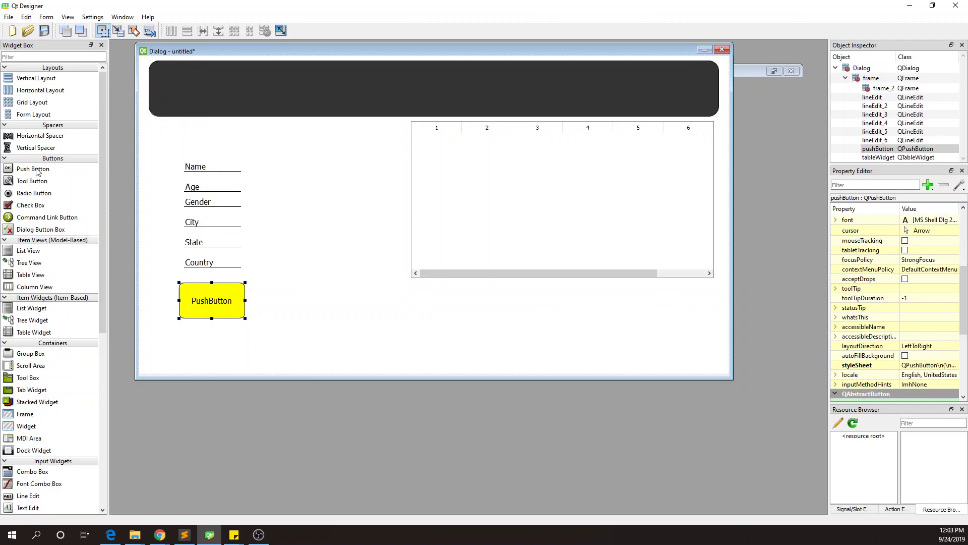
mouse_move(460, 319)
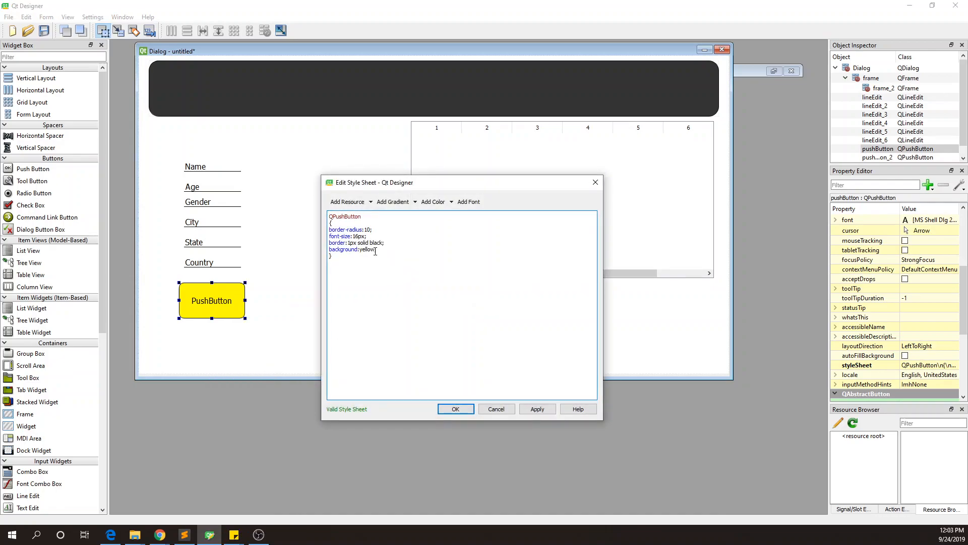
Step: Give the new button the copied stylesheet with its background changed to lightblue
key("ctrl+a")
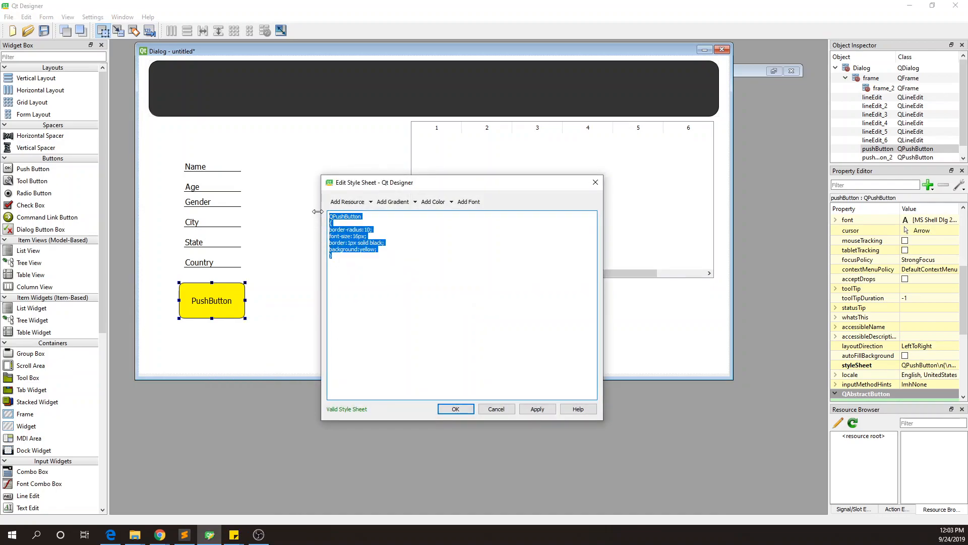
left_click(455, 408)
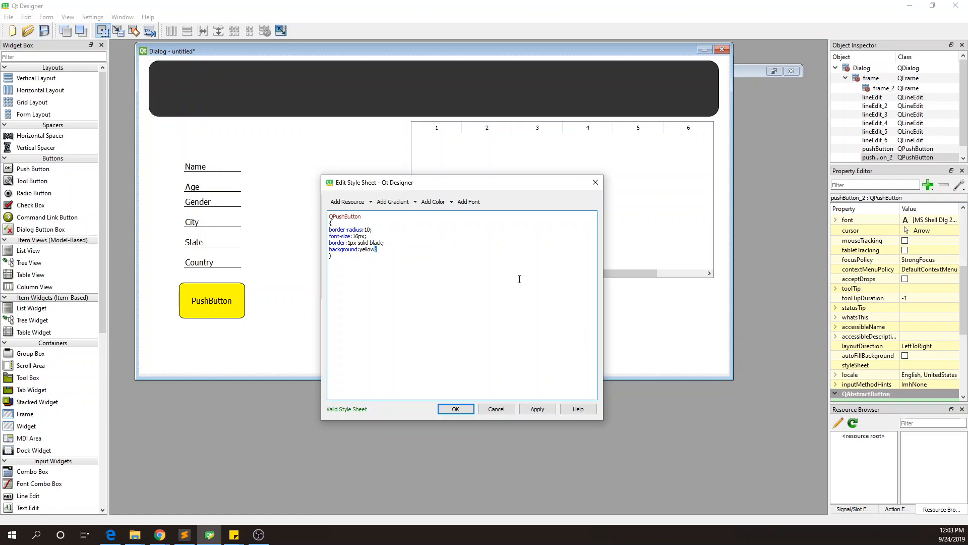
key("BackSpace")
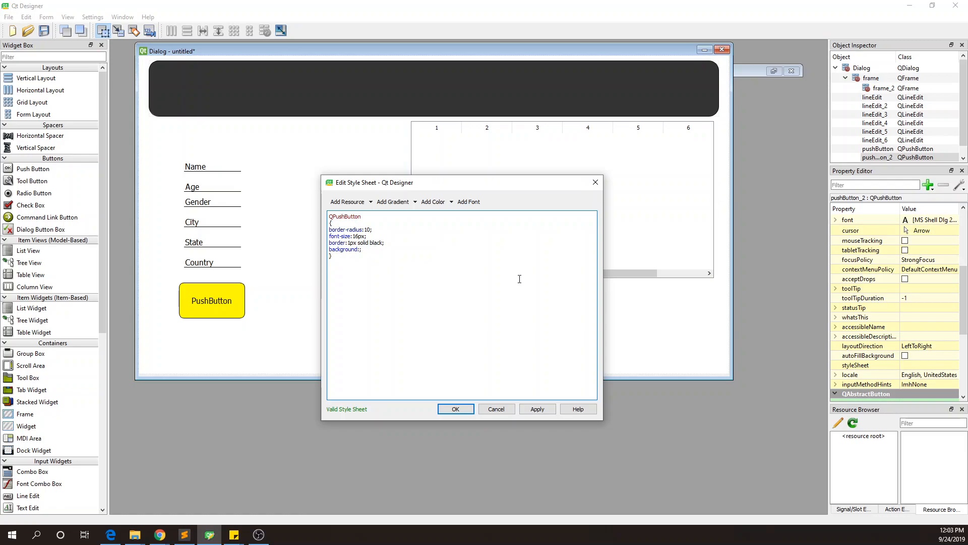
type("lightblu")
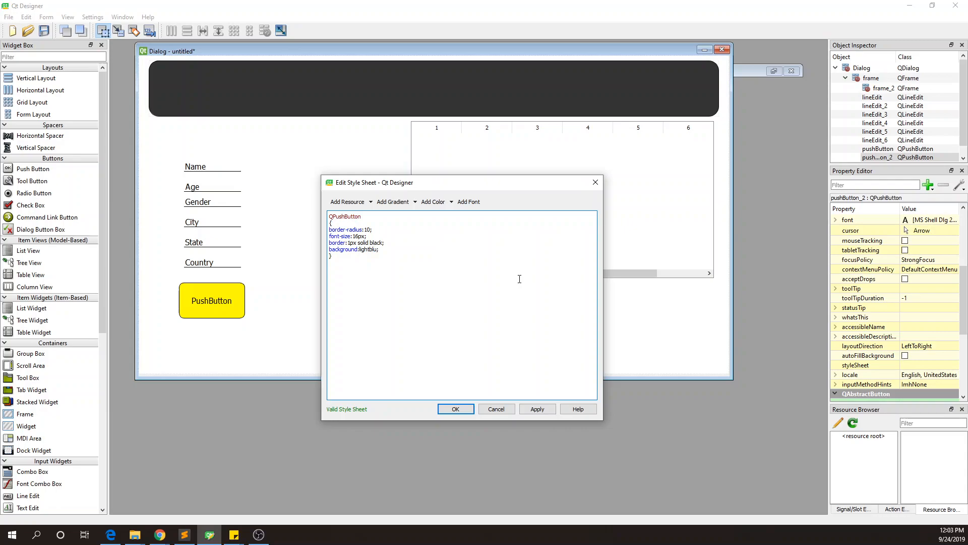
left_click(536, 409)
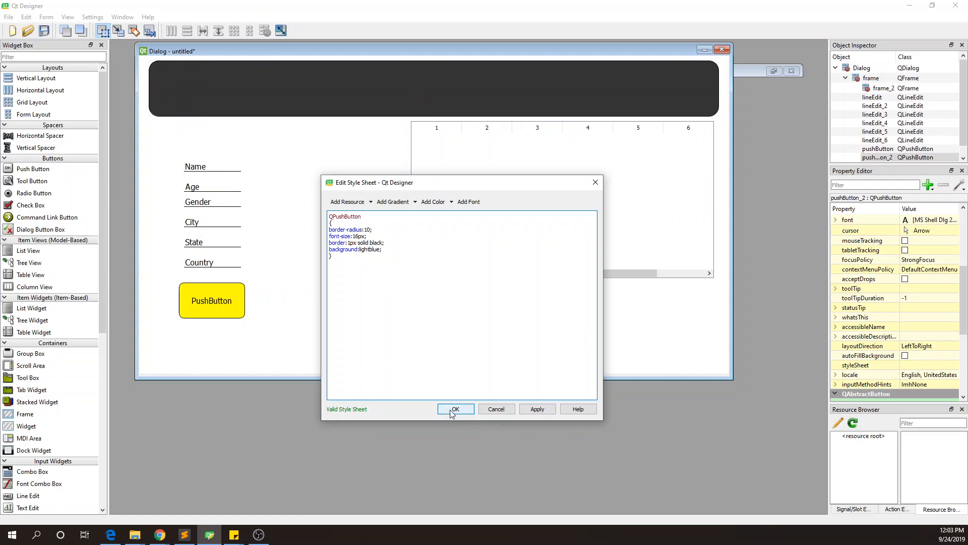
left_click(455, 409)
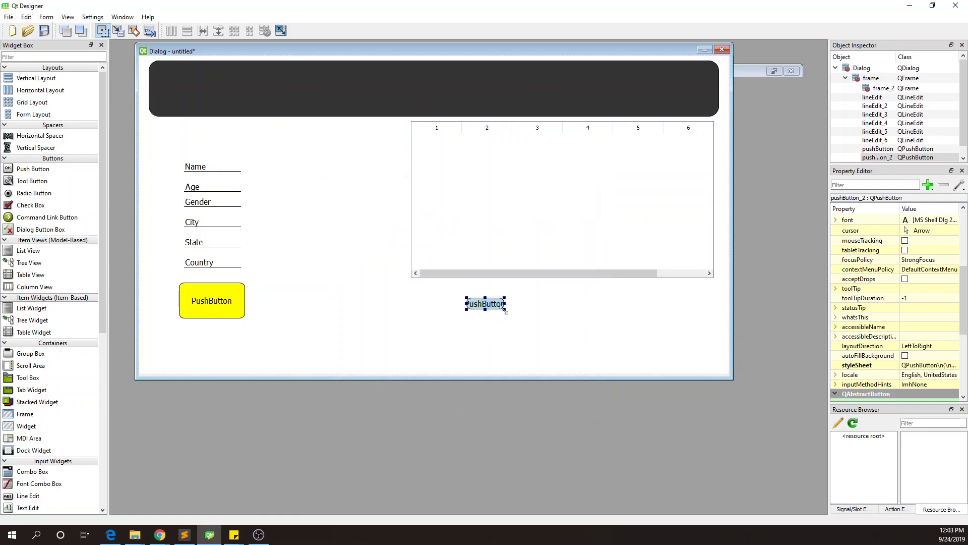
Step: Label the light blue button 'Show info' and edit the yellow button's label
double_click(485, 303)
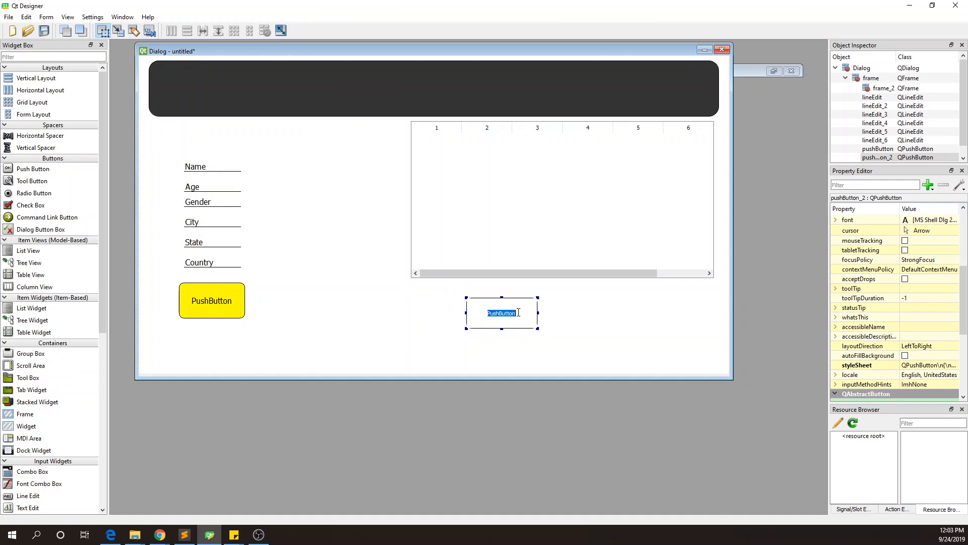
type("Show info")
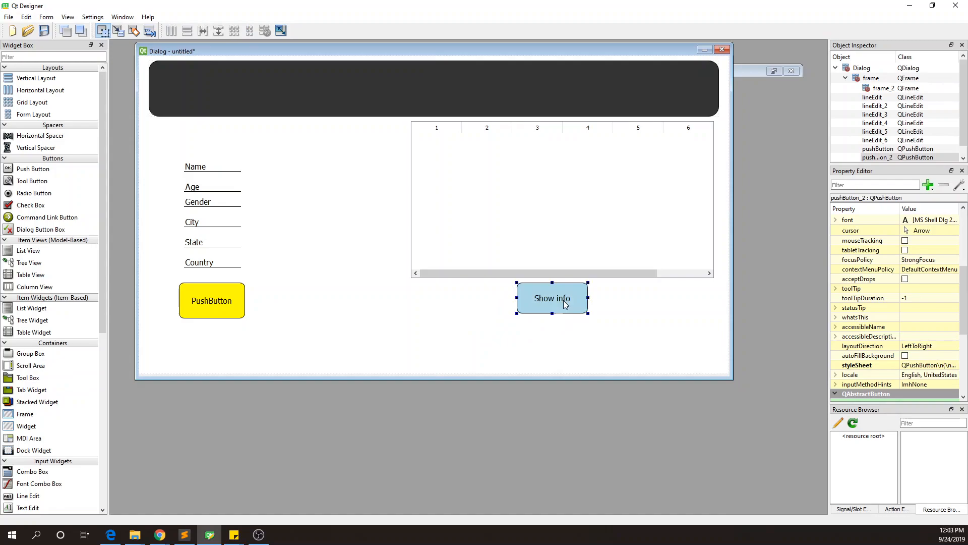
double_click(212, 301)
type("Save")
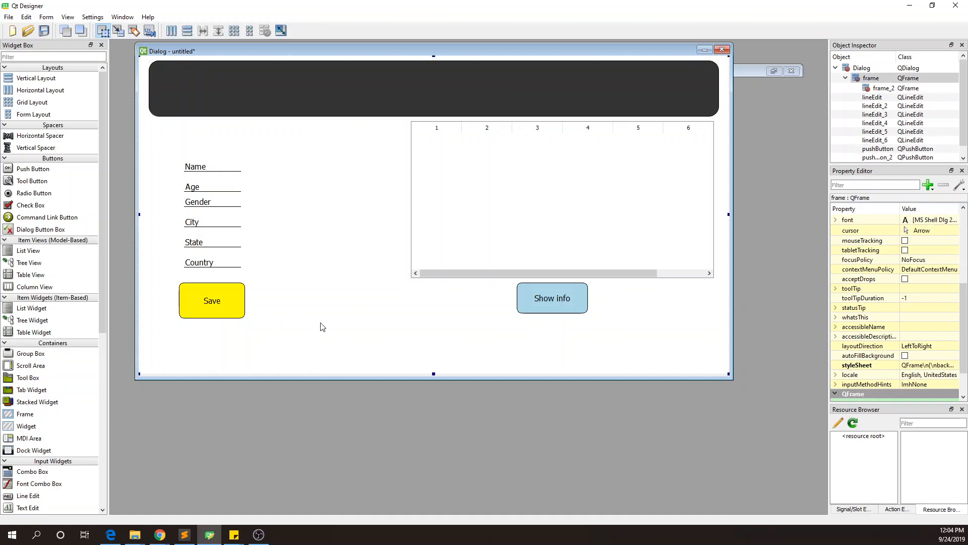
Step: Replace yellow with green in the Save button's stylesheet and apply it
right_click(212, 301)
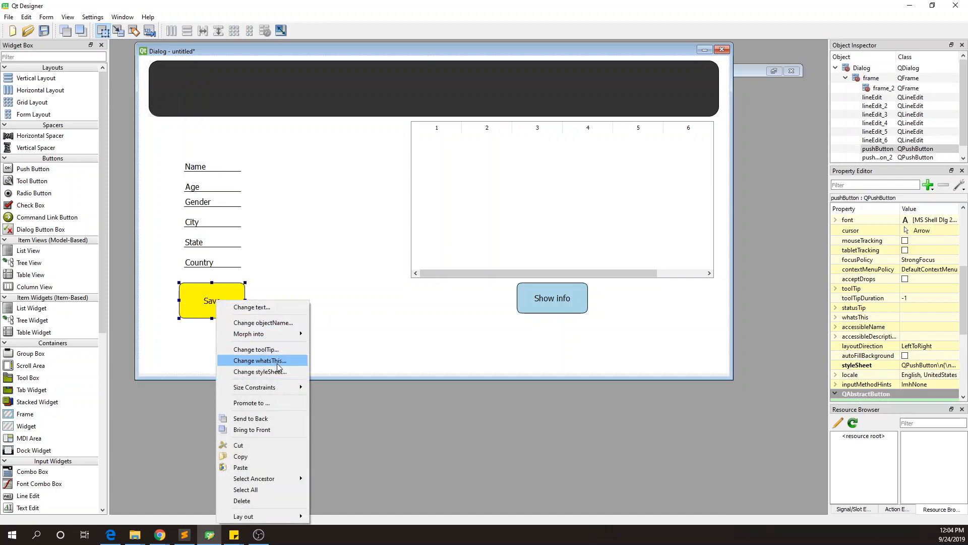
left_click(258, 372)
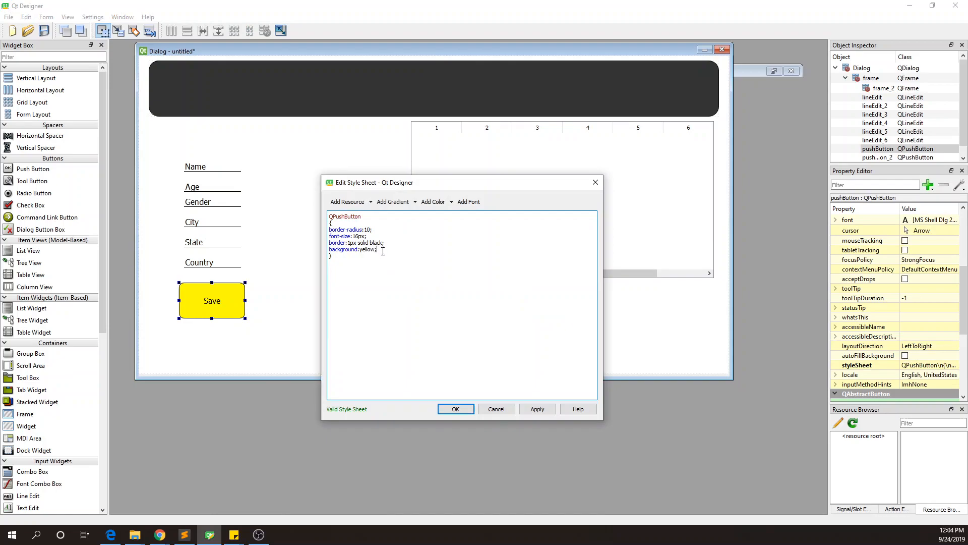
type("gl")
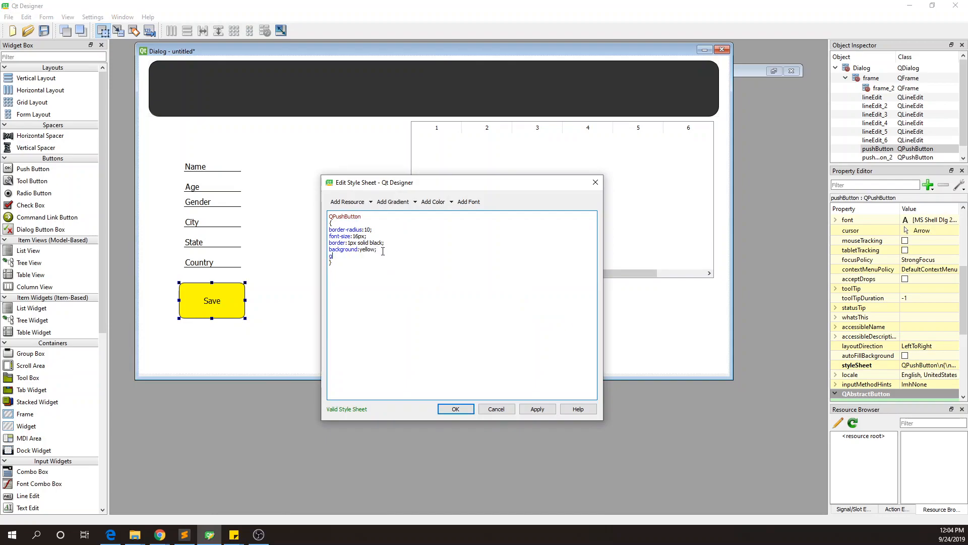
type("green")
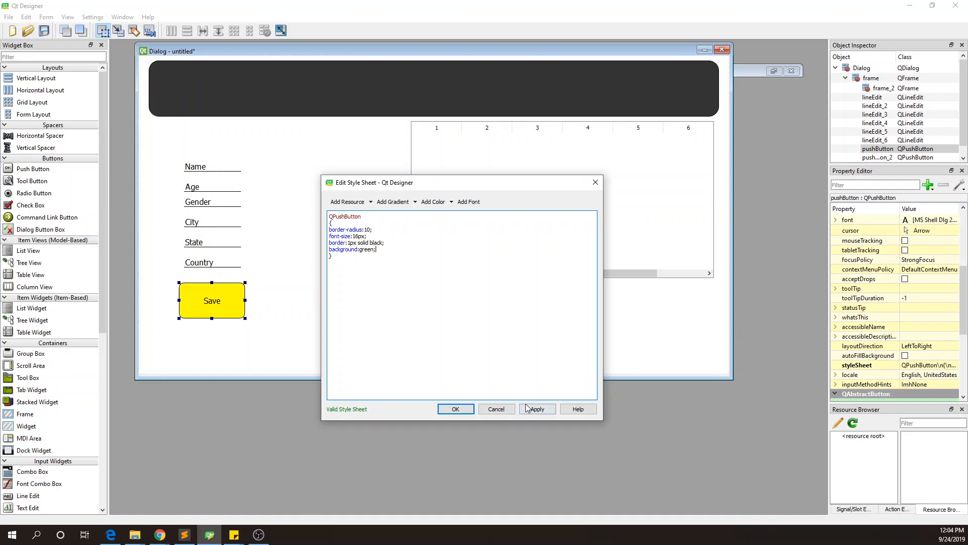
left_click(537, 408)
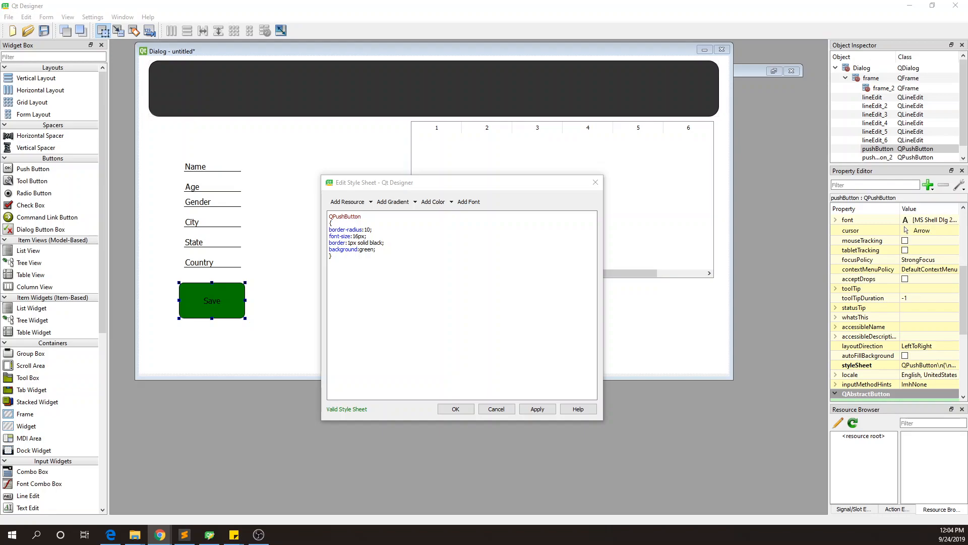
left_click(159, 534)
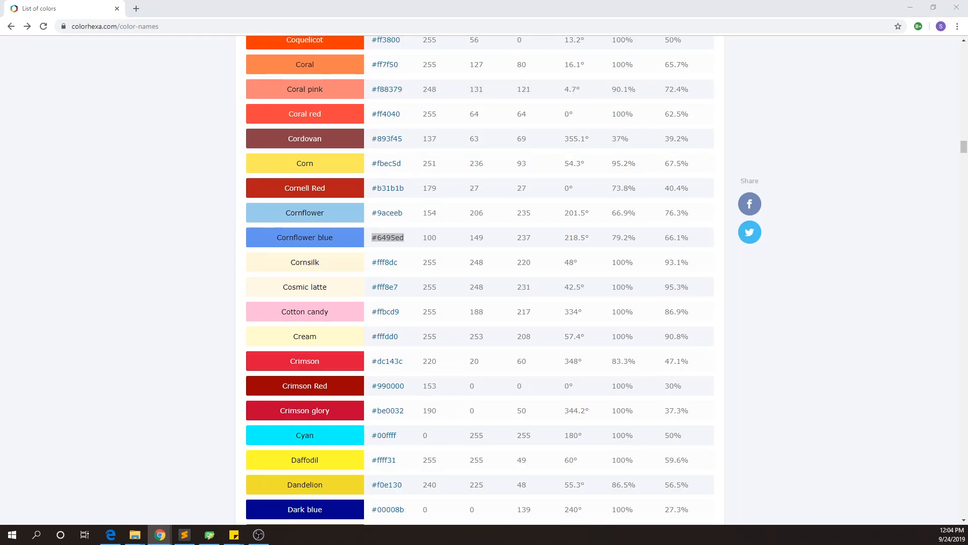
Step: Scroll colorhexa's colour names list and select Bright green's hex code #66ff00
double_click(388, 237)
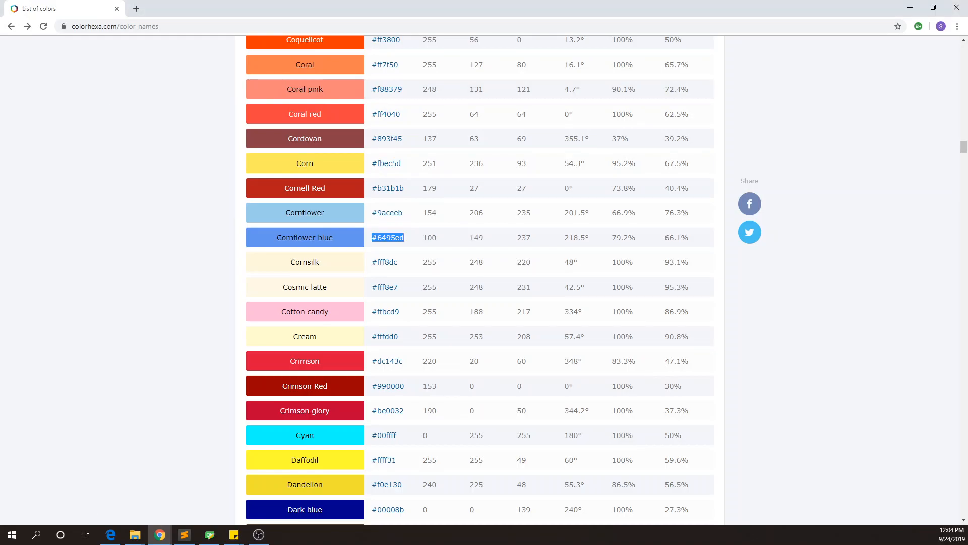
scroll("up", 3)
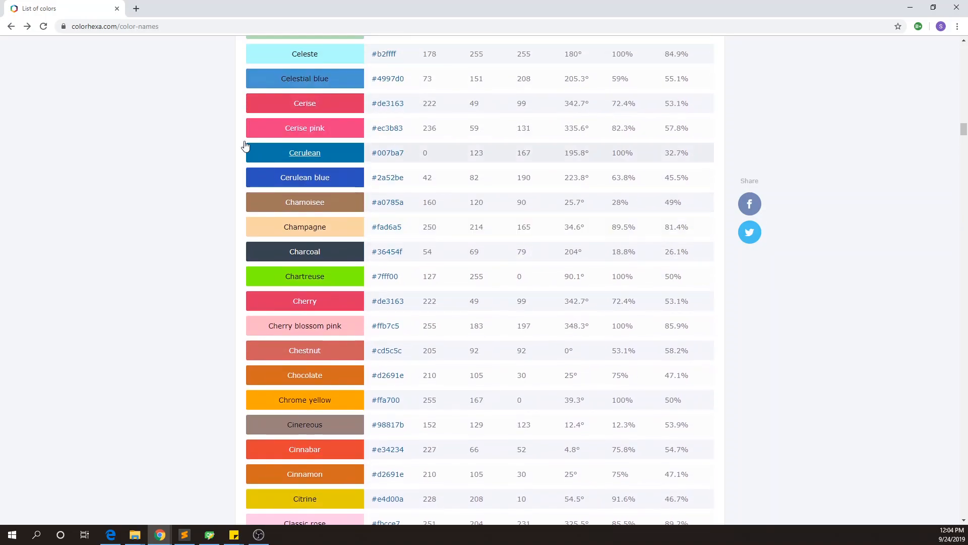
scroll("up", 3)
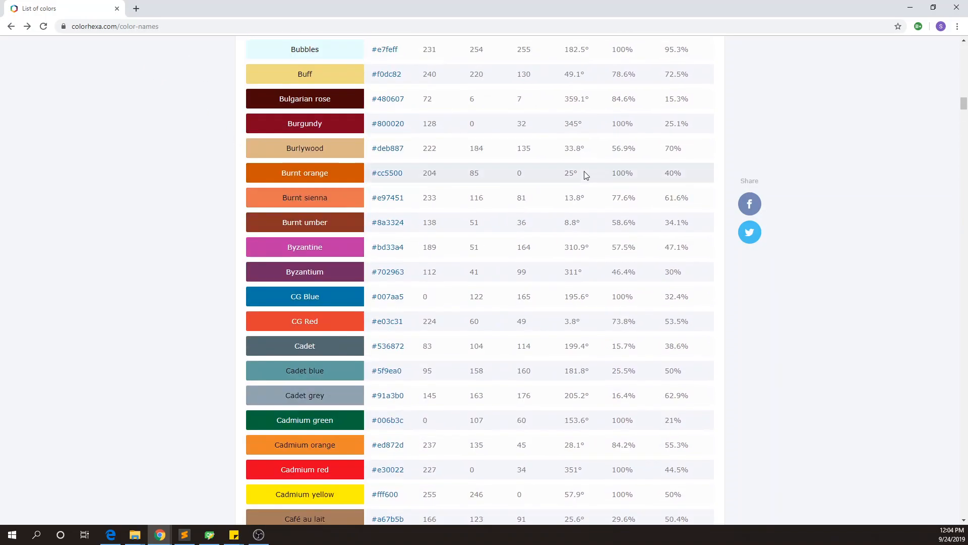
scroll("up", 3)
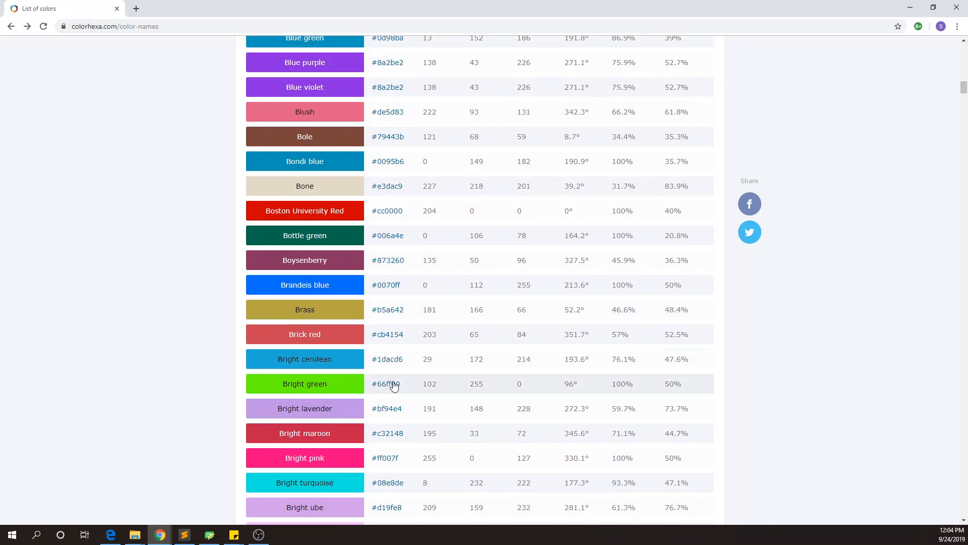
double_click(386, 383)
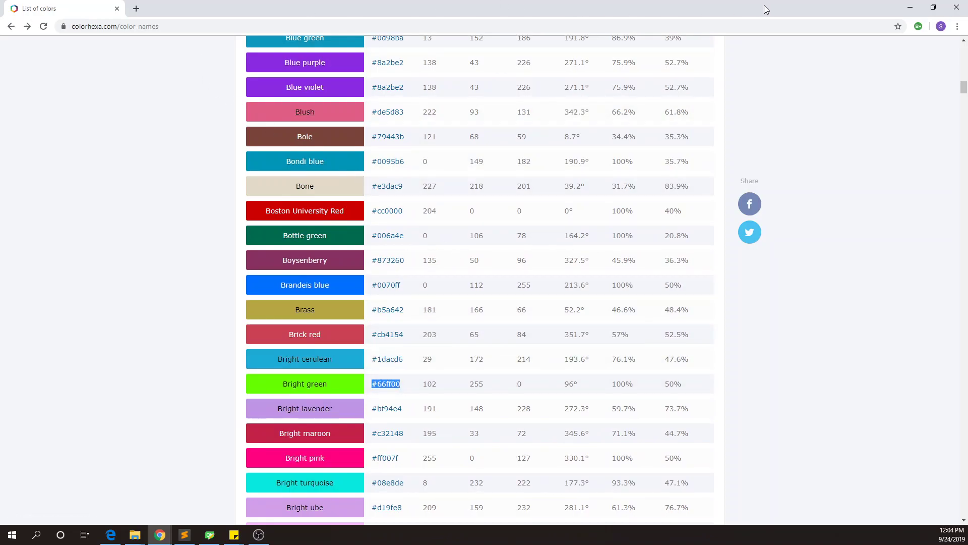
left_click(210, 534)
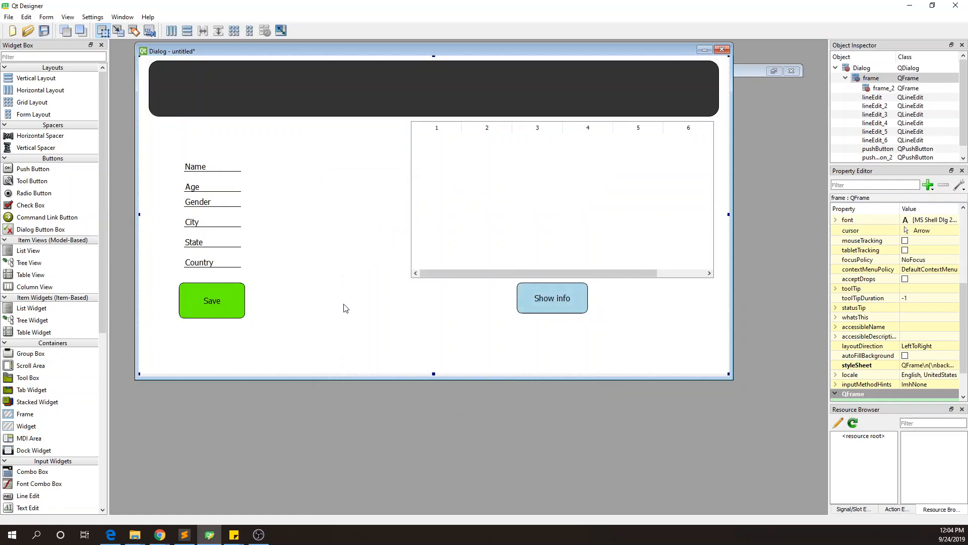
mouse_move(369, 313)
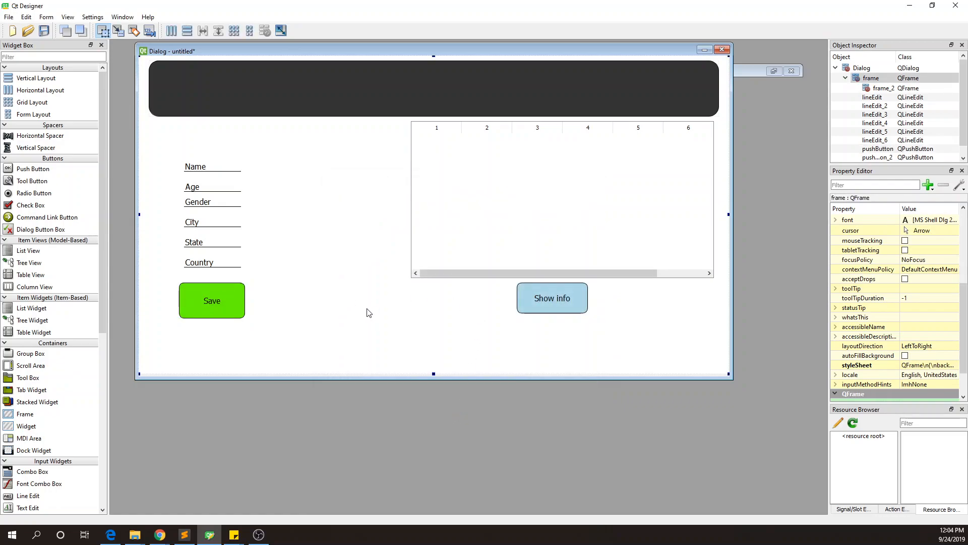
mouse_move(320, 204)
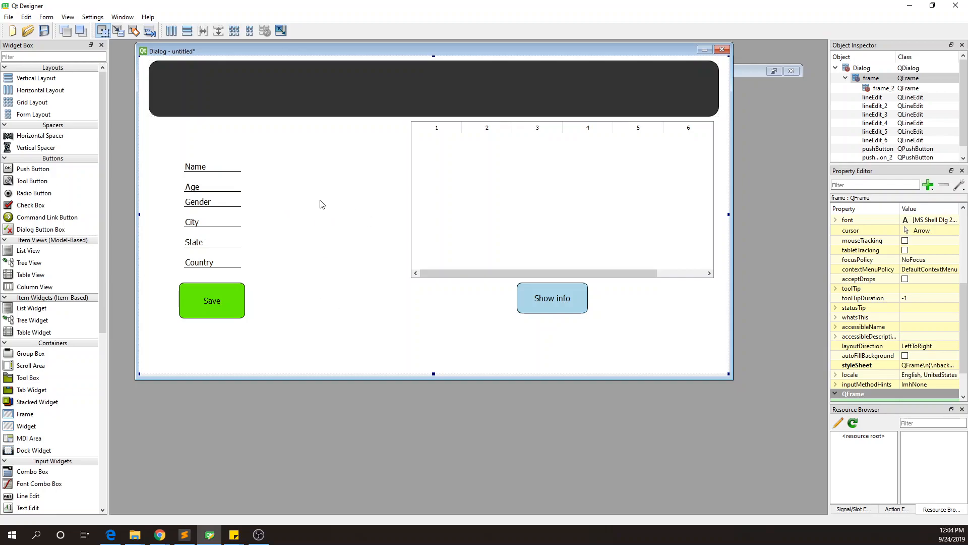
mouse_move(483, 77)
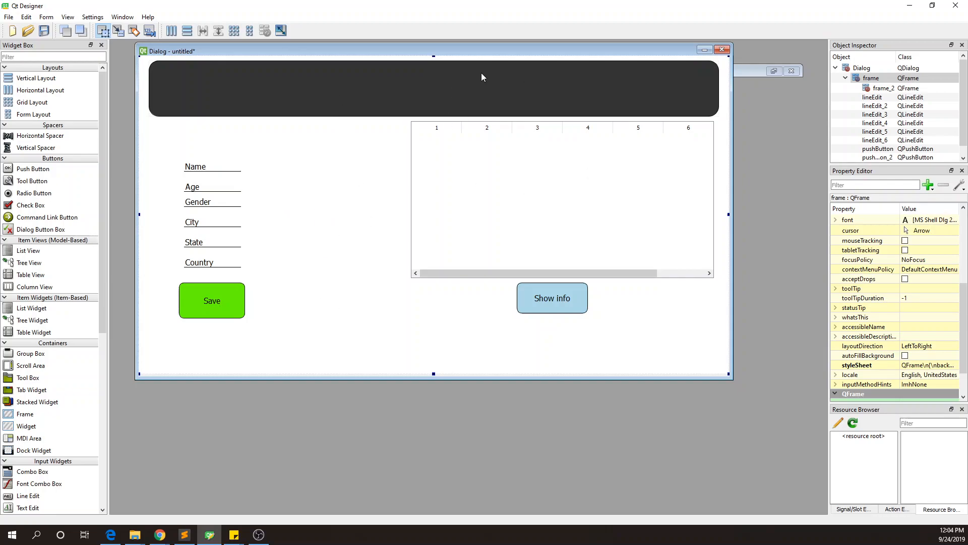
mouse_move(549, 261)
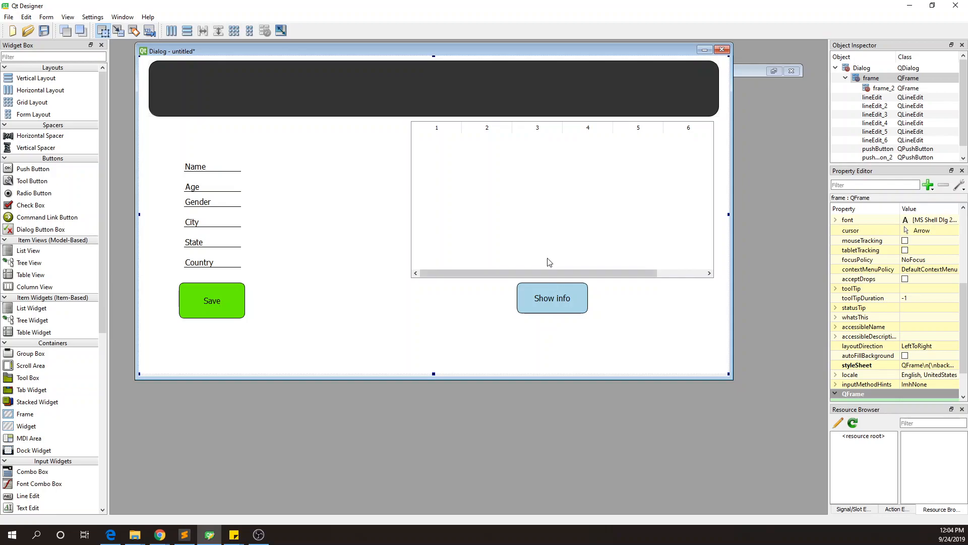
mouse_move(209, 145)
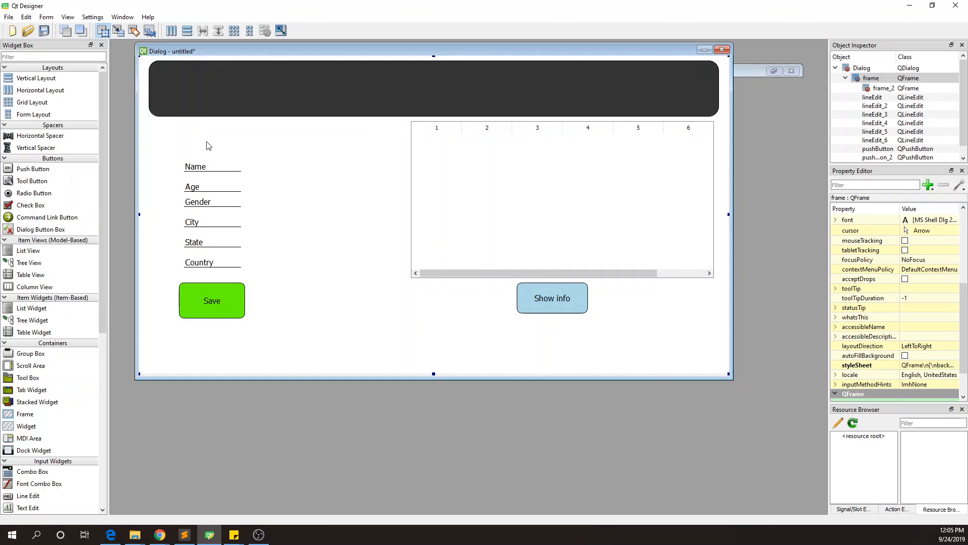
mouse_move(294, 277)
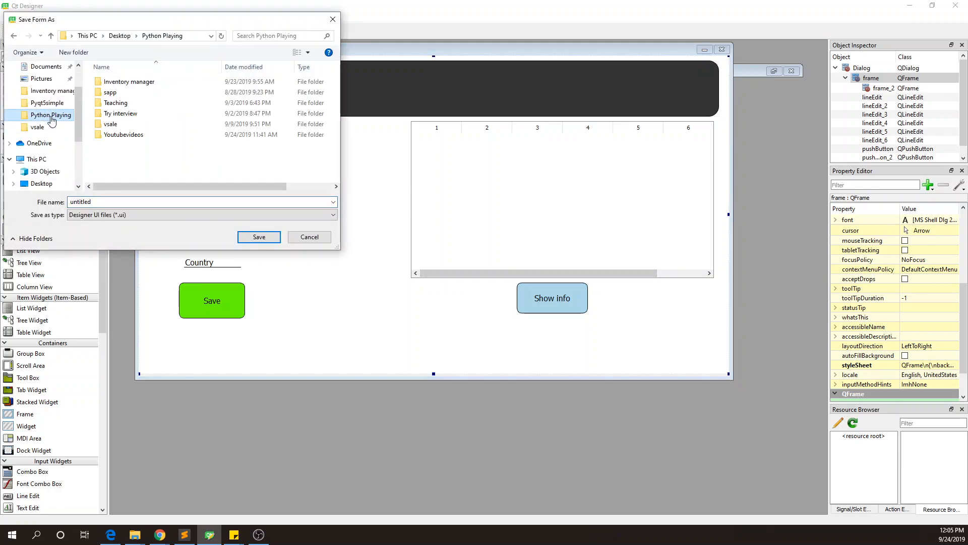
Step: Save the form as simpleUIpage.ui in Youtubevideos > QTprogram
double_click(123, 134)
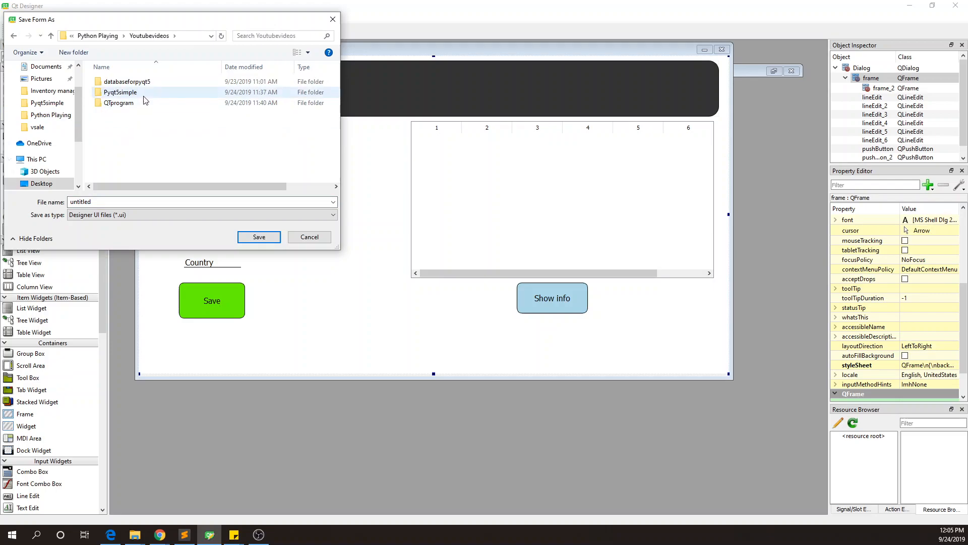
double_click(118, 103)
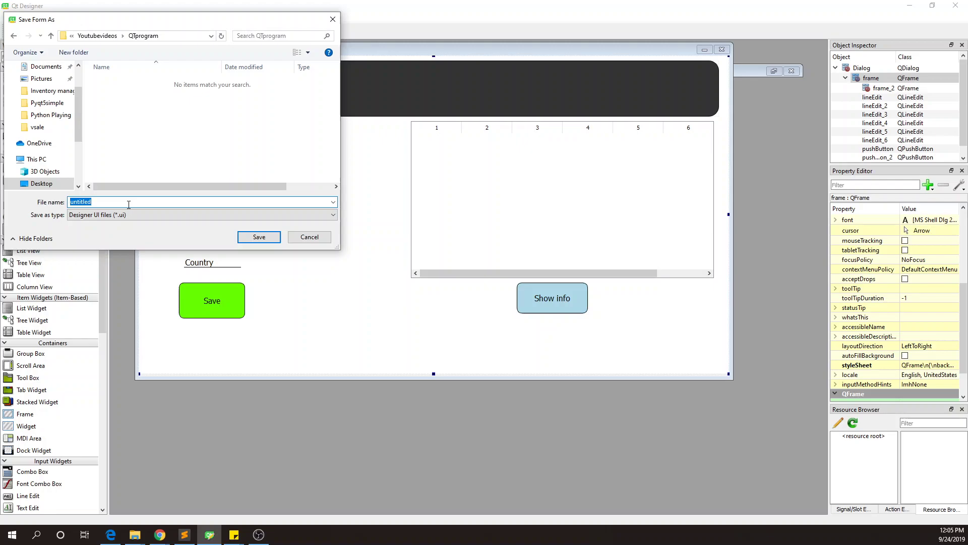
type("simple")
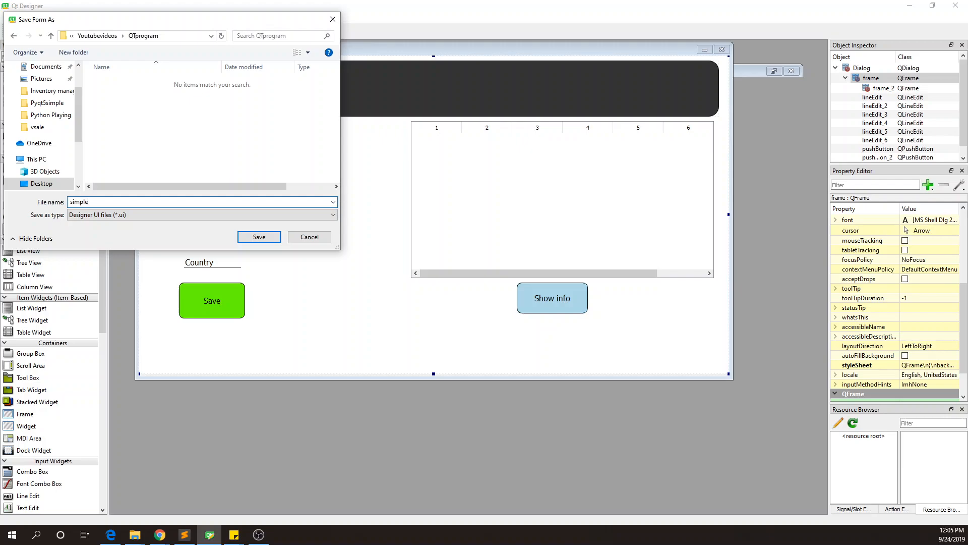
type("UIpage")
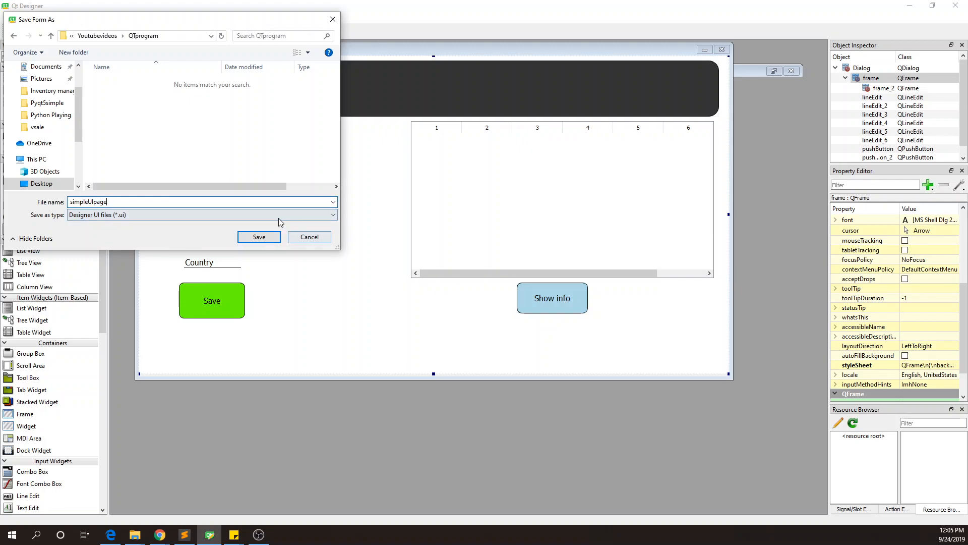
left_click(259, 236)
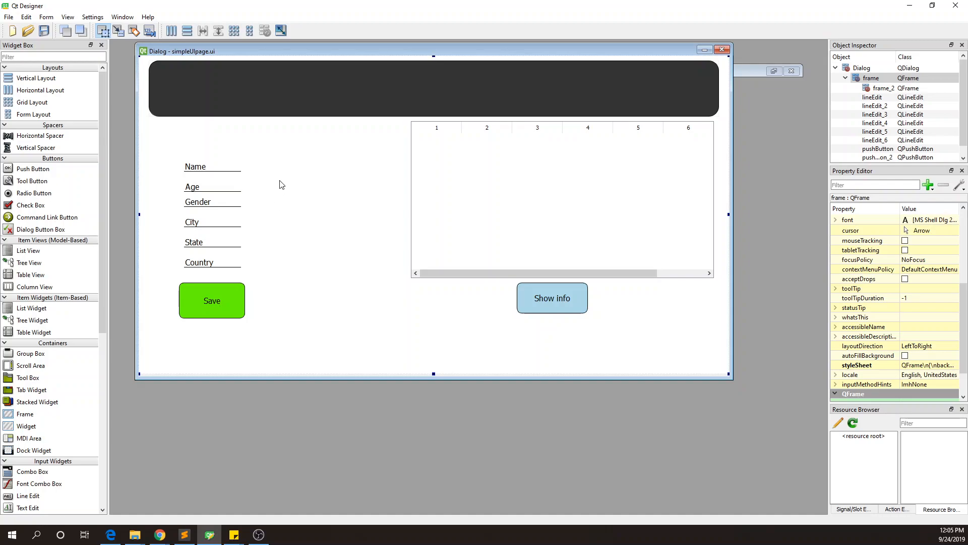
mouse_move(300, 85)
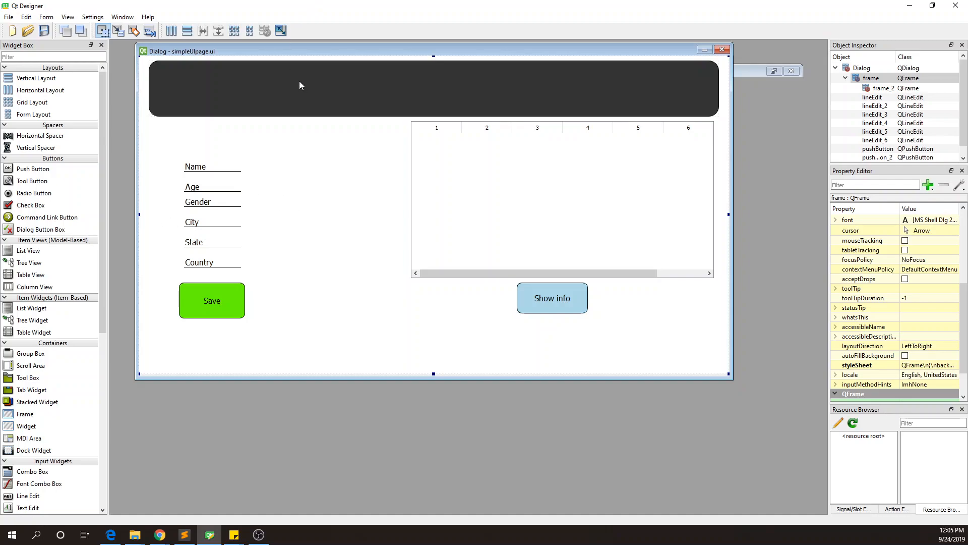
mouse_move(222, 106)
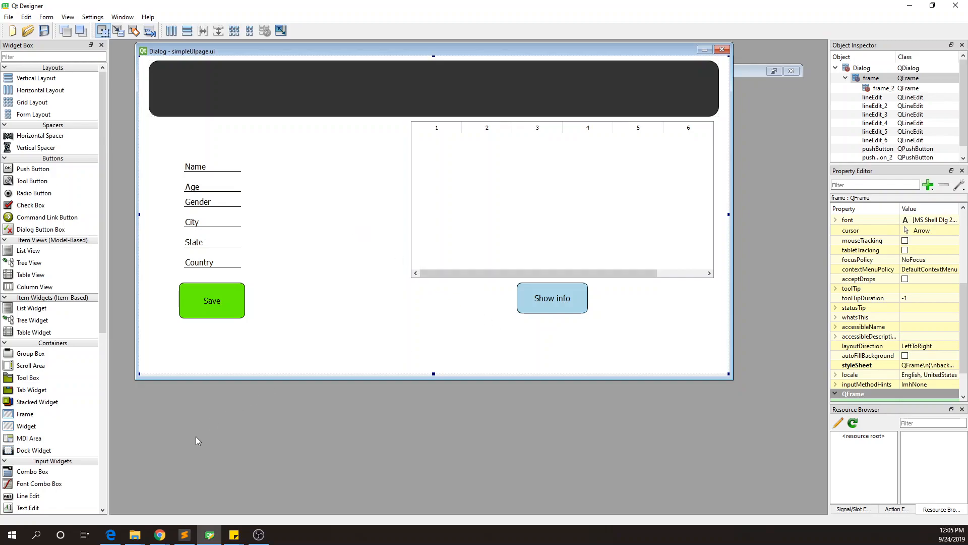
mouse_move(183, 534)
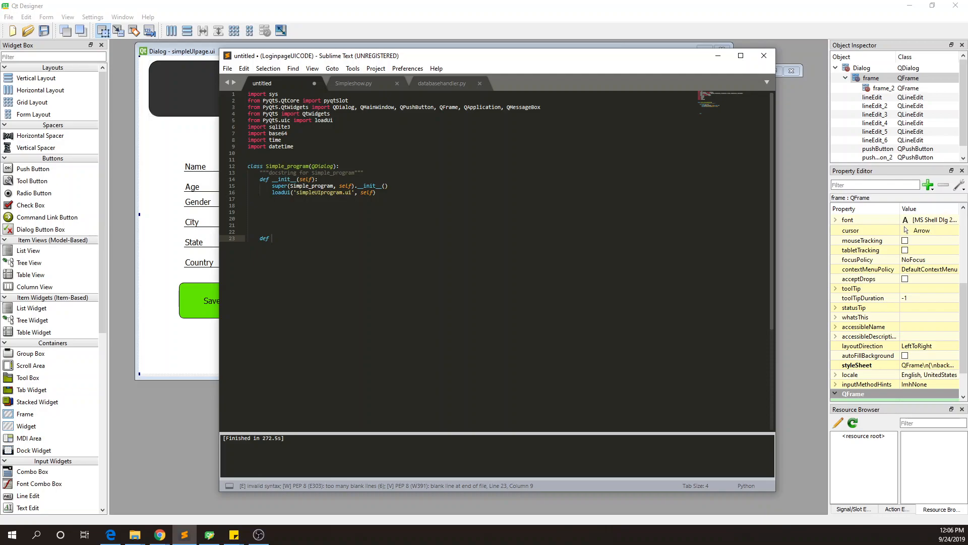
Step: Return from the Sublime Text script to the Qt Designer form
left_click(275, 239)
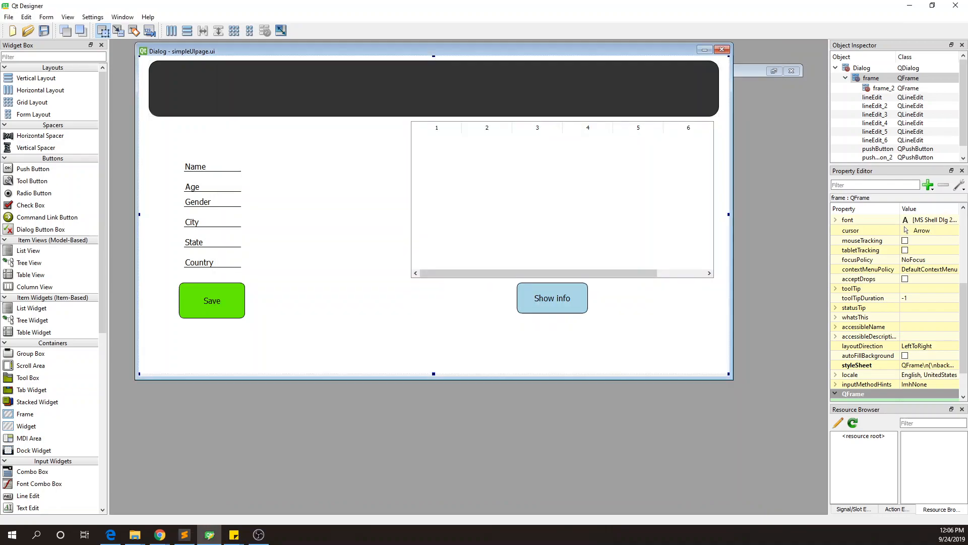
mouse_move(242, 179)
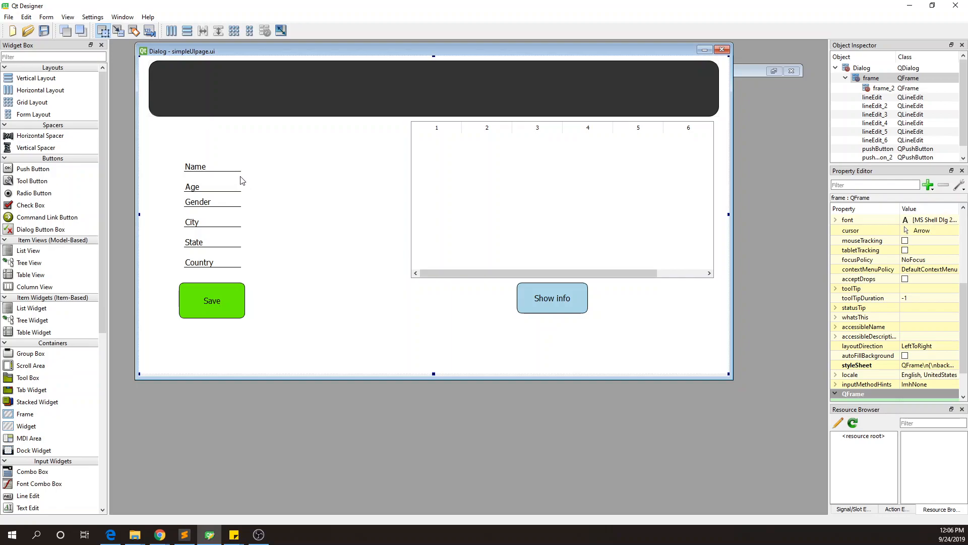
mouse_move(234, 167)
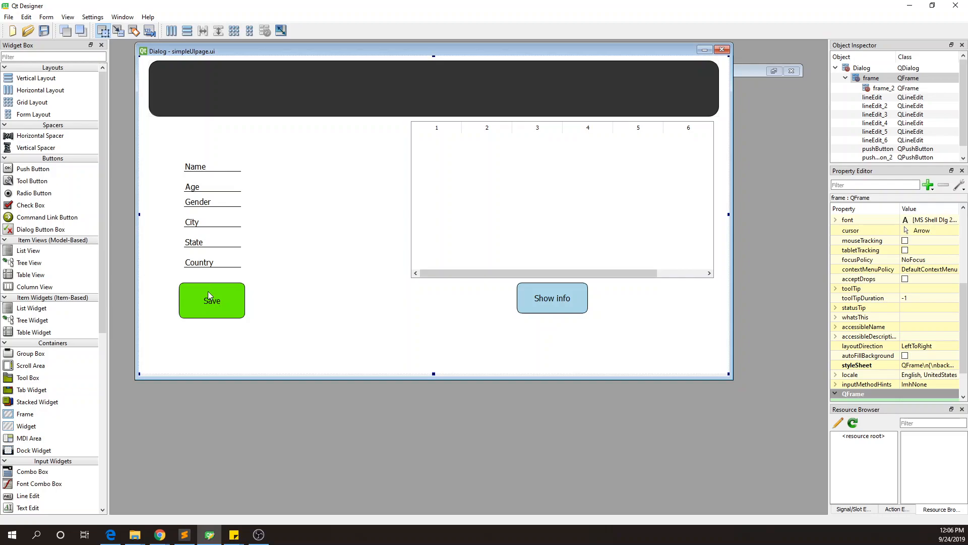
mouse_move(212, 303)
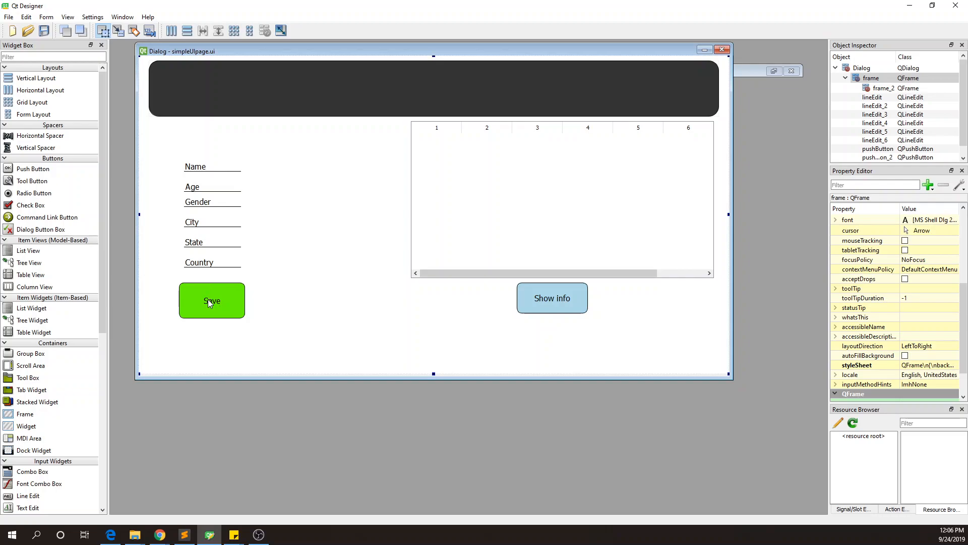
mouse_move(550, 312)
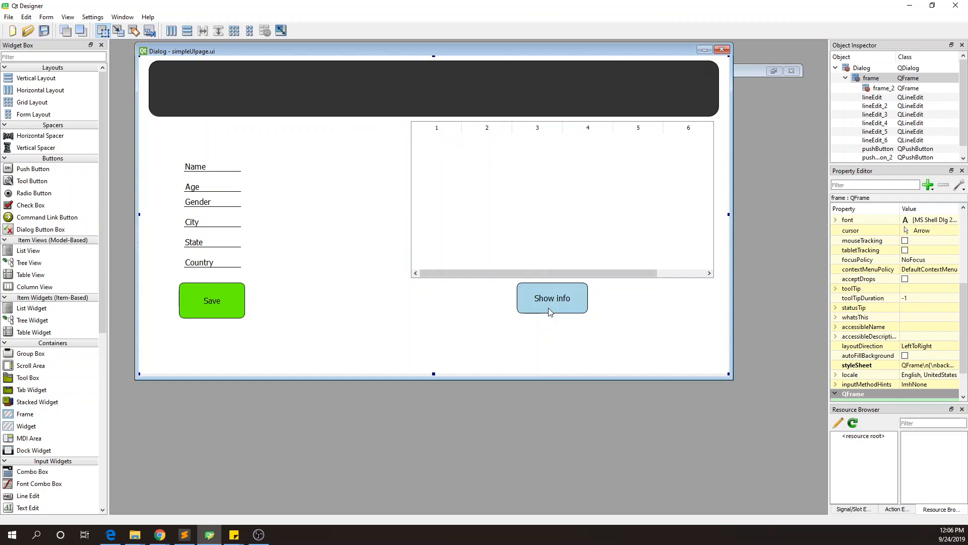
mouse_move(486, 245)
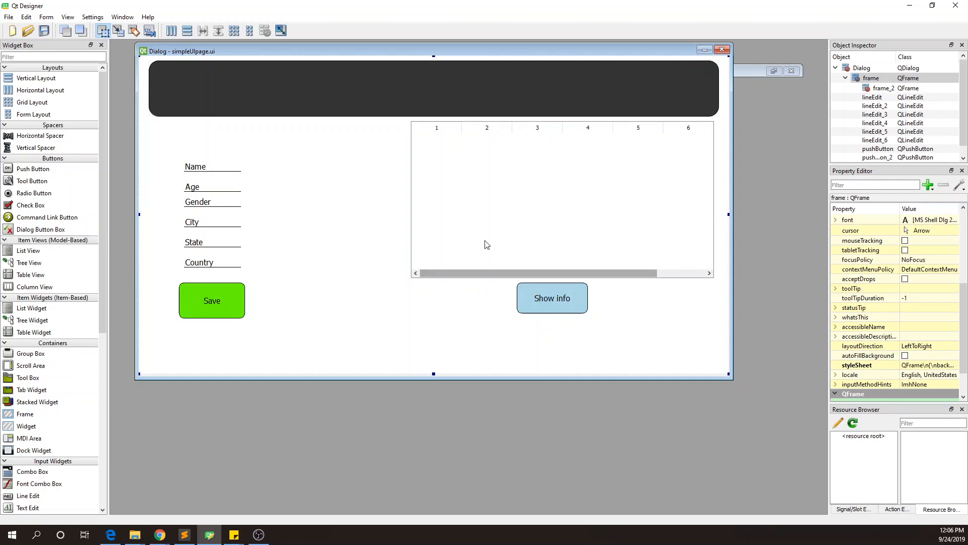
mouse_move(327, 190)
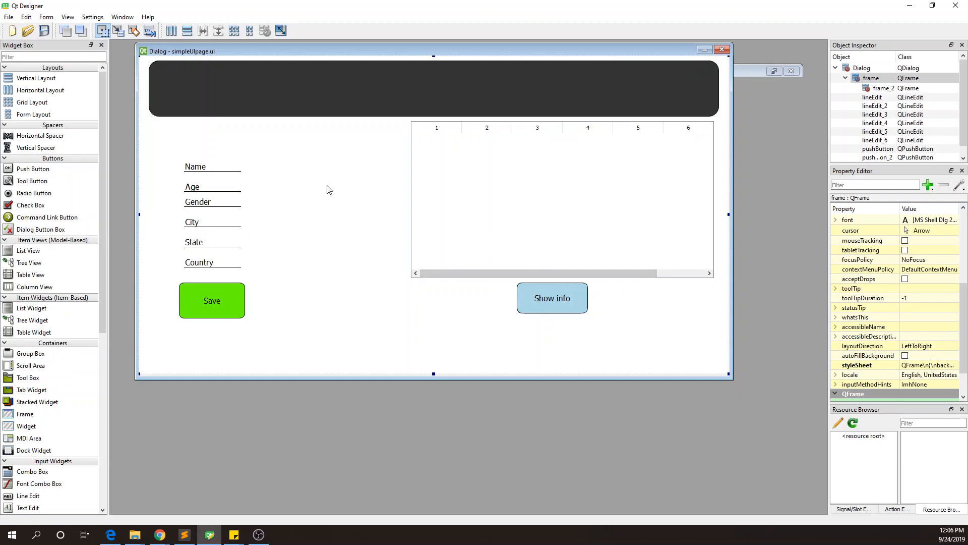
mouse_move(287, 302)
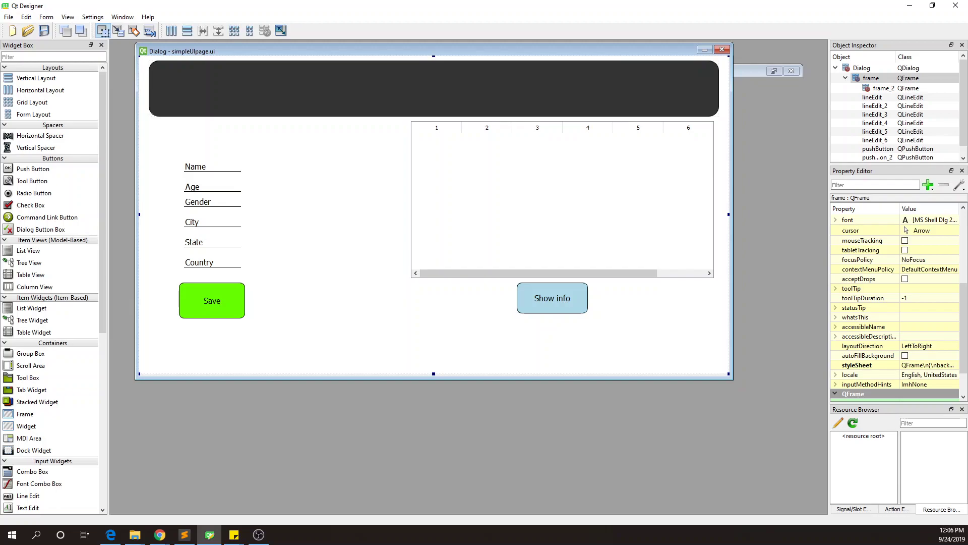
Step: Write the 'def simple_collect(self):' method header in the Python script
left_click(183, 534)
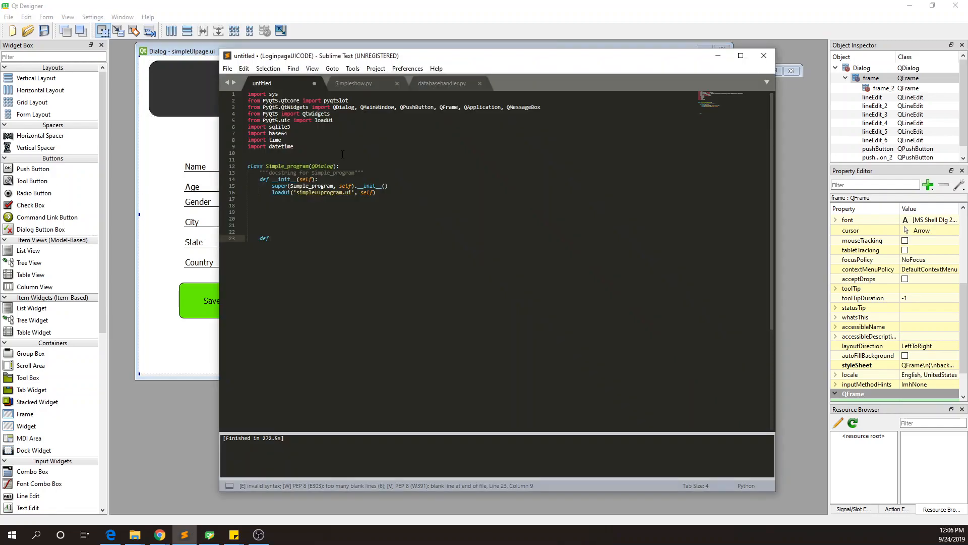
mouse_move(633, 216)
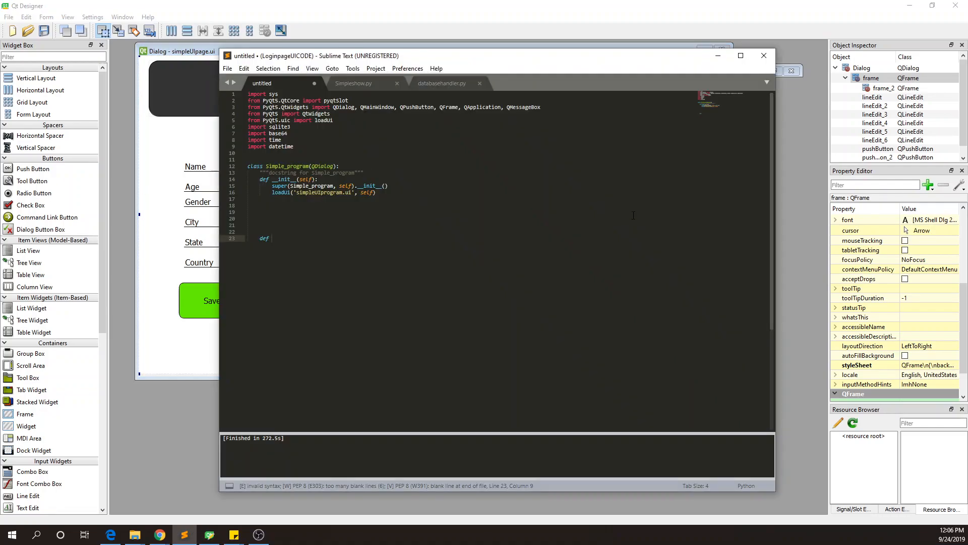
left_click(272, 238)
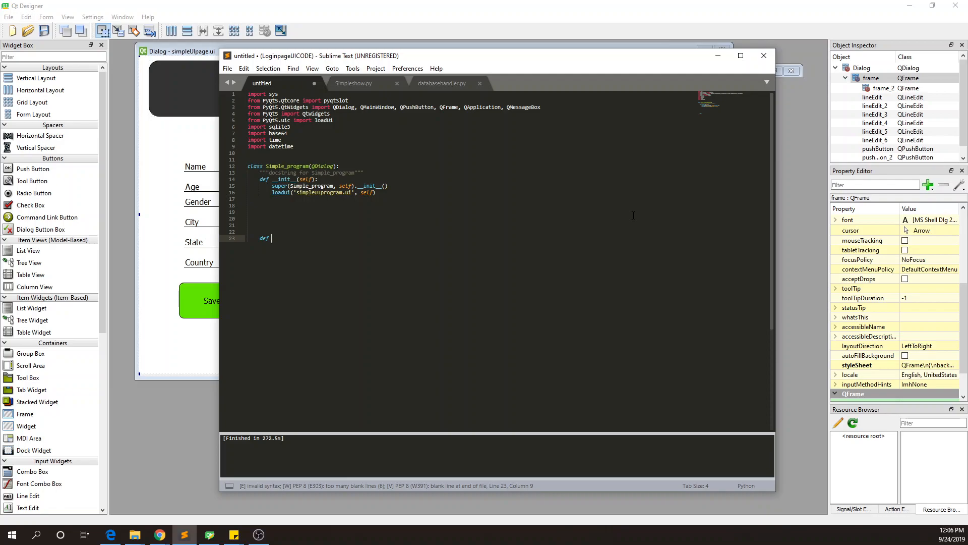
type("s")
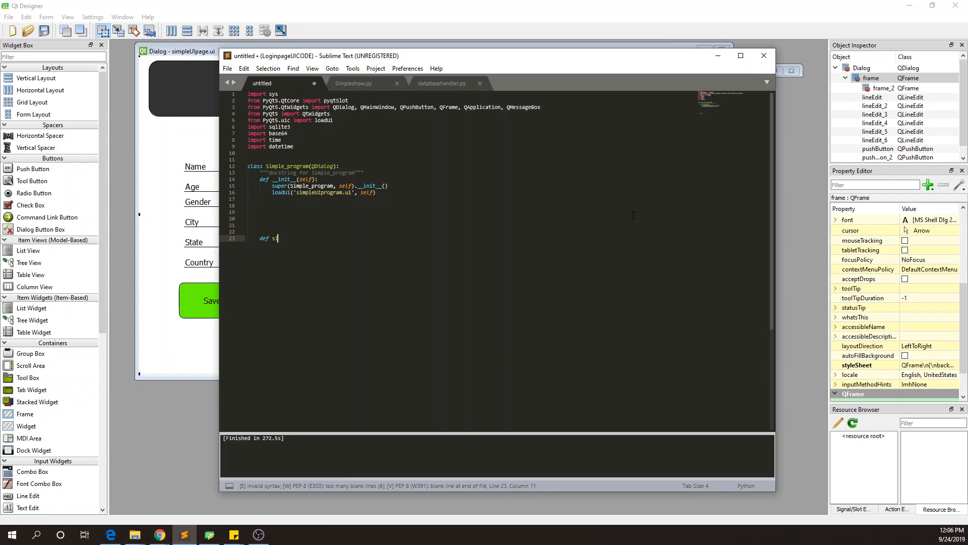
type("imple_collect(")
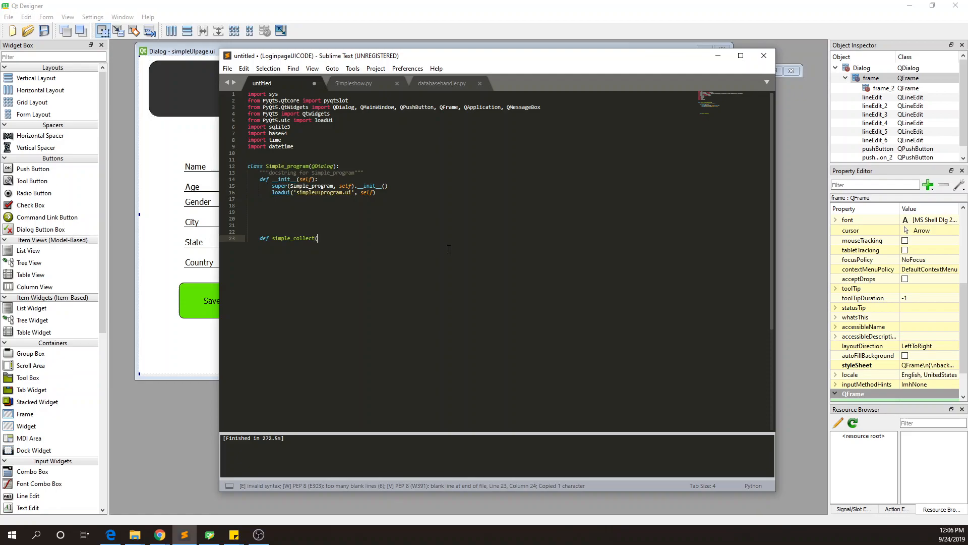
type("self):")
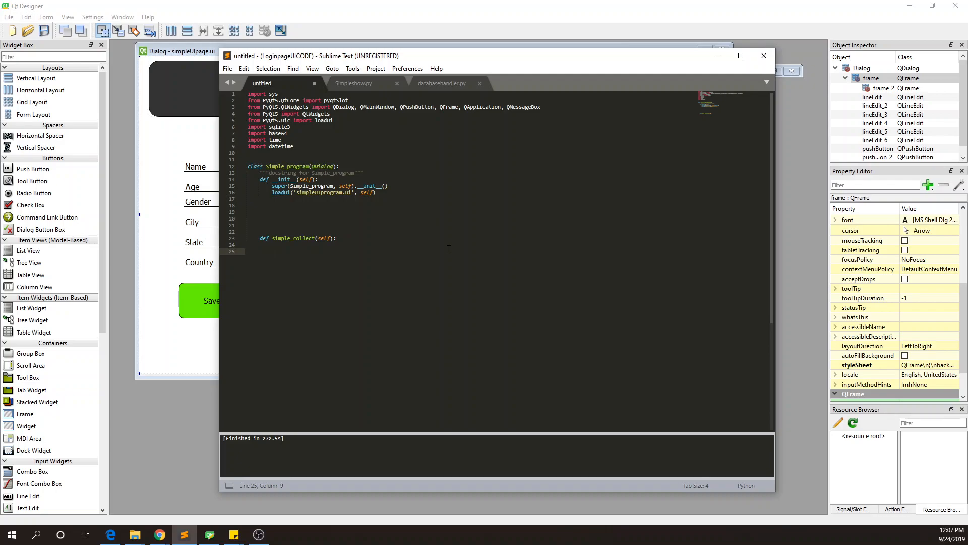
Step: Assign name and age from lineEdit and lineEdit_2 using str(self.lineEdit.text())
type("name =")
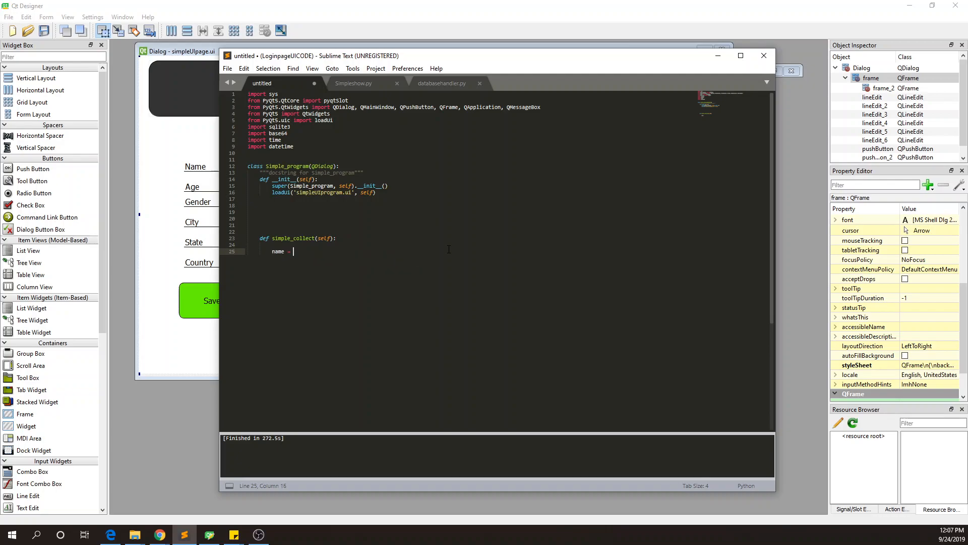
type("str")
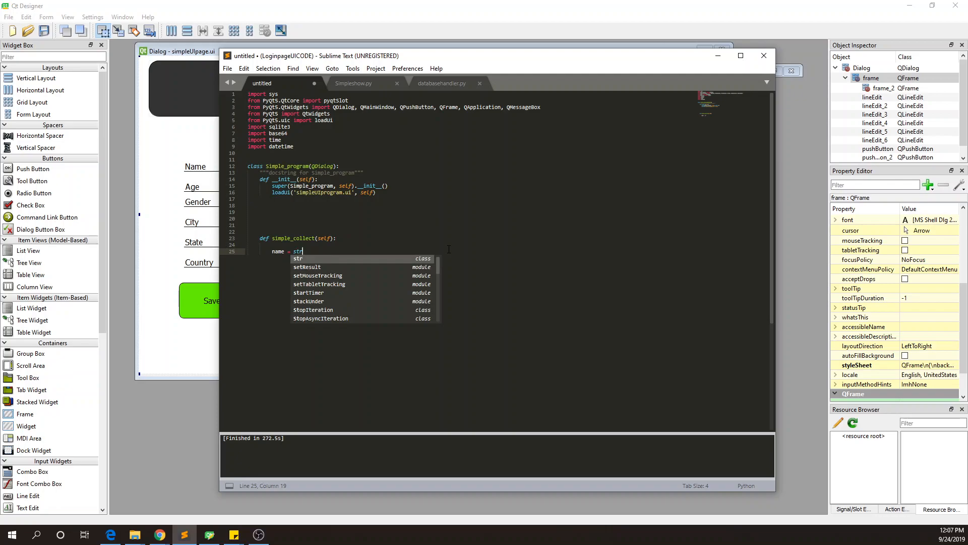
type("(self.")
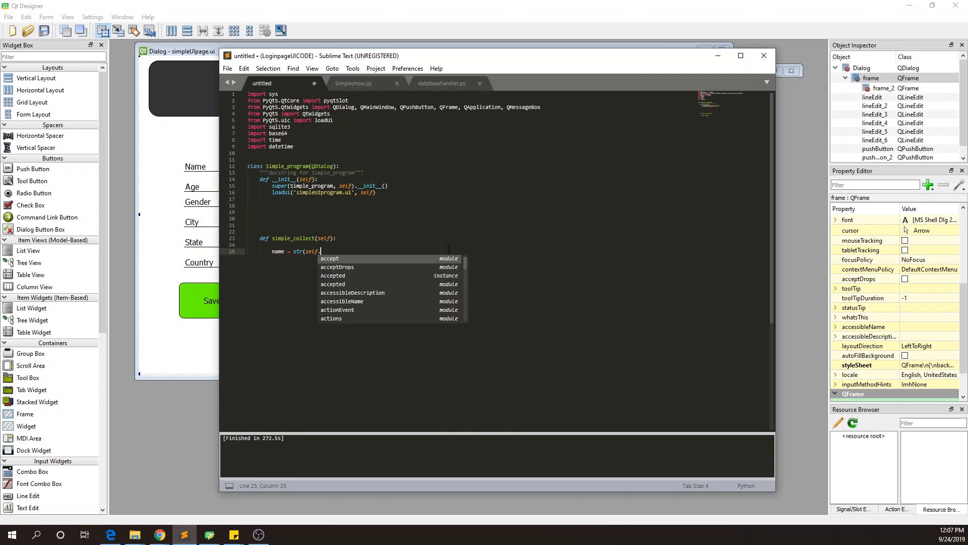
type("lin")
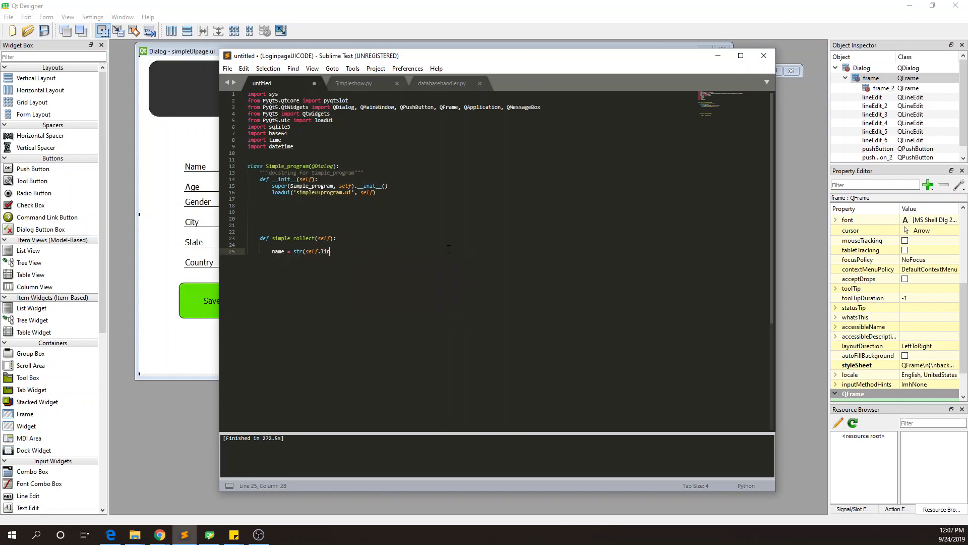
type("eEdit")
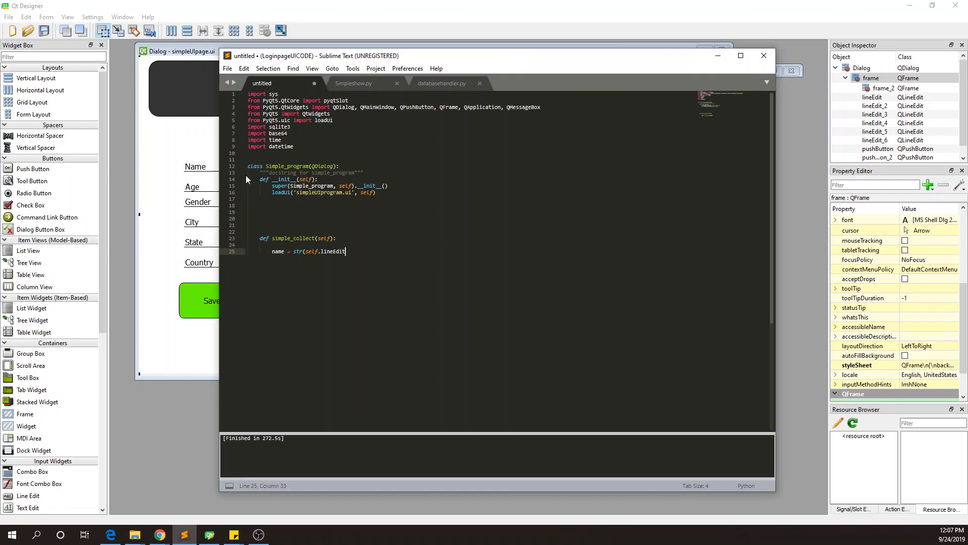
left_click(875, 97)
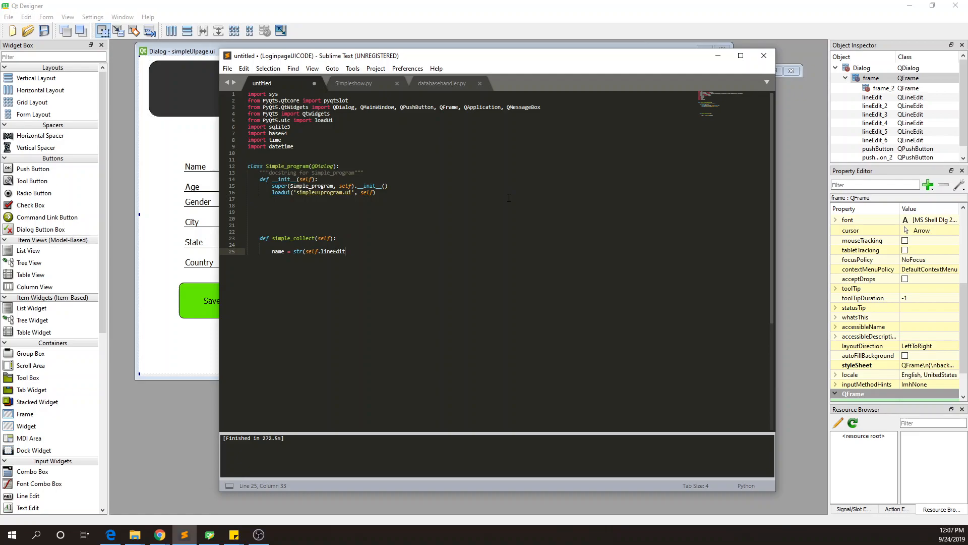
type(".text(")
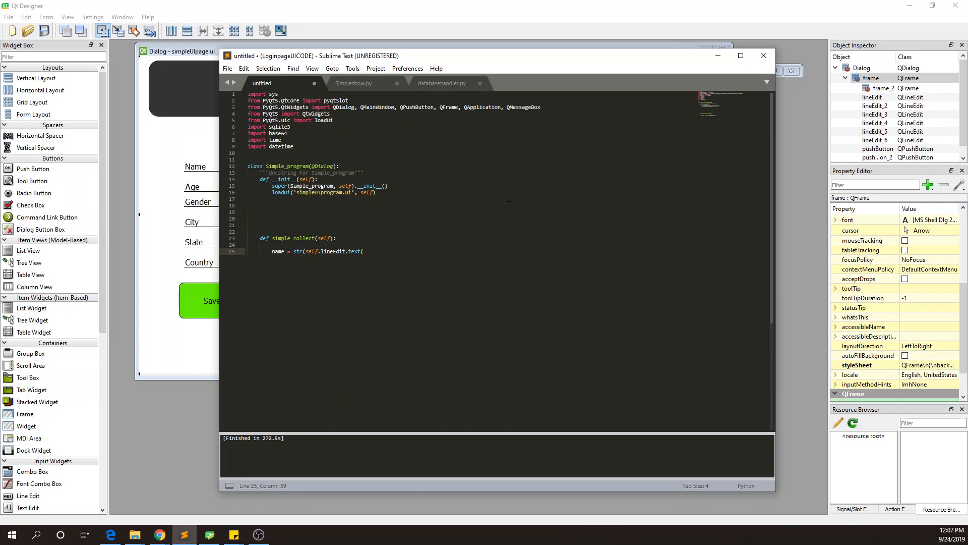
type("))")
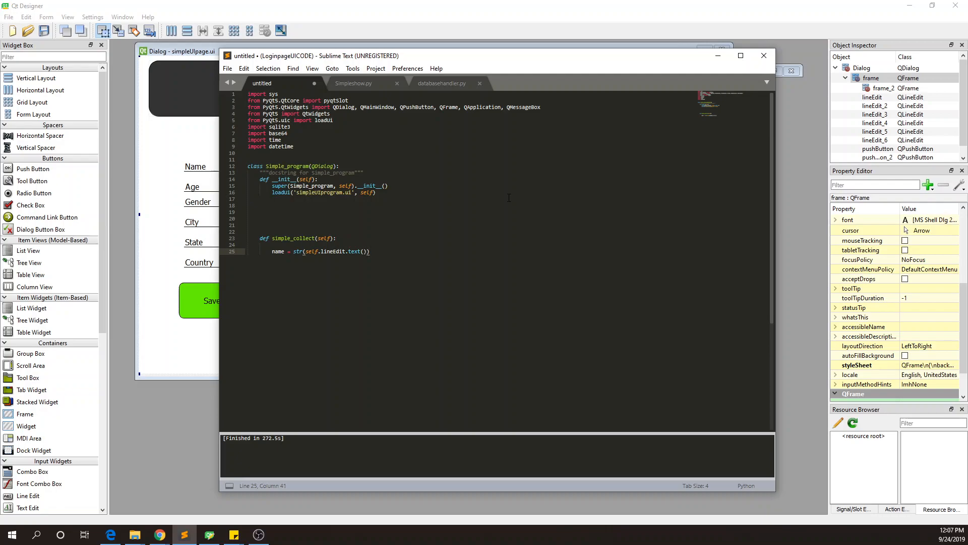
type("age =")
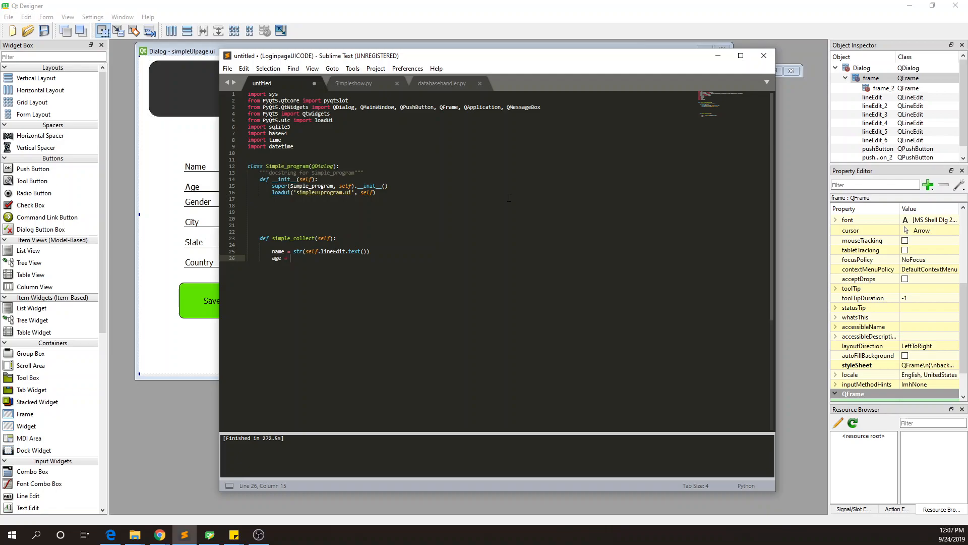
type("str(self.")
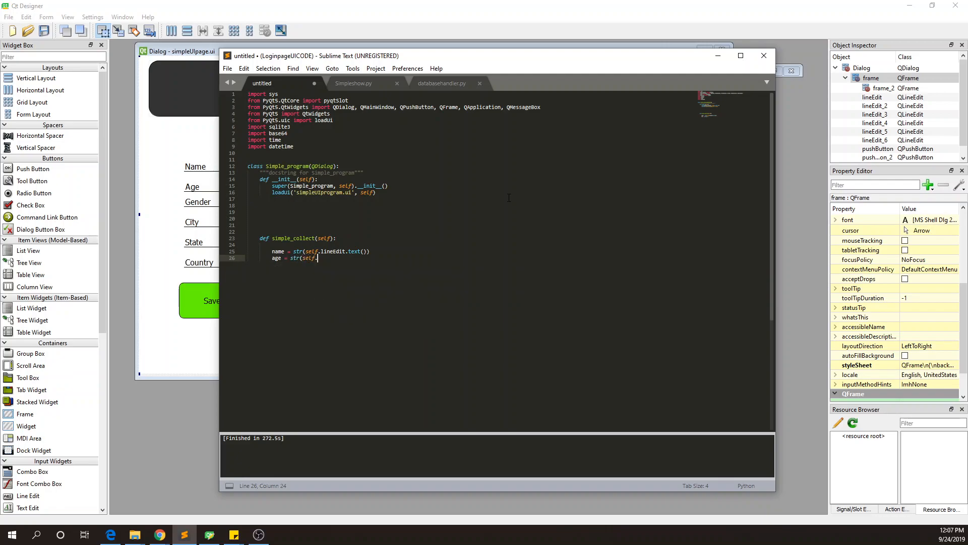
type("lineEdit_")
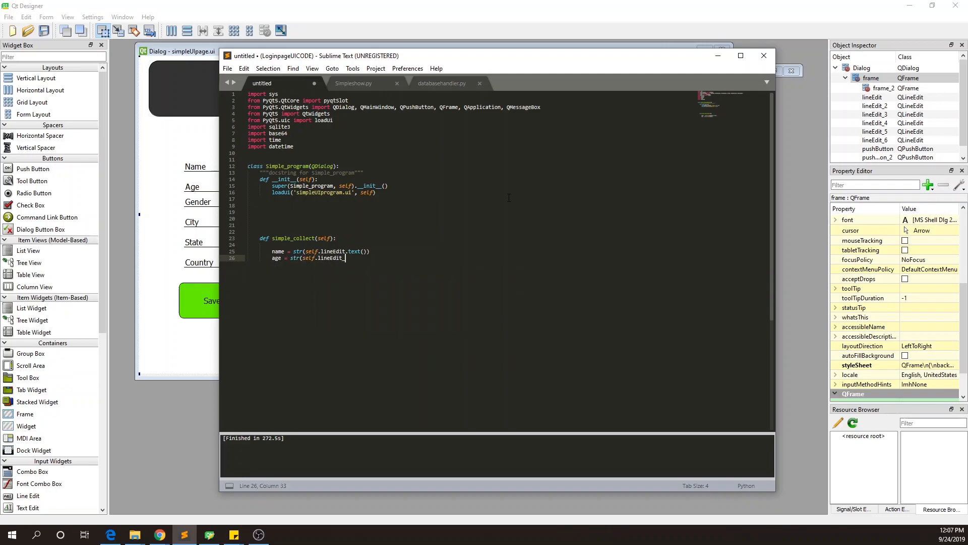
type("2")
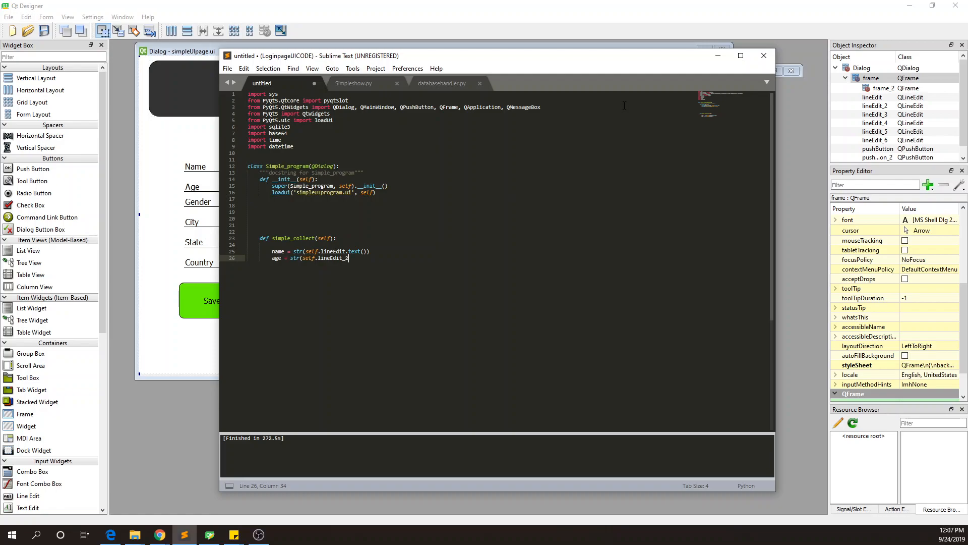
mouse_move(506, 227)
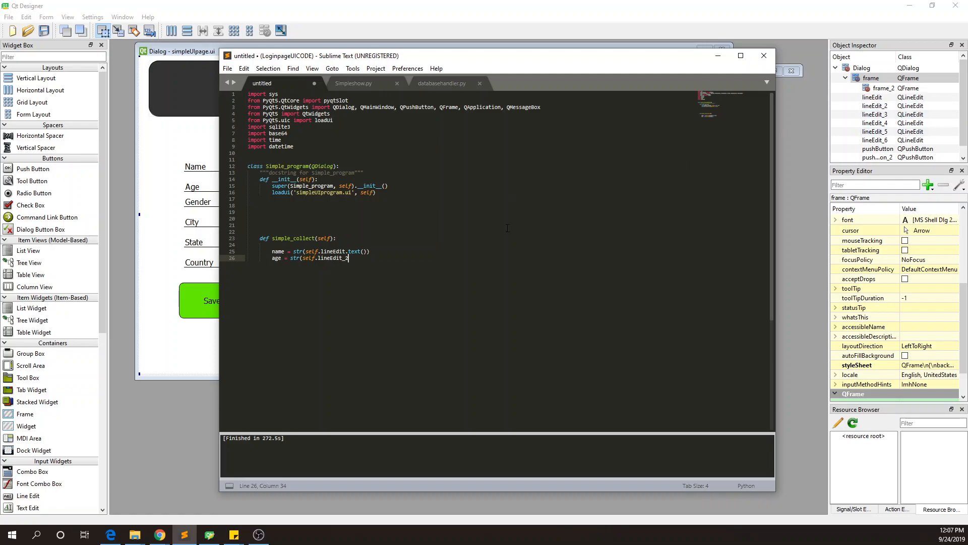
type(".text())")
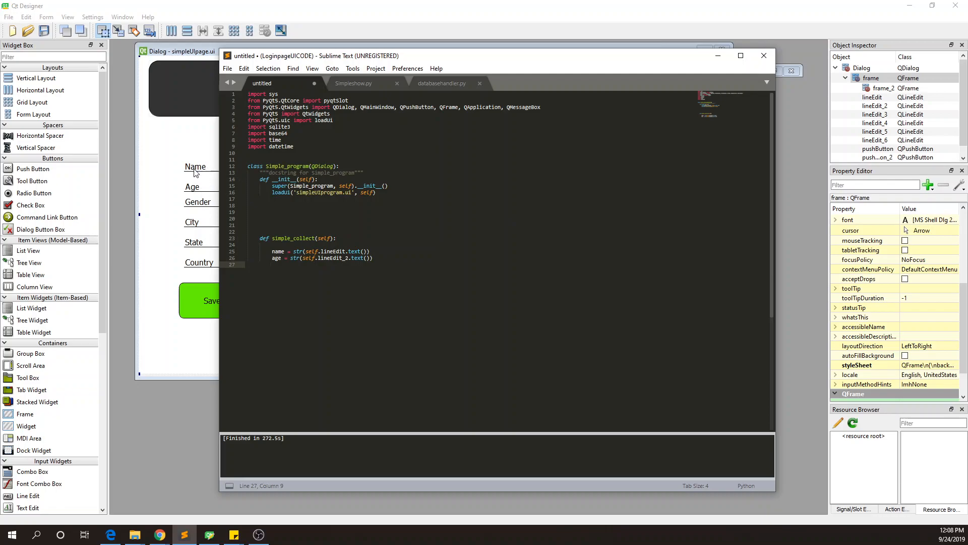
mouse_move(196, 173)
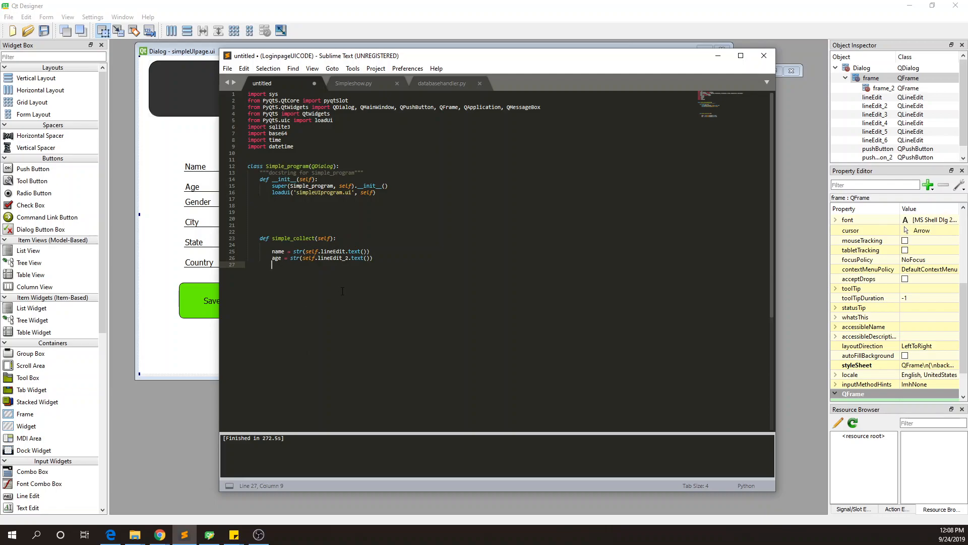
Step: Add gender, city and state assignments from lineEdit_3 onward, starting country with lineEdit_6
type("Gende")
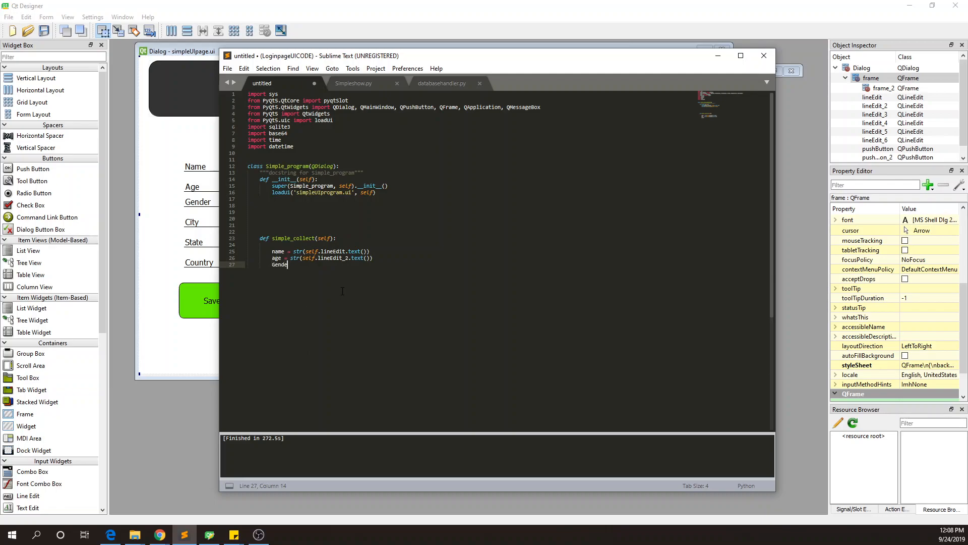
type("r = str(self.lineEdit")
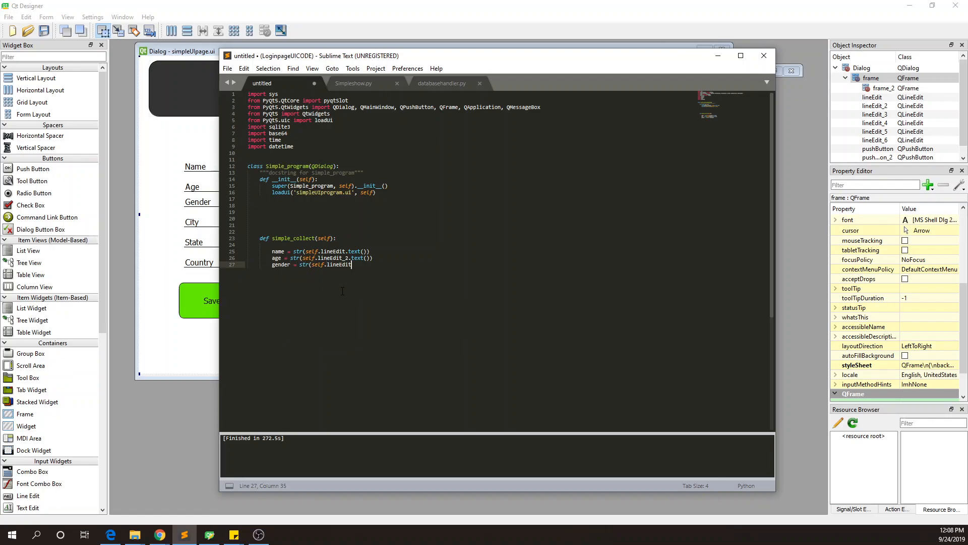
type("_3.text())")
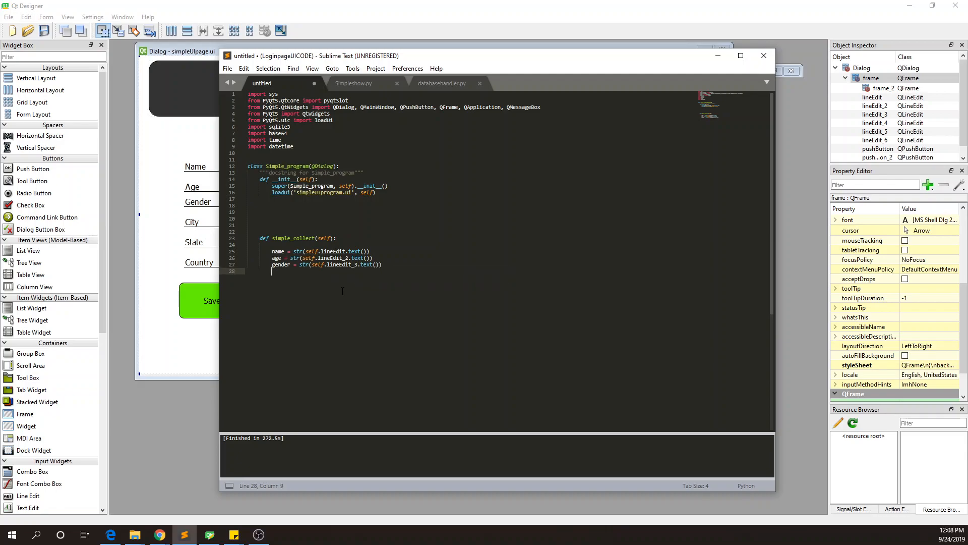
type("cit")
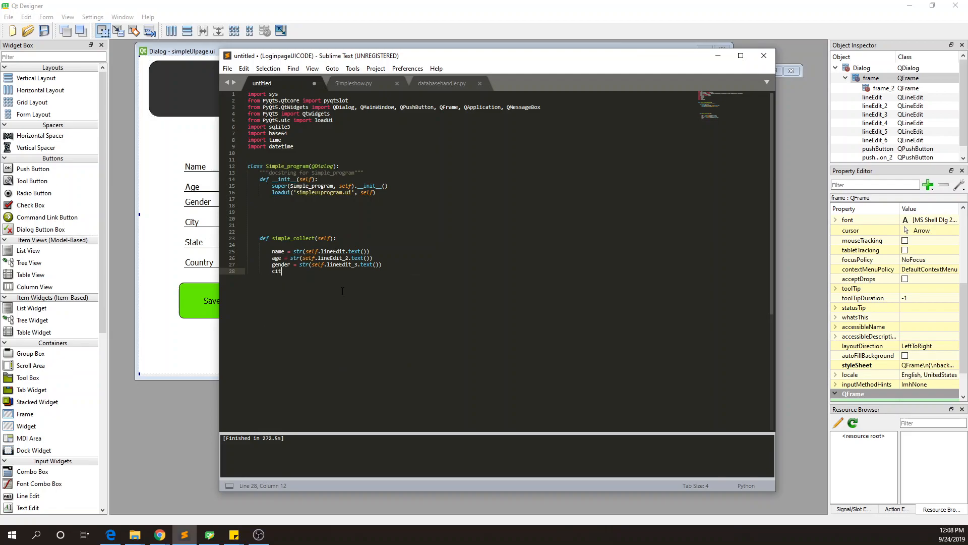
type("str(self.lineEdit_4")
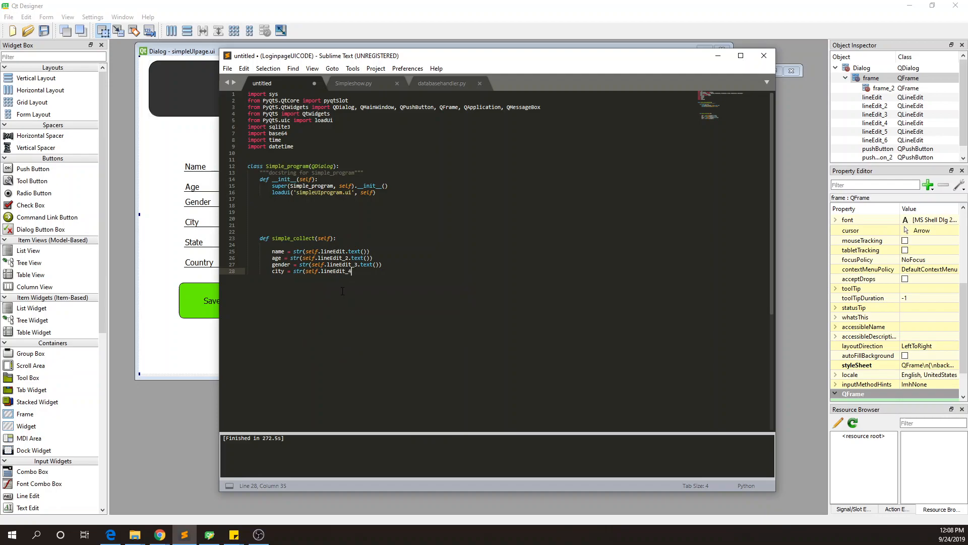
type(".text())")
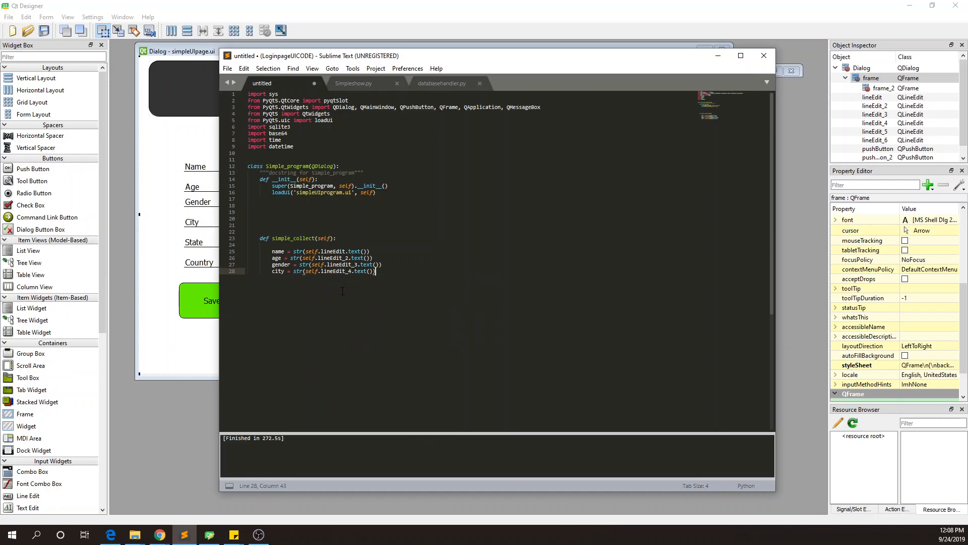
type("state = str(self.lineEdit_5")
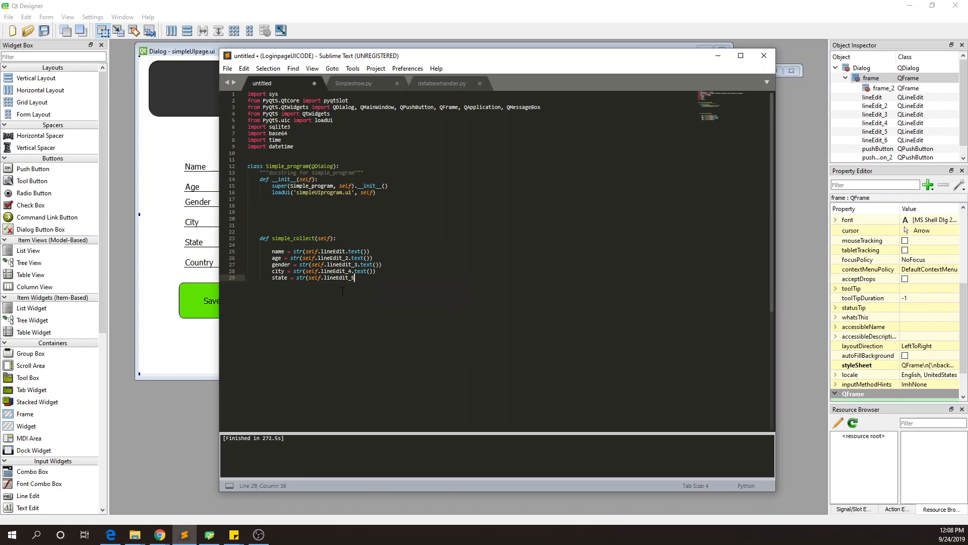
type(".text()")
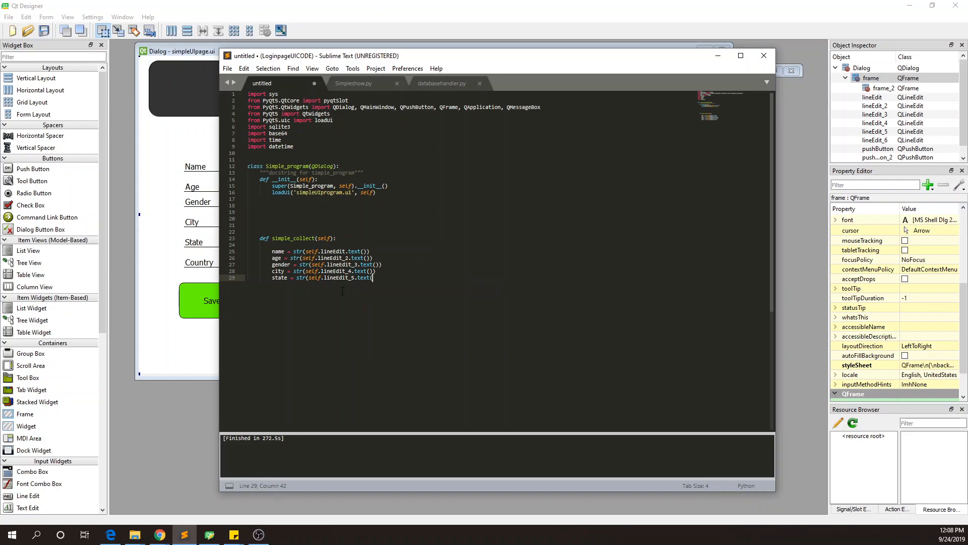
type("cd")
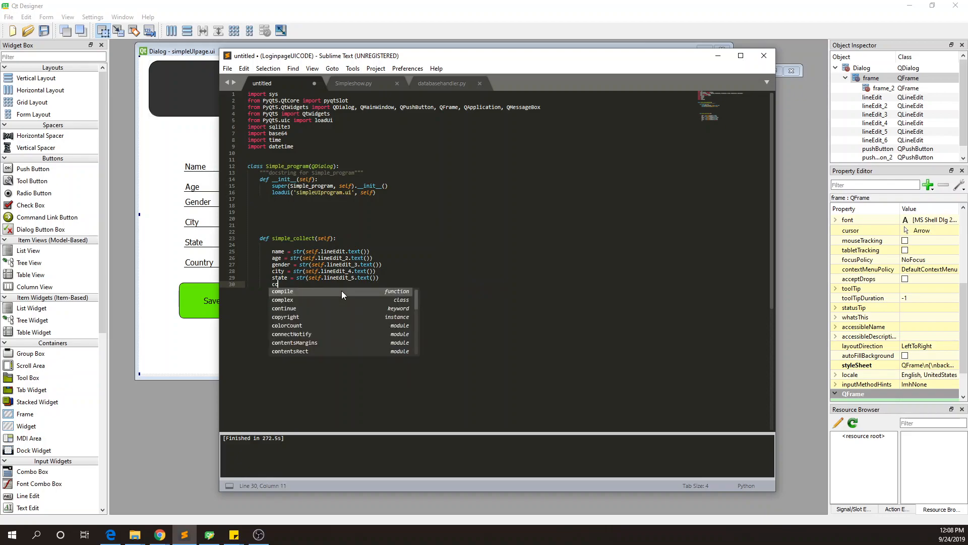
type("ountry = str(self.lineEdit")
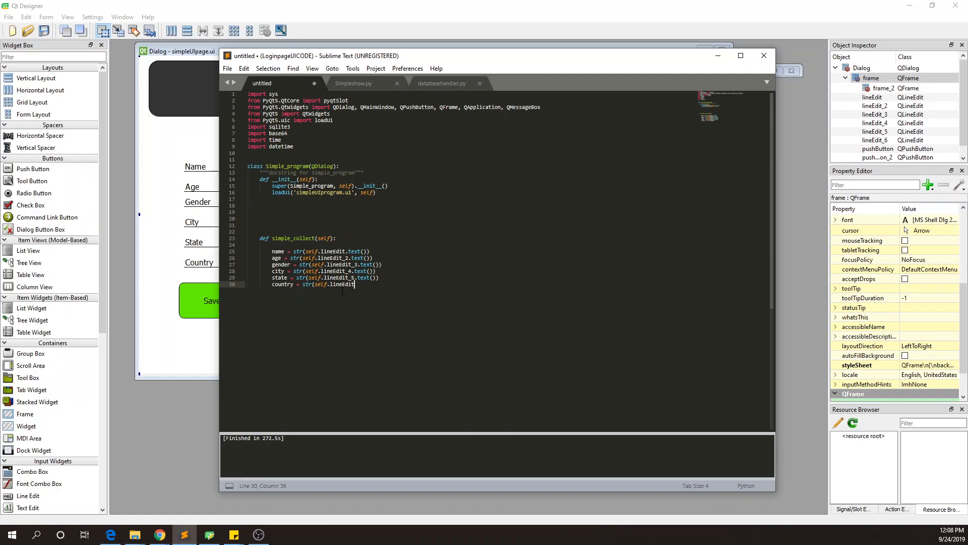
type("_6.text())")
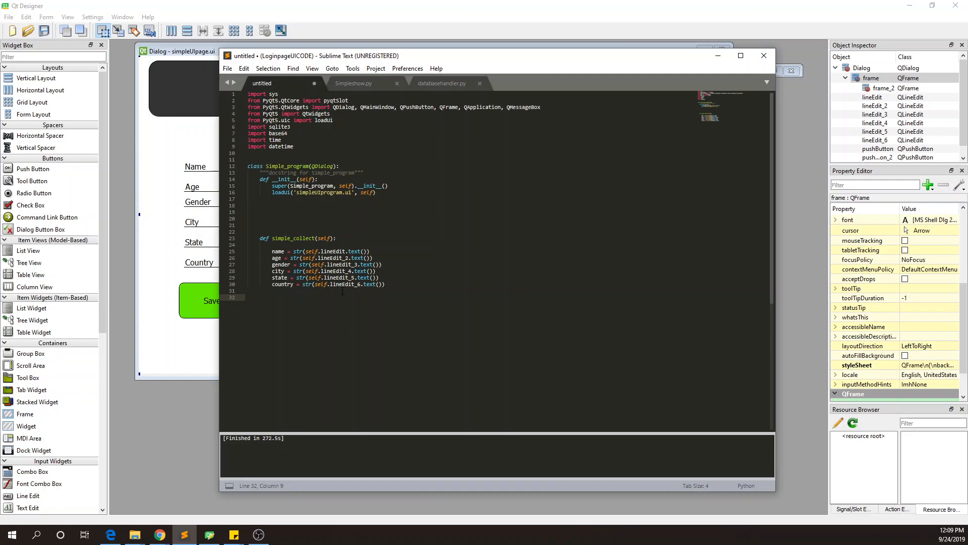
Step: Place the cursor at the end of the 'def simple_collect' line
left_click(360, 238)
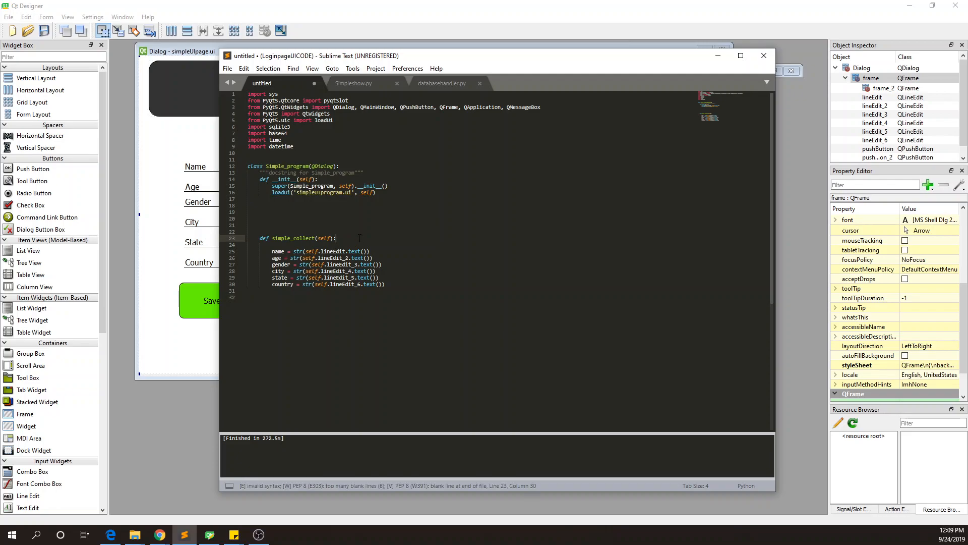
Step: Add conn = sqlite3.connect('simple_data.db') at the top of simple_collect
type("conn = sqlite3")
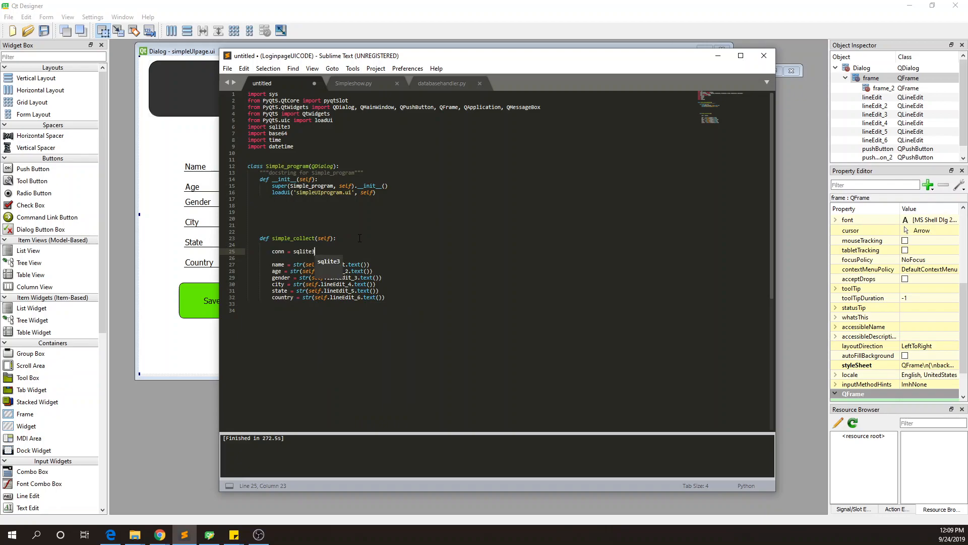
type(".connect(")
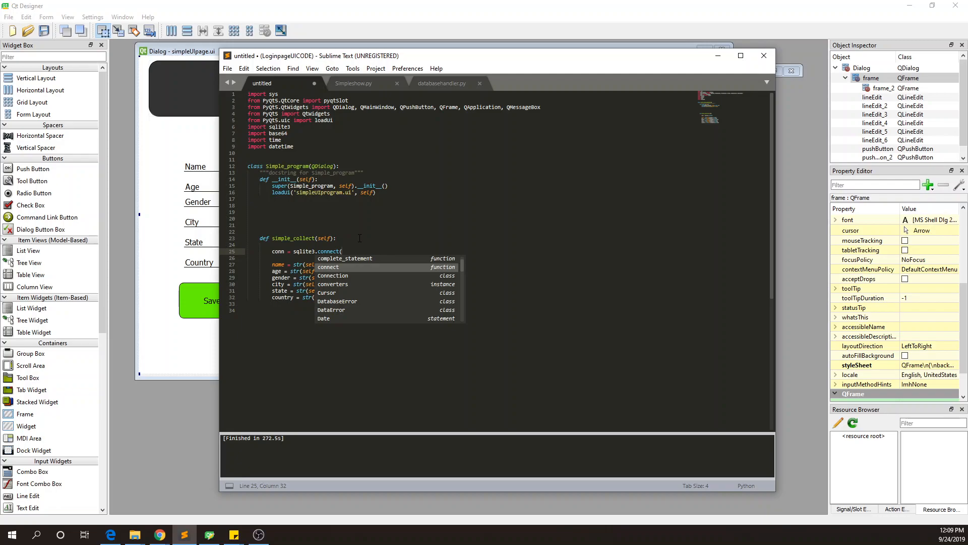
type("'")
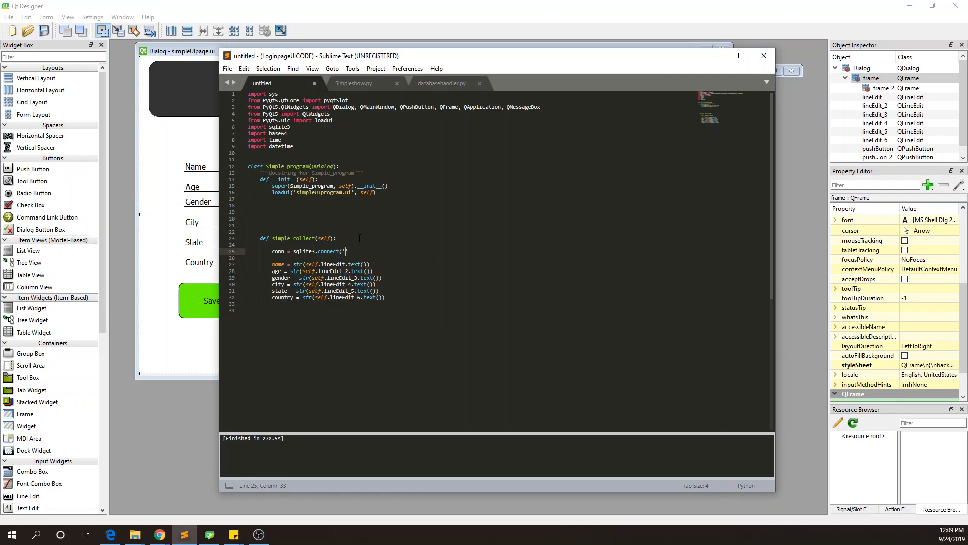
type("simple_data")
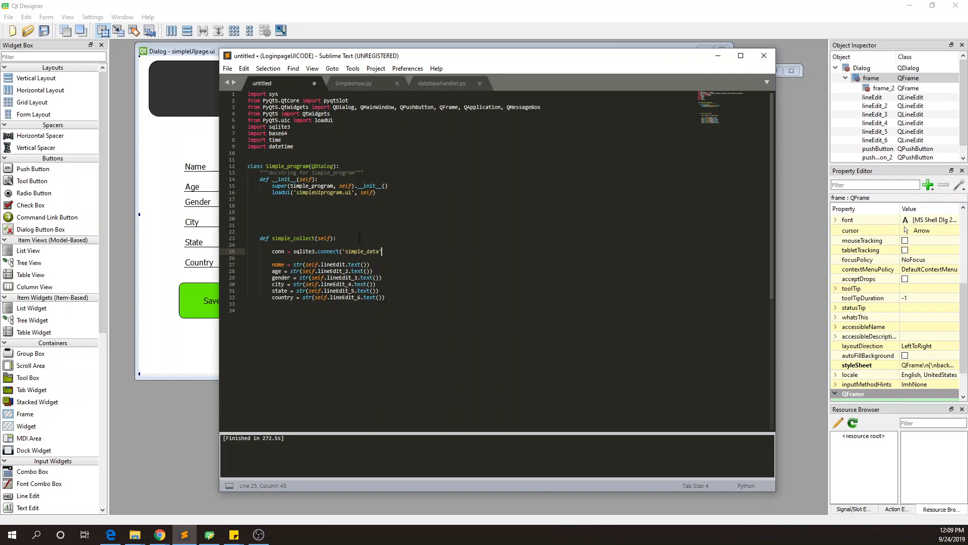
type(".db")
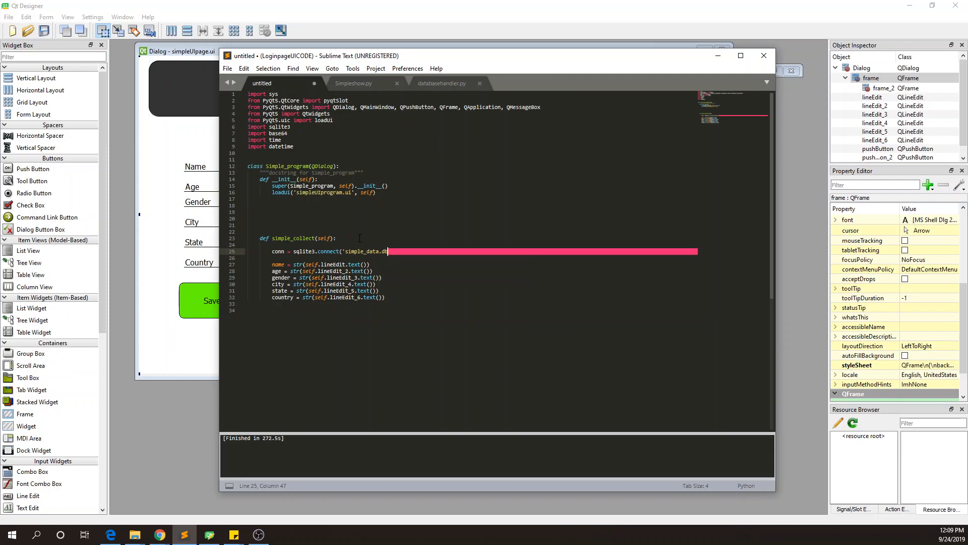
type("')")
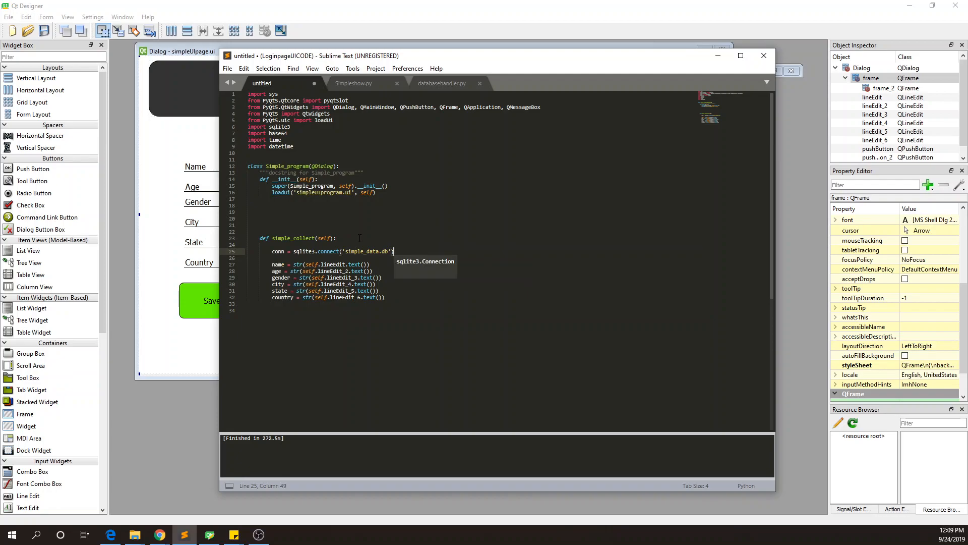
key("enter")
type("c = c.")
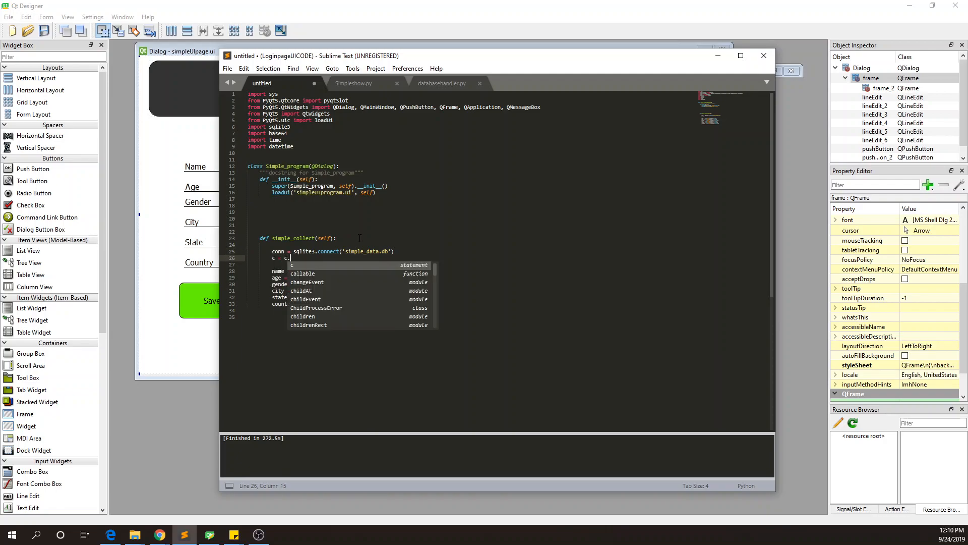
Step: Create the database cursor with c = conn.cursor() and add blank lines below
type("onn")
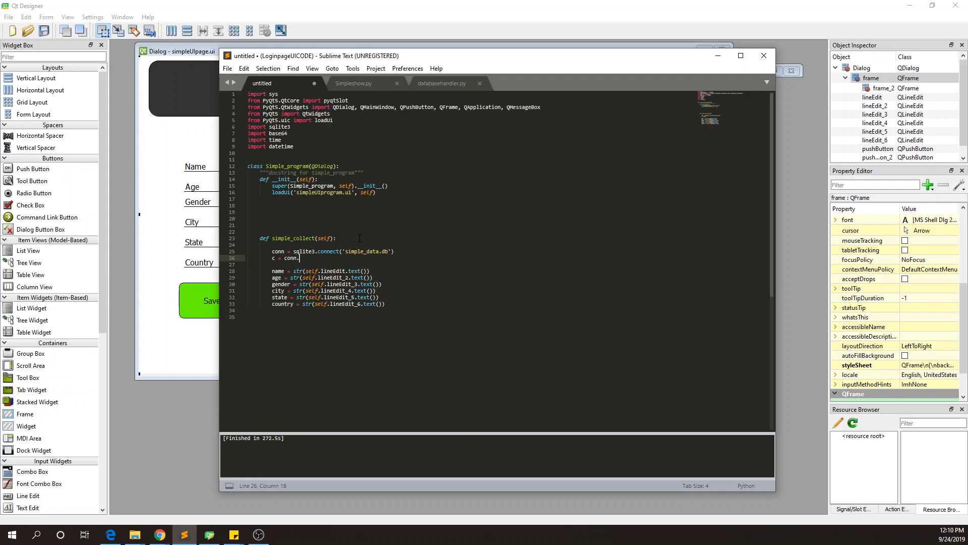
type("cursor")
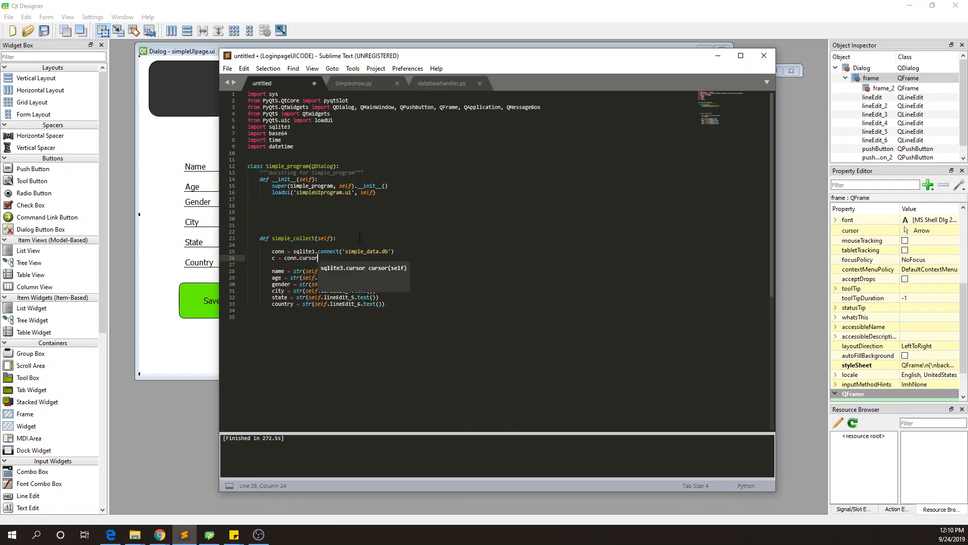
type("()")
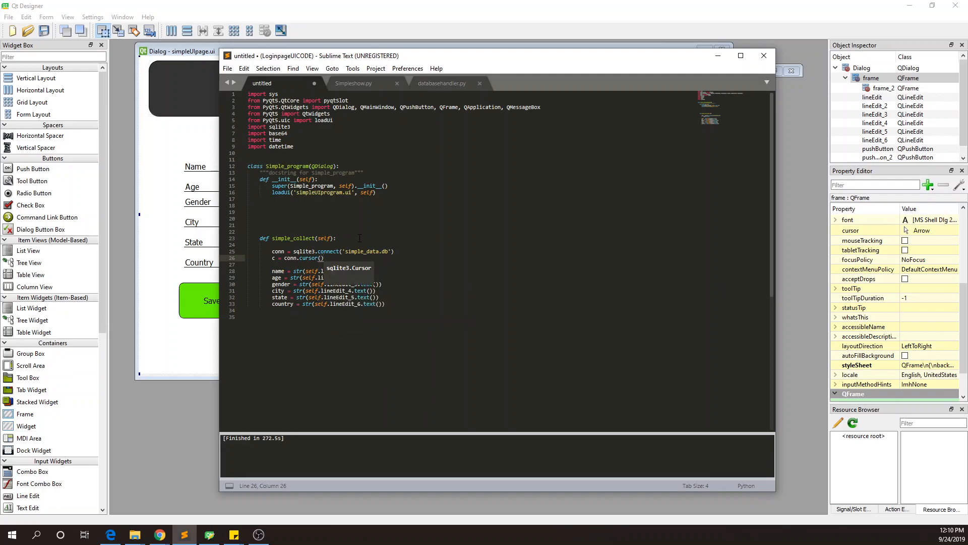
mouse_move(468, 267)
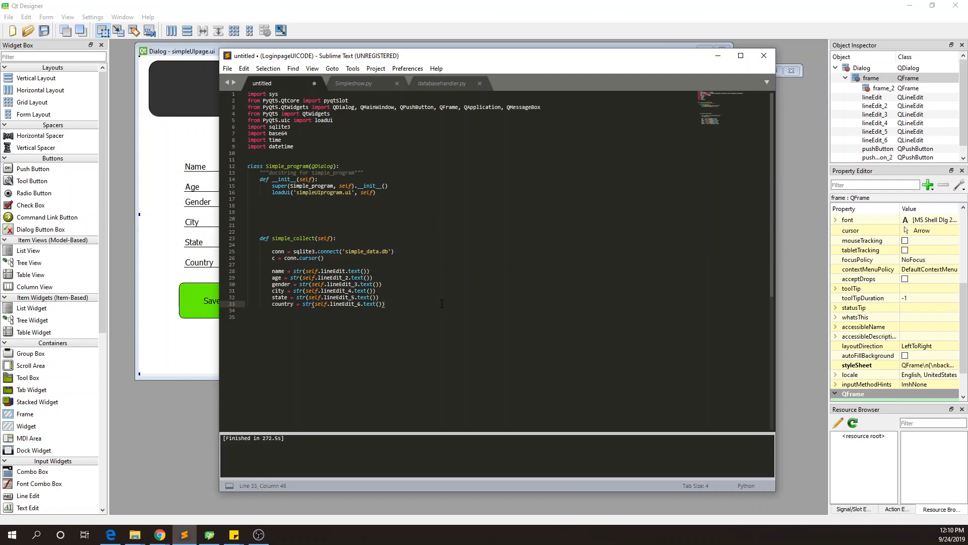
key("enter")
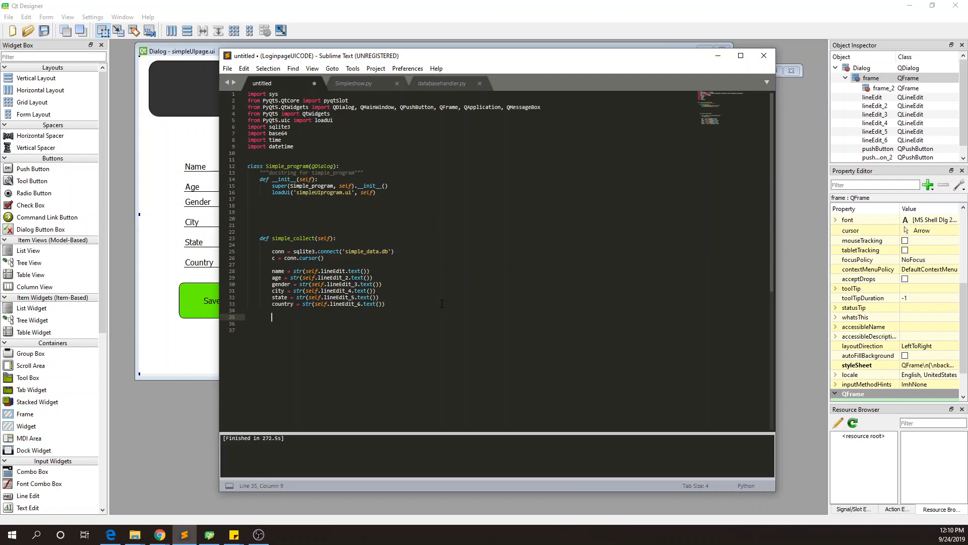
Step: Begin c.execute("INSERT INTO simple_info(names, ages, cities, states, countries)"
type("c.execute(")
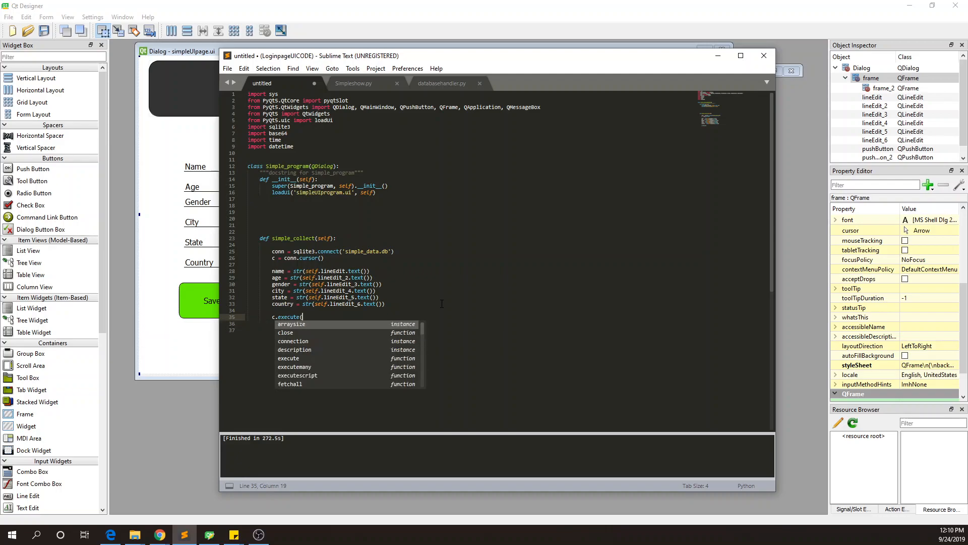
type("\"")
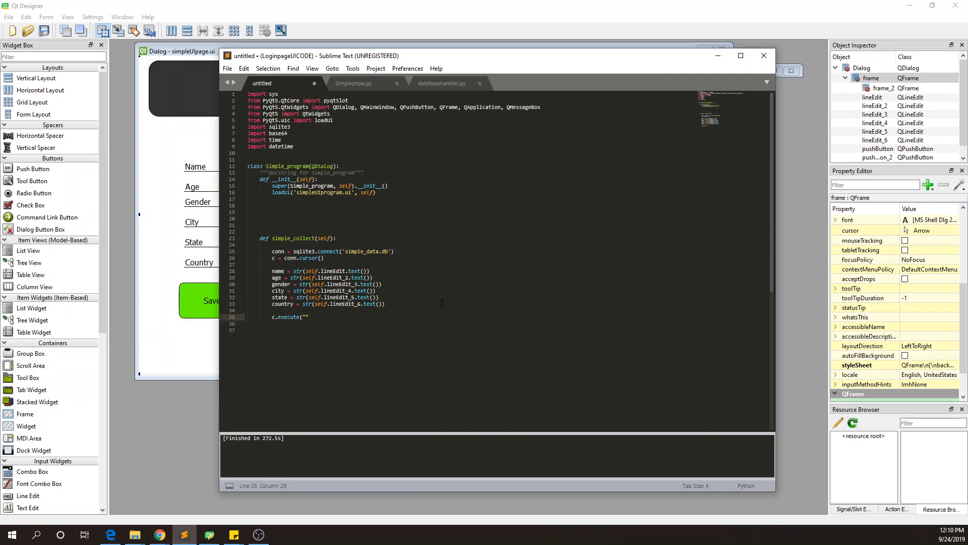
type("\"")
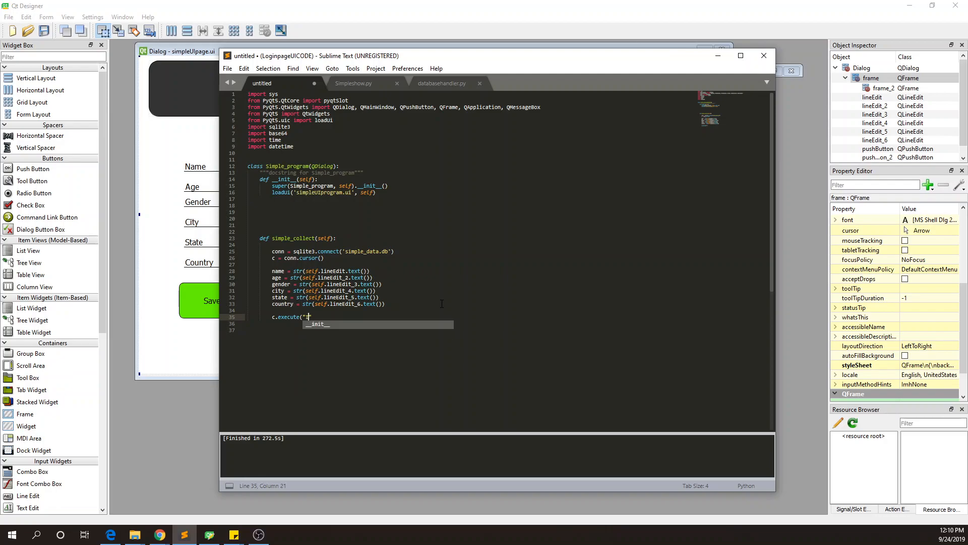
type("INSERT INTO s")
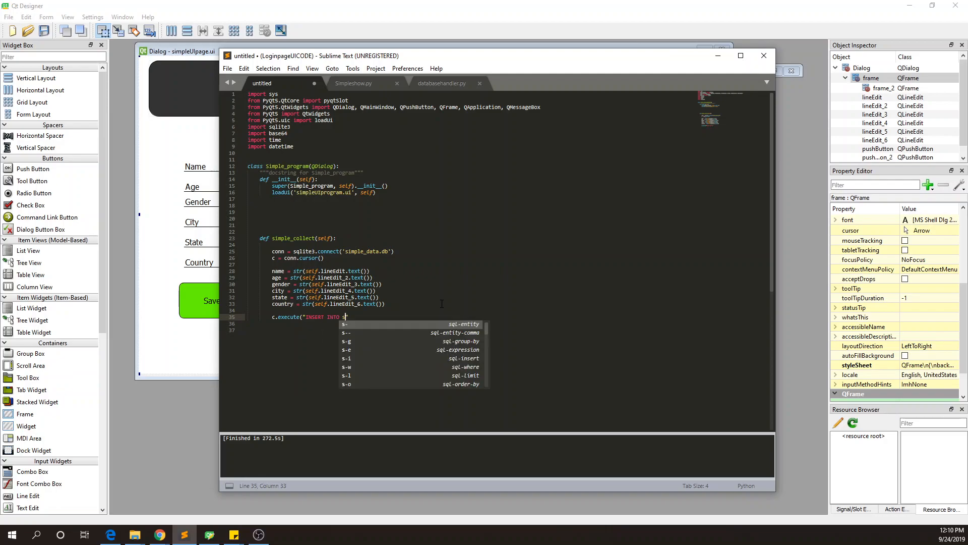
type("imple_info(")
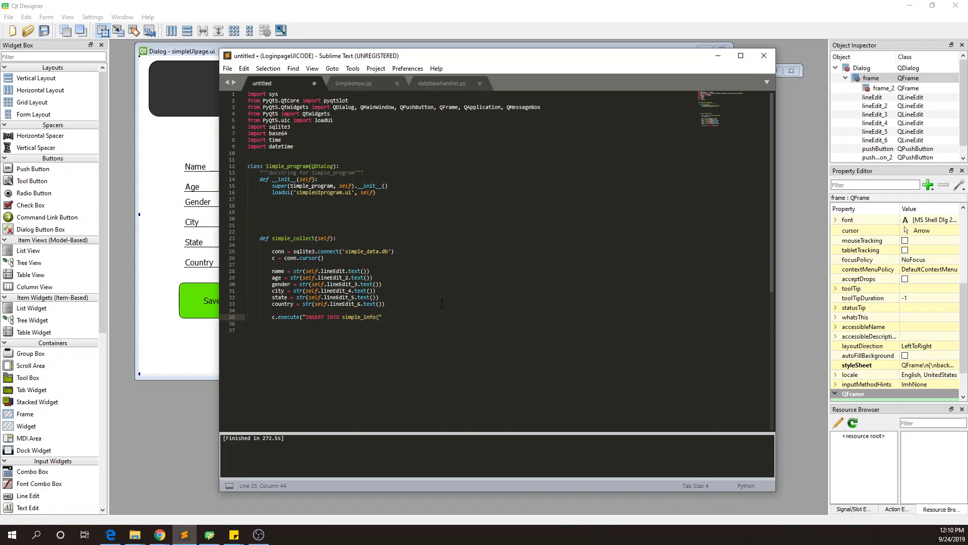
type("names, ages, cities")
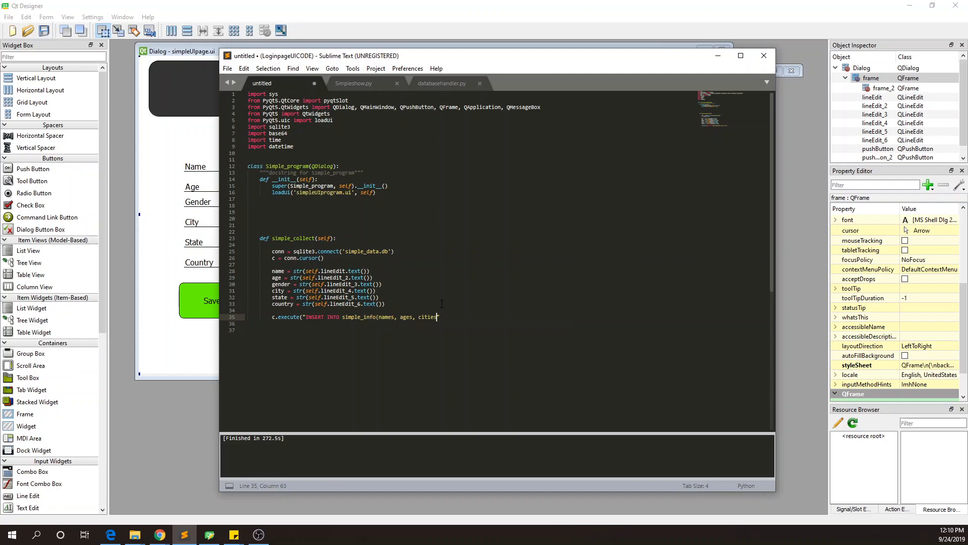
type(",\"")
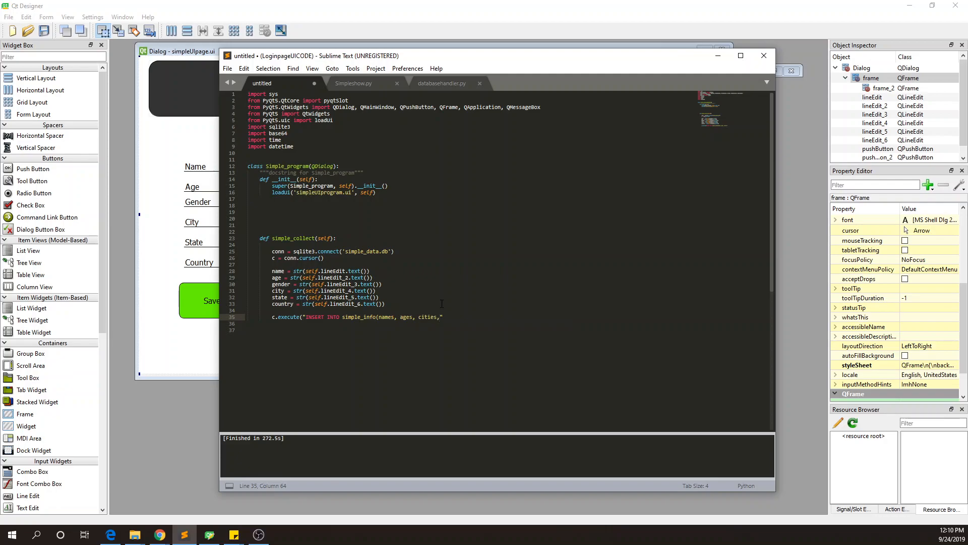
type("states,country")
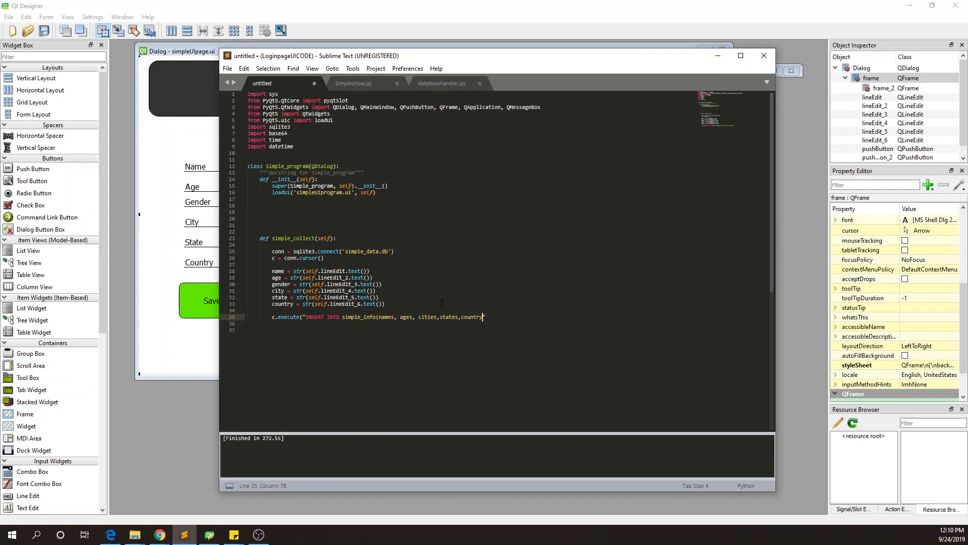
type("s")
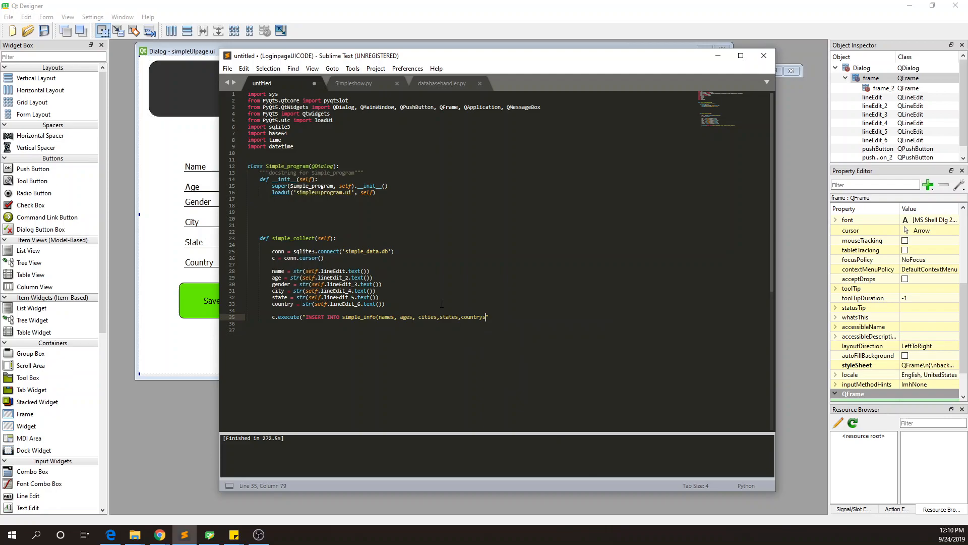
key("BackSpace")
type("ies")
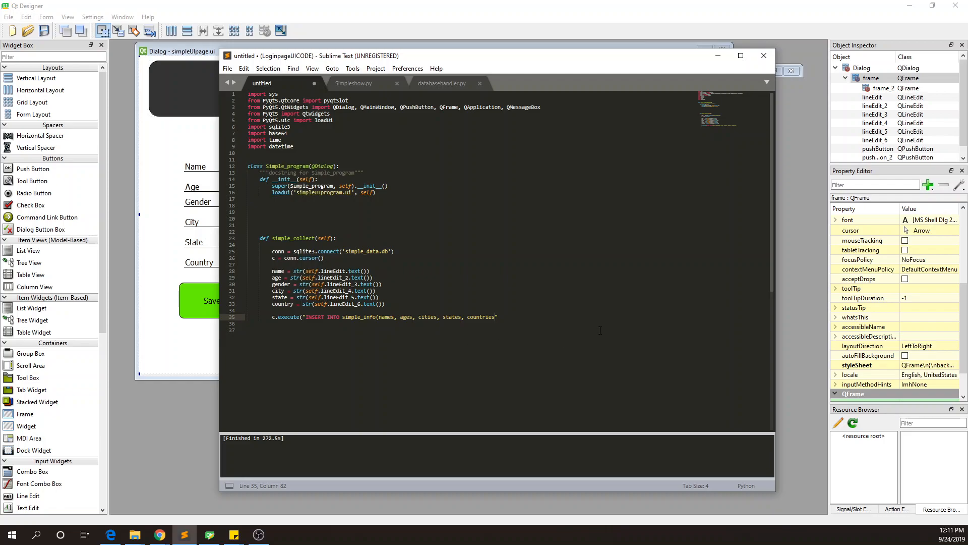
Step: Add the VALUES clause with six ? placeholders
type("VALUES")
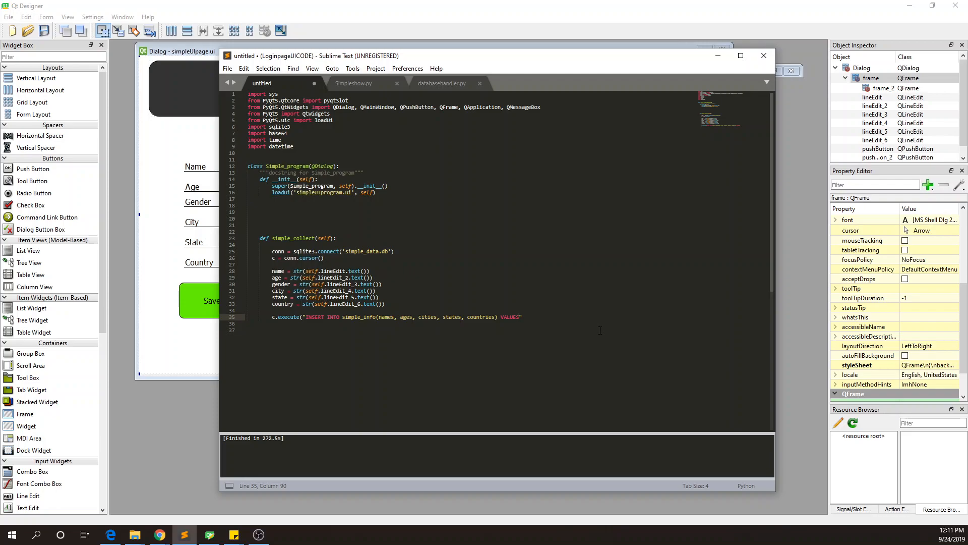
type("(?, ?, ?, ?, ?,")
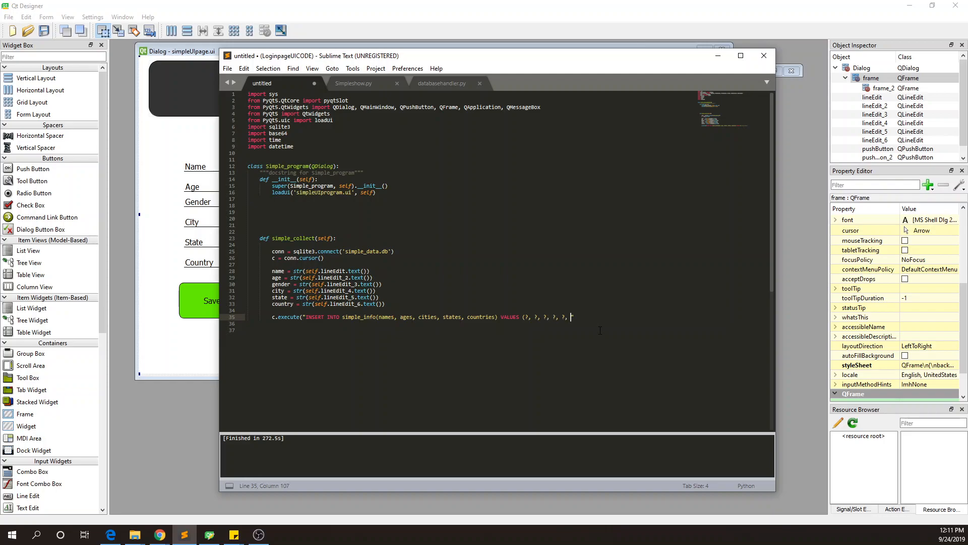
type("?\"")
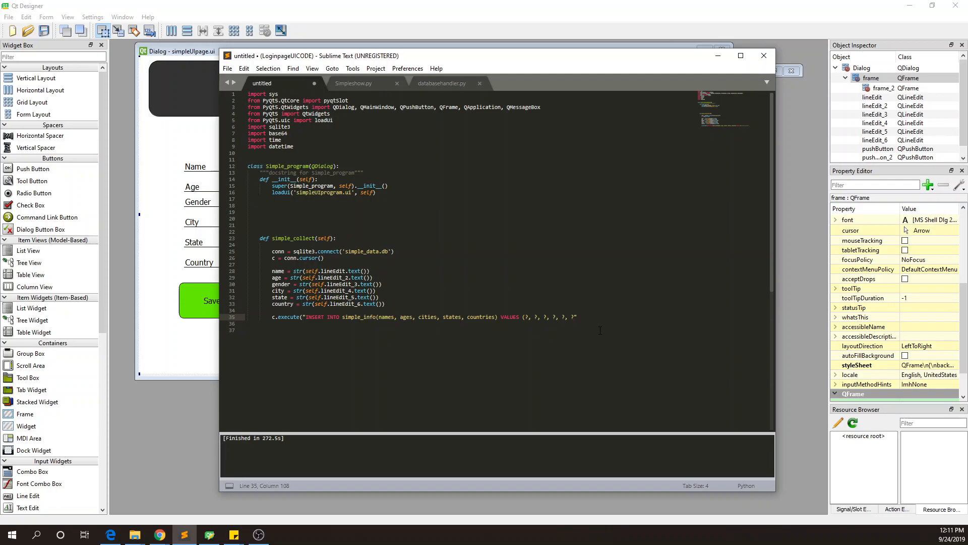
Step: Insert 'gender,' between ages and cities, fix its spelling, and end the query line with a comma
left_click(418, 317)
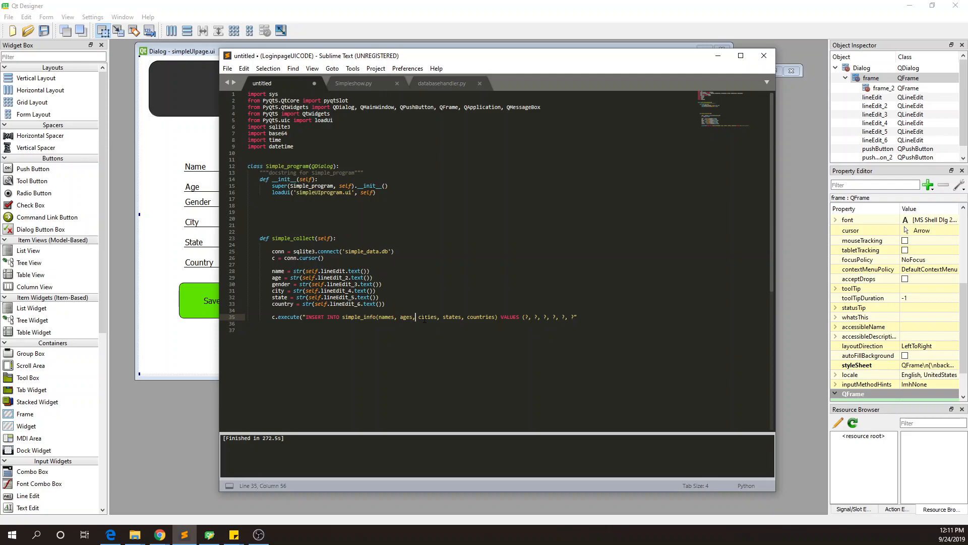
type("gener")
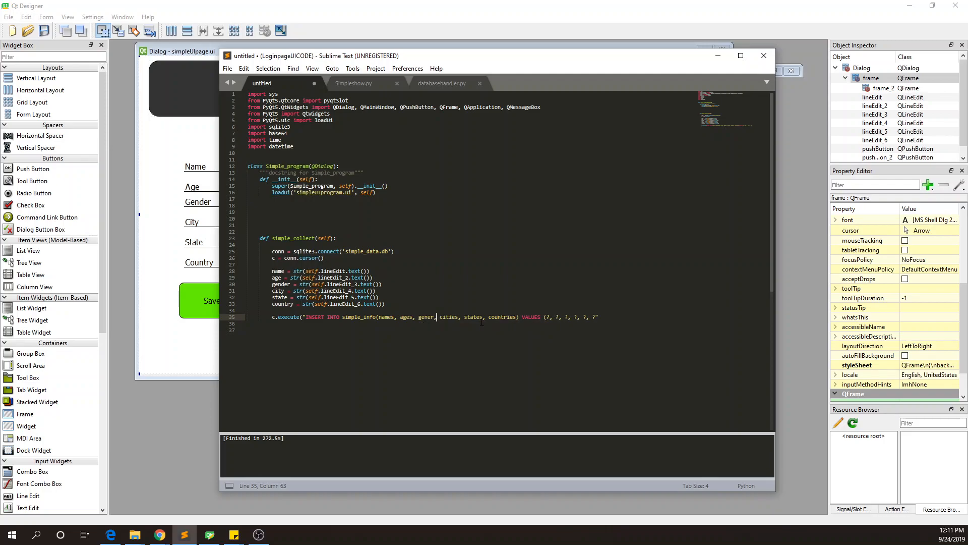
left_click(428, 317)
type("d")
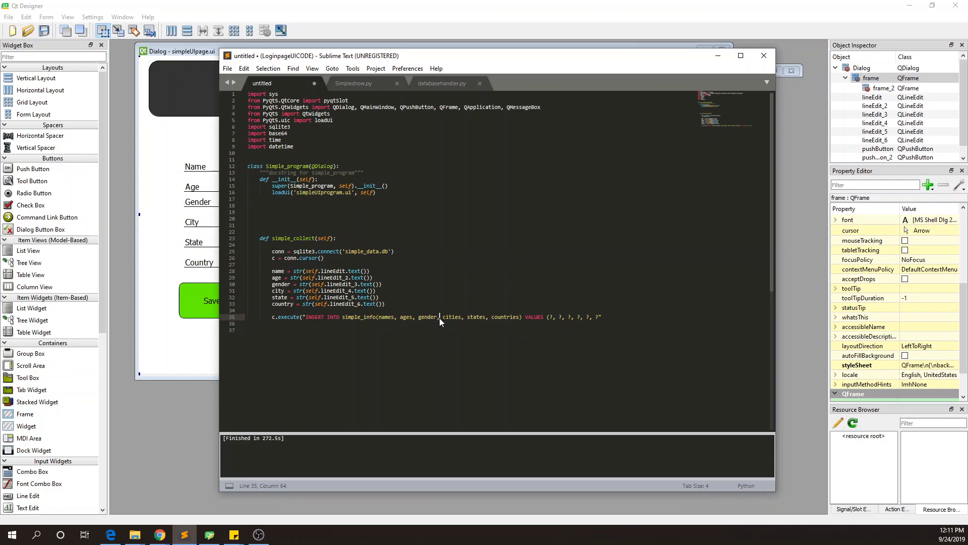
left_click(603, 316)
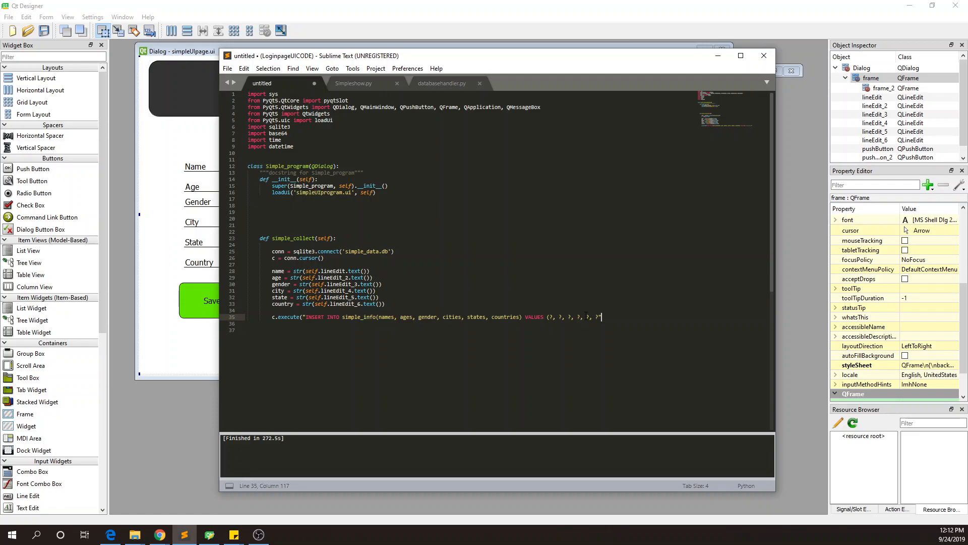
key("backspace")
type(")")
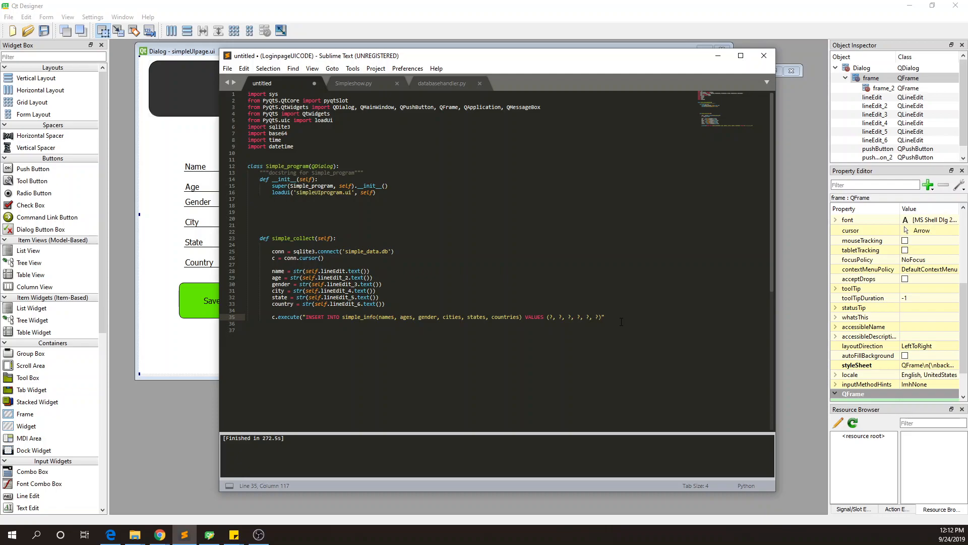
type(",")
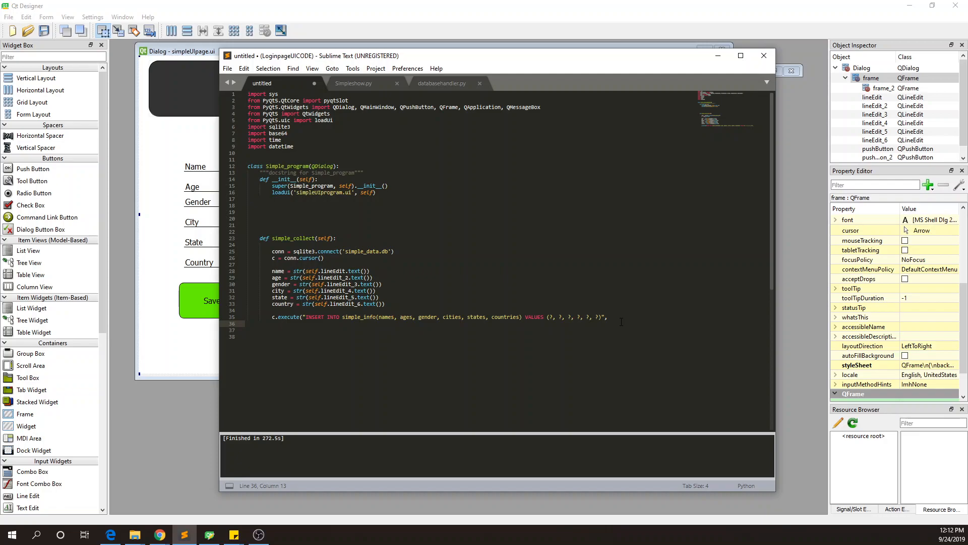
Step: Pass the tuple (name, age, gender, city, state, country) to c.execute
type("(name, ge")
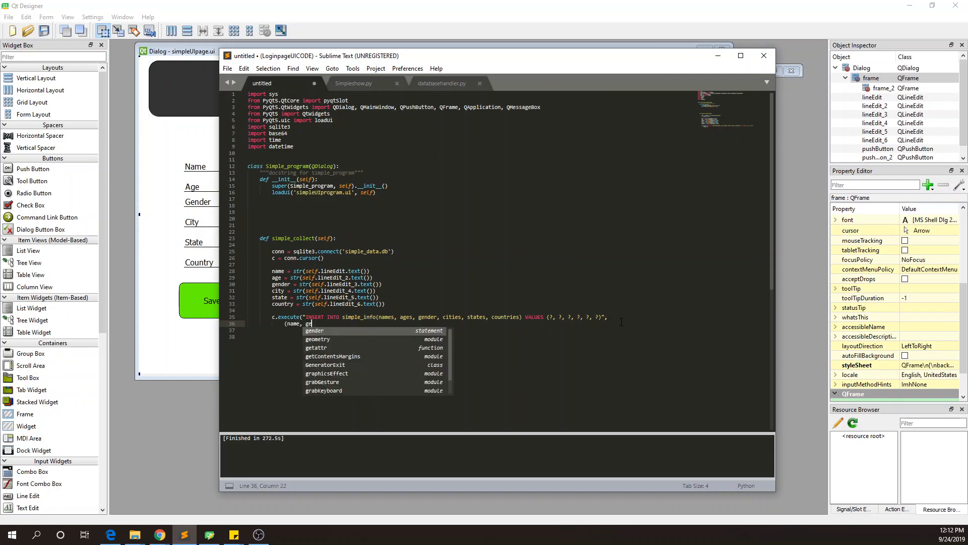
type("age, gender, city,")
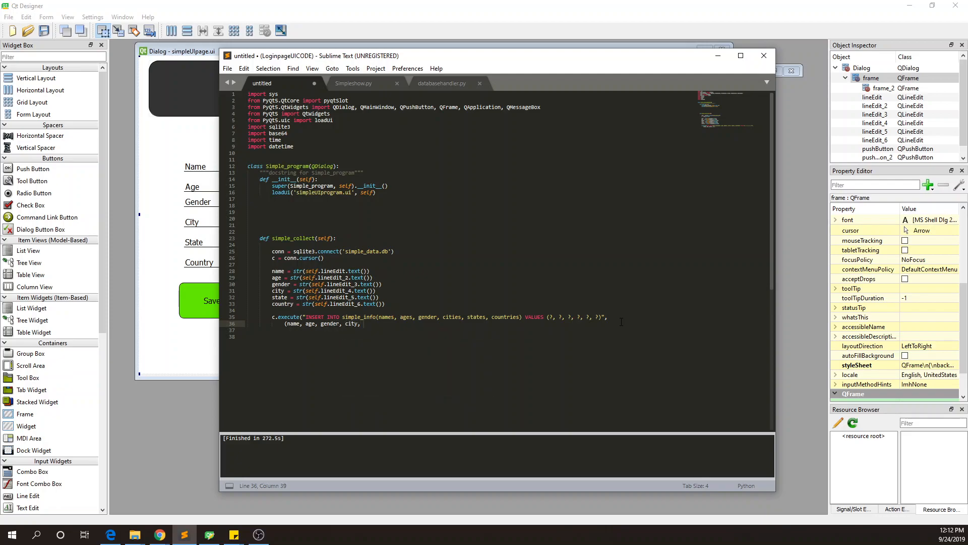
type("country))")
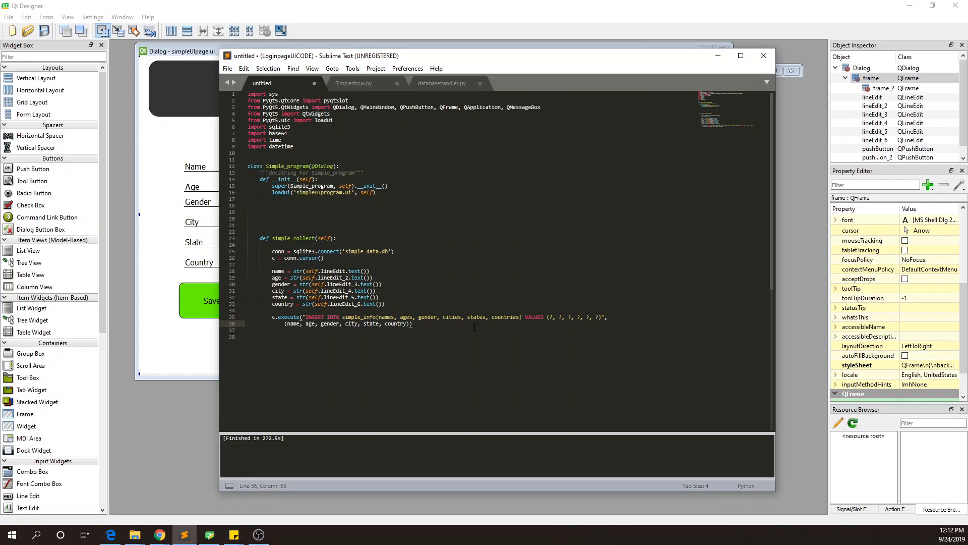
type("c")
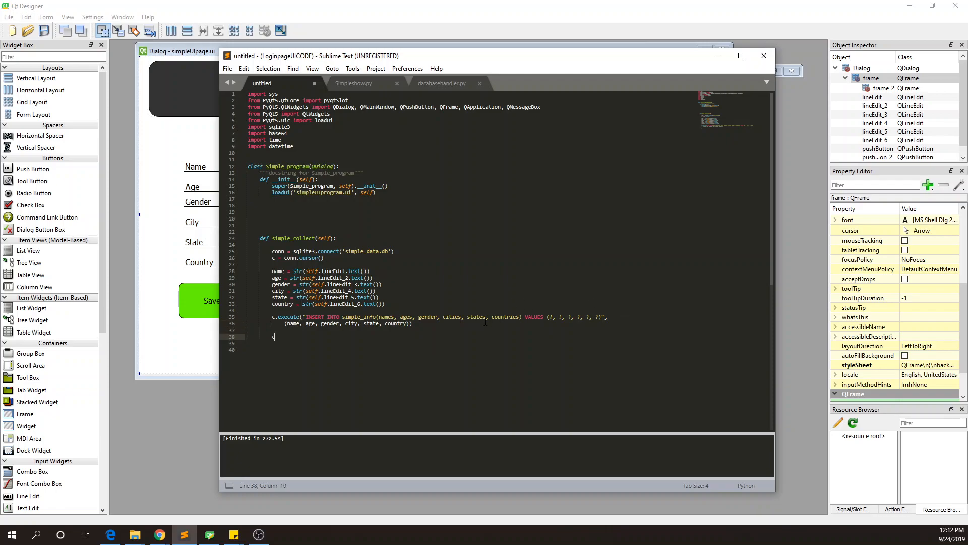
Step: Add conn.commit() on line 38 below the execute call
type("onn.commit()")
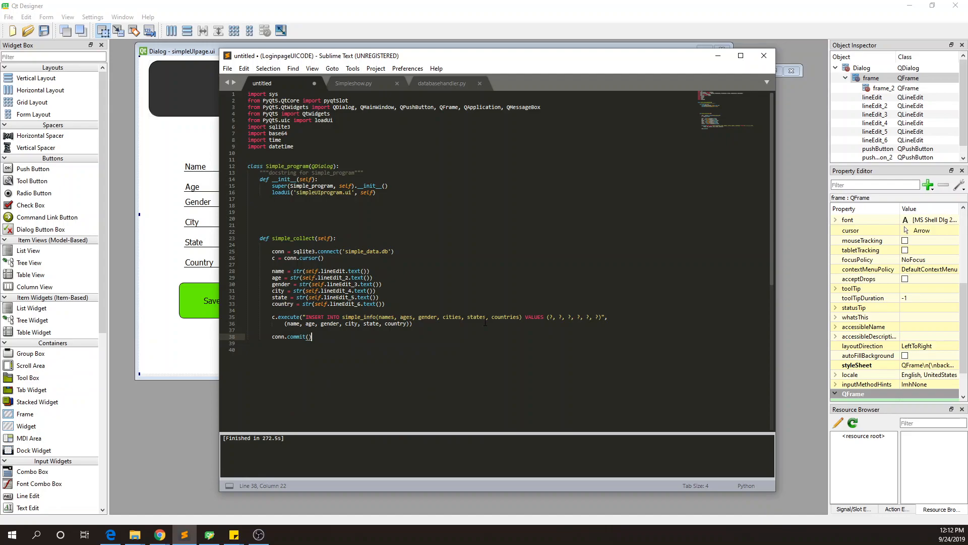
left_click(412, 323)
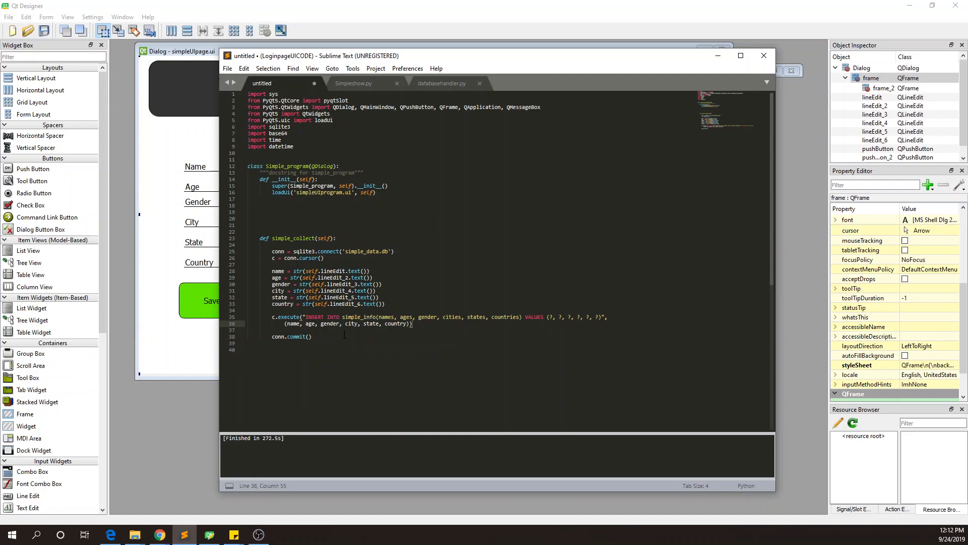
double_click(291, 336)
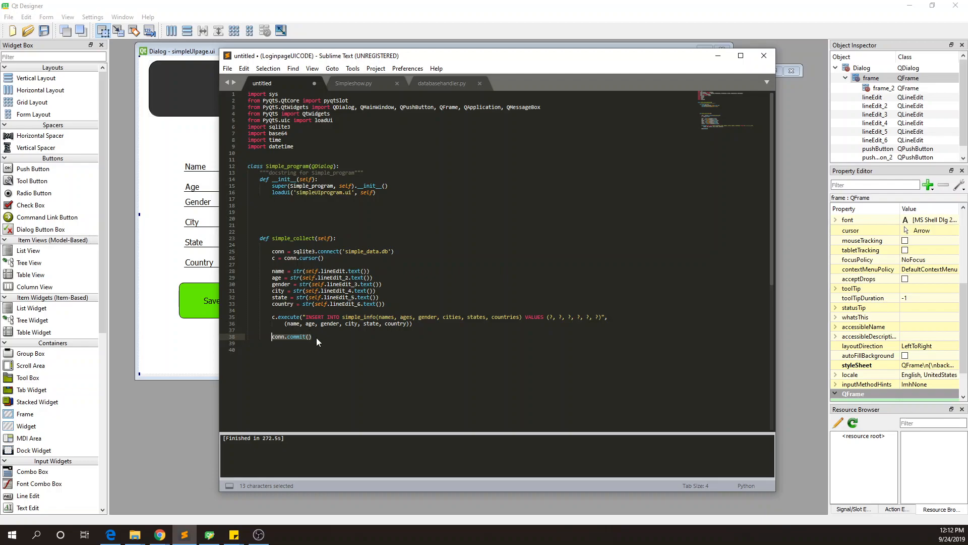
left_click(297, 337)
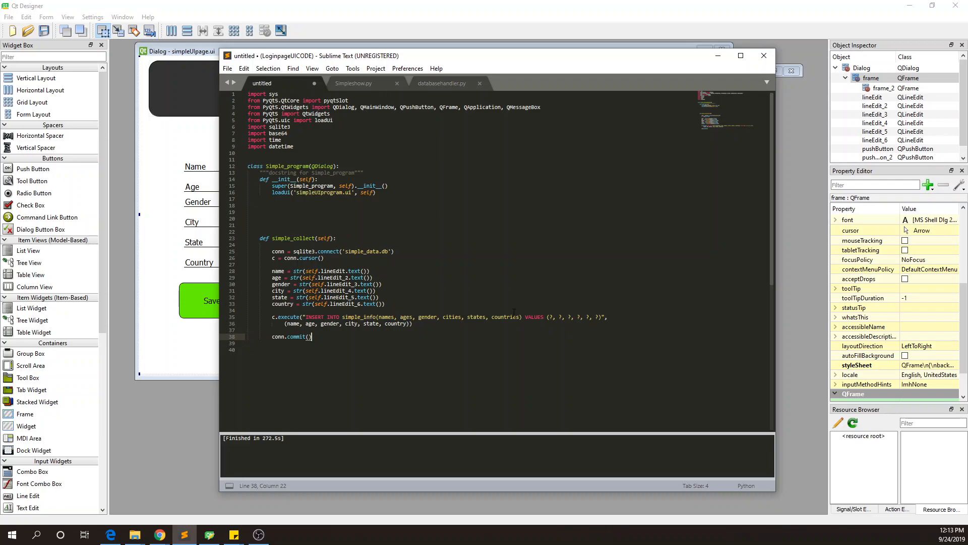
left_click(515, 312)
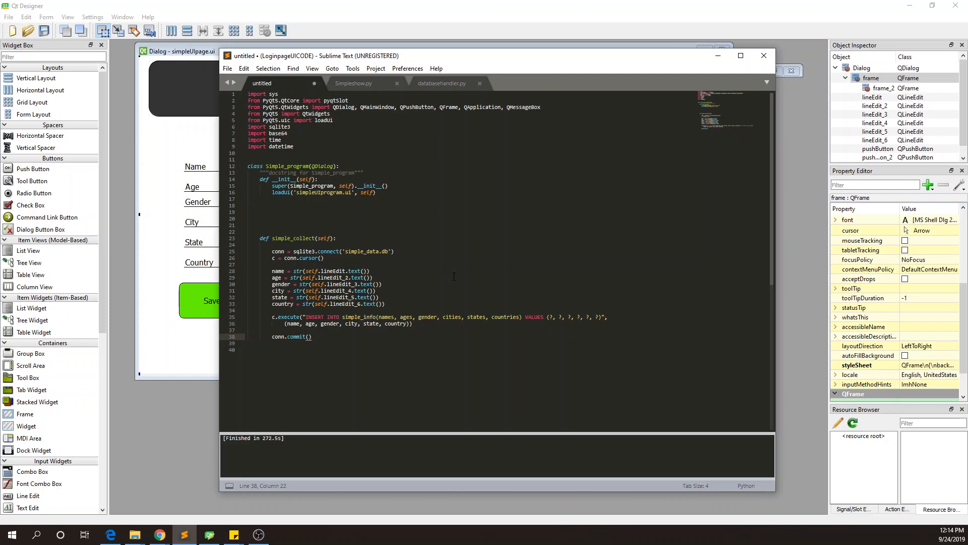
mouse_move(407, 252)
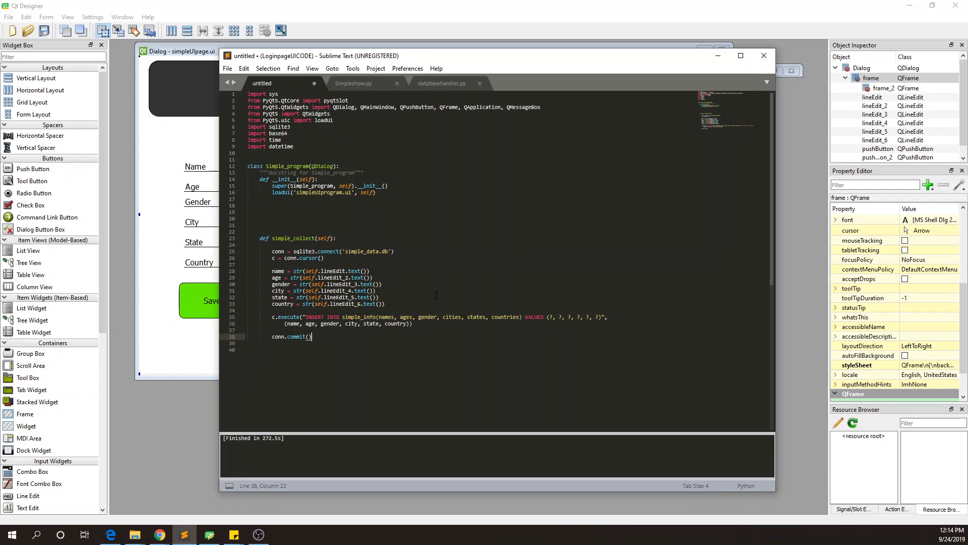
mouse_move(476, 357)
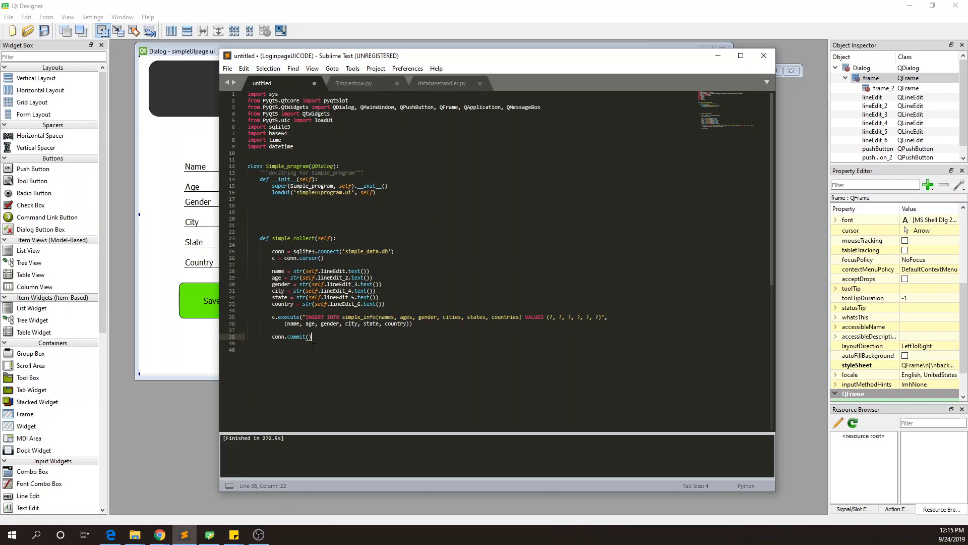
key("enter")
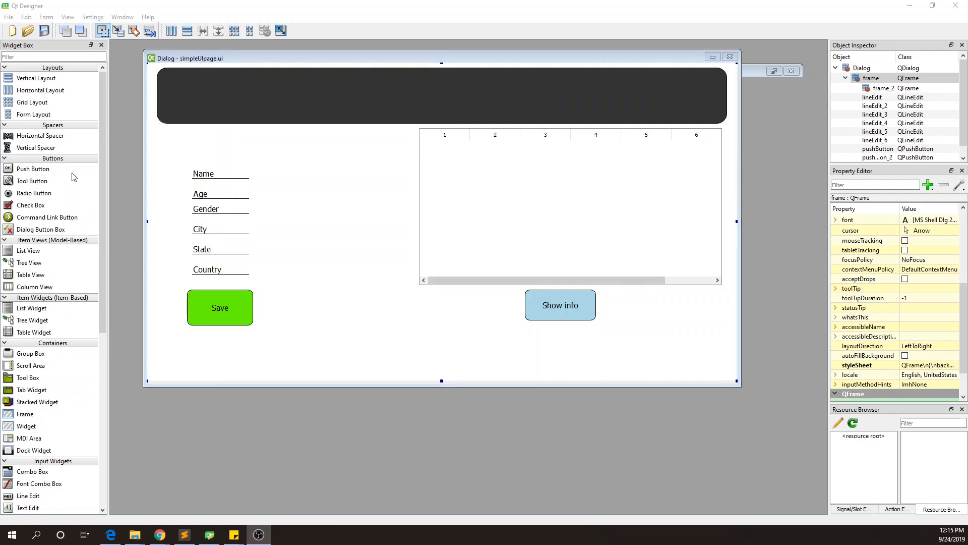
mouse_move(229, 214)
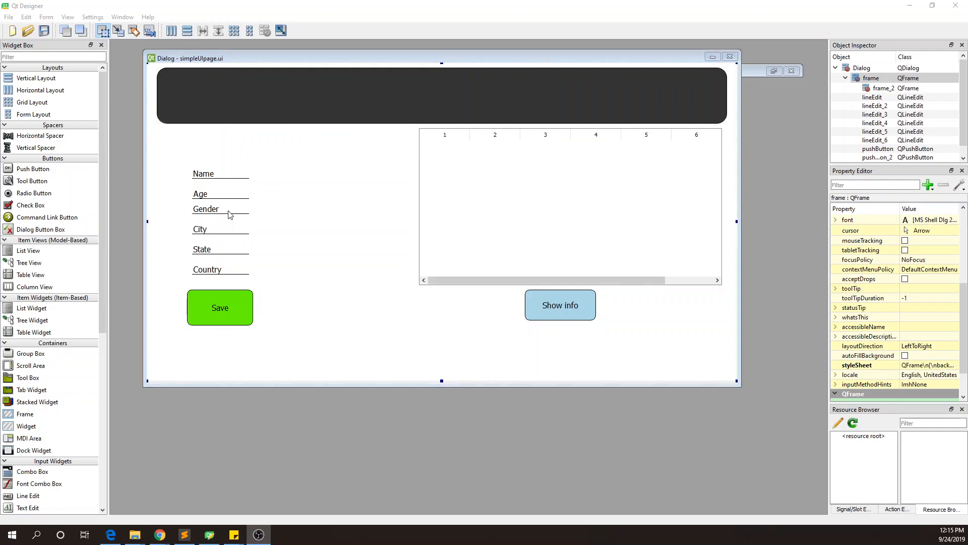
mouse_move(220, 307)
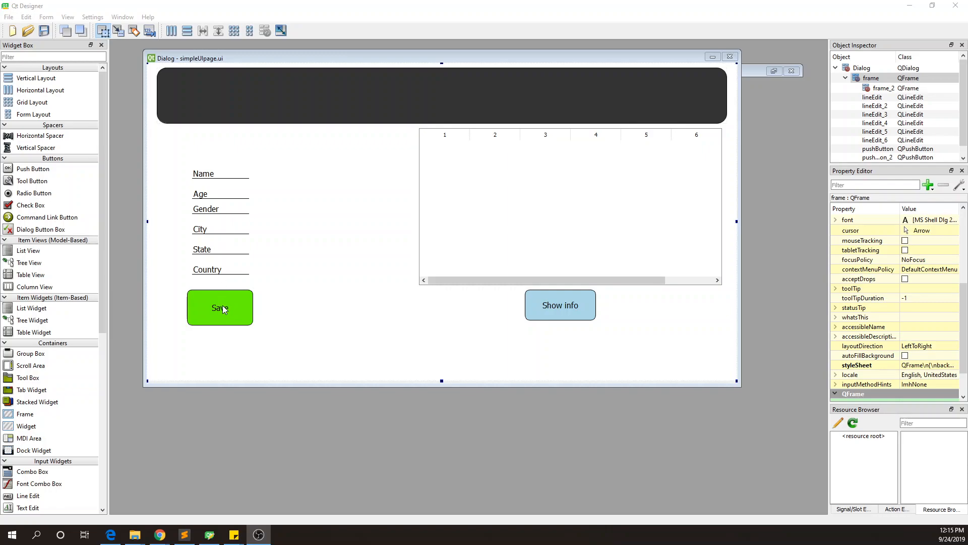
mouse_move(224, 282)
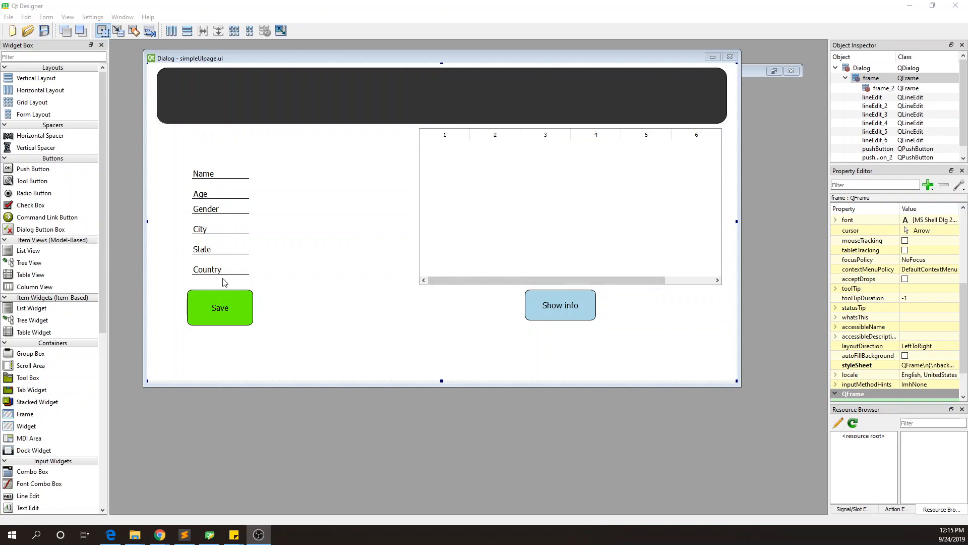
mouse_move(294, 208)
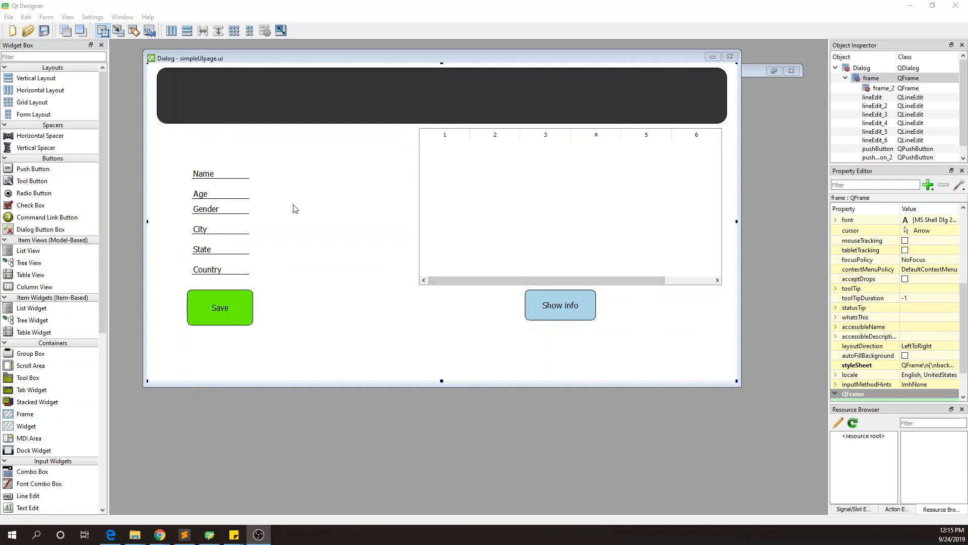
mouse_move(482, 196)
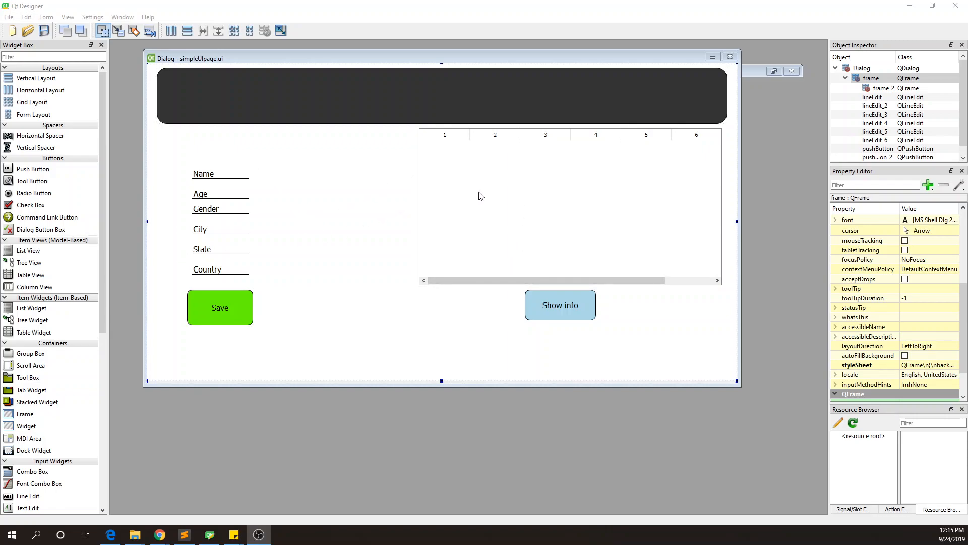
mouse_move(235, 268)
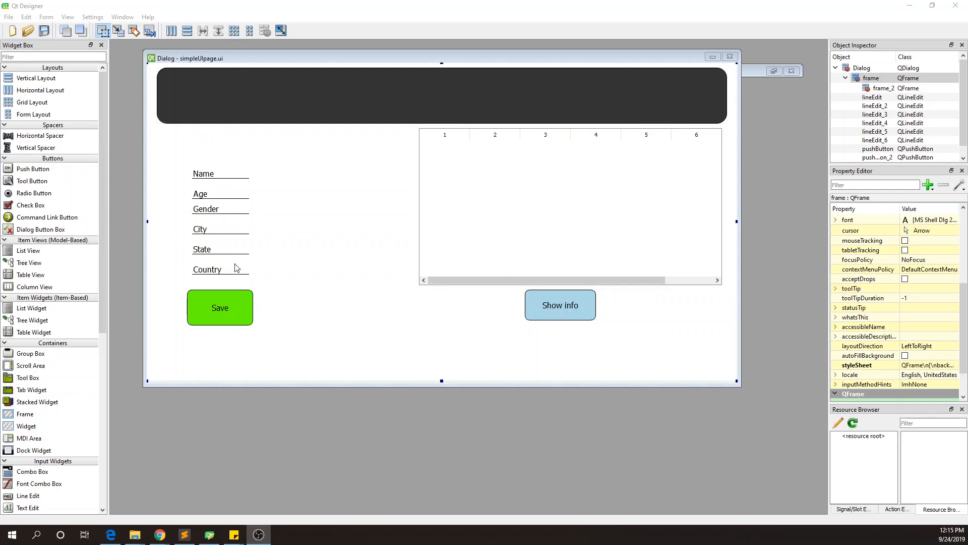
mouse_move(597, 206)
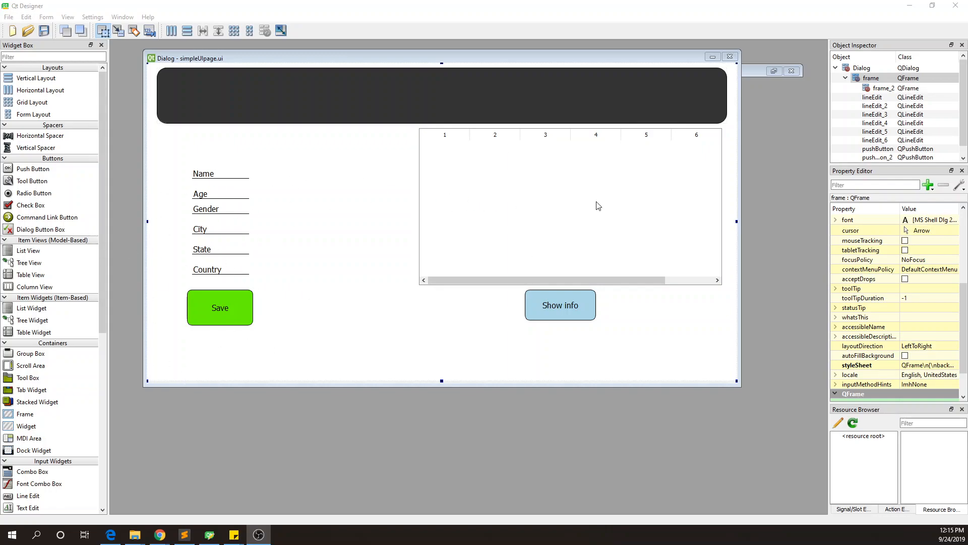
mouse_move(488, 214)
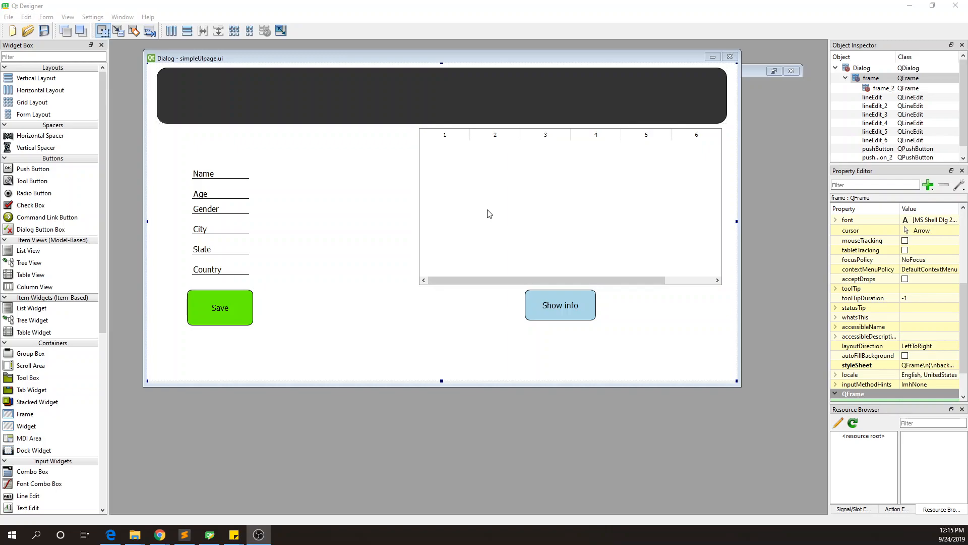
mouse_move(72, 224)
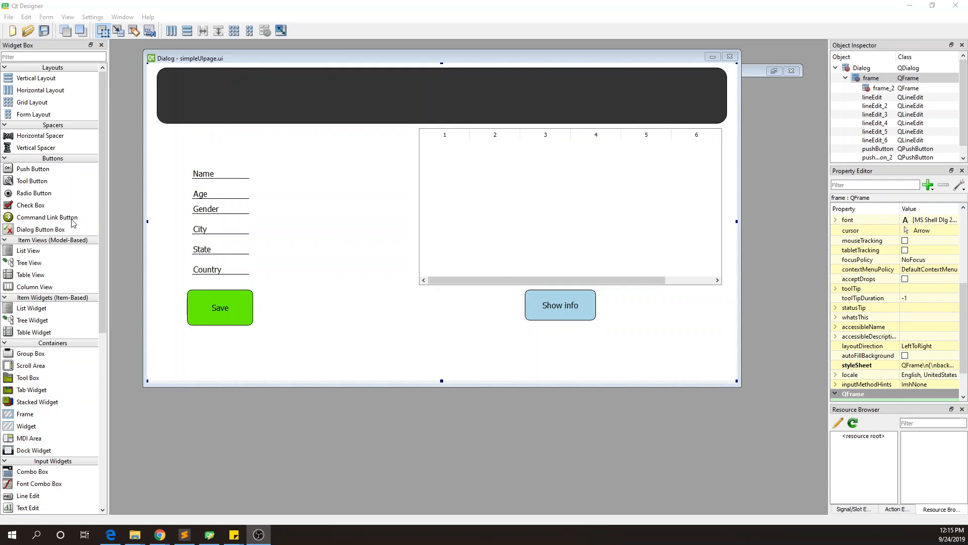